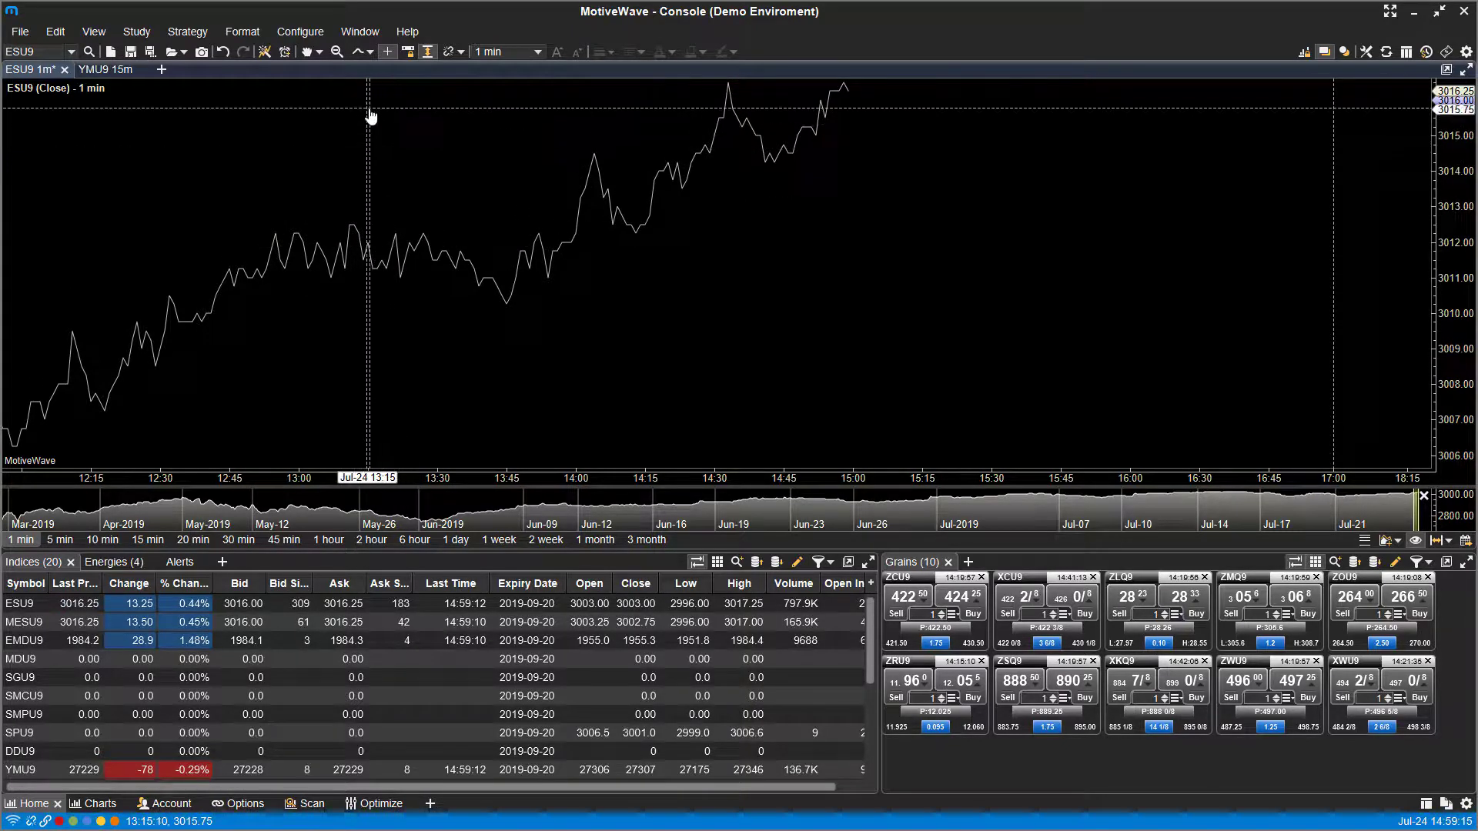
{"action": "mouse_move", "coordinate": [320, 123]}
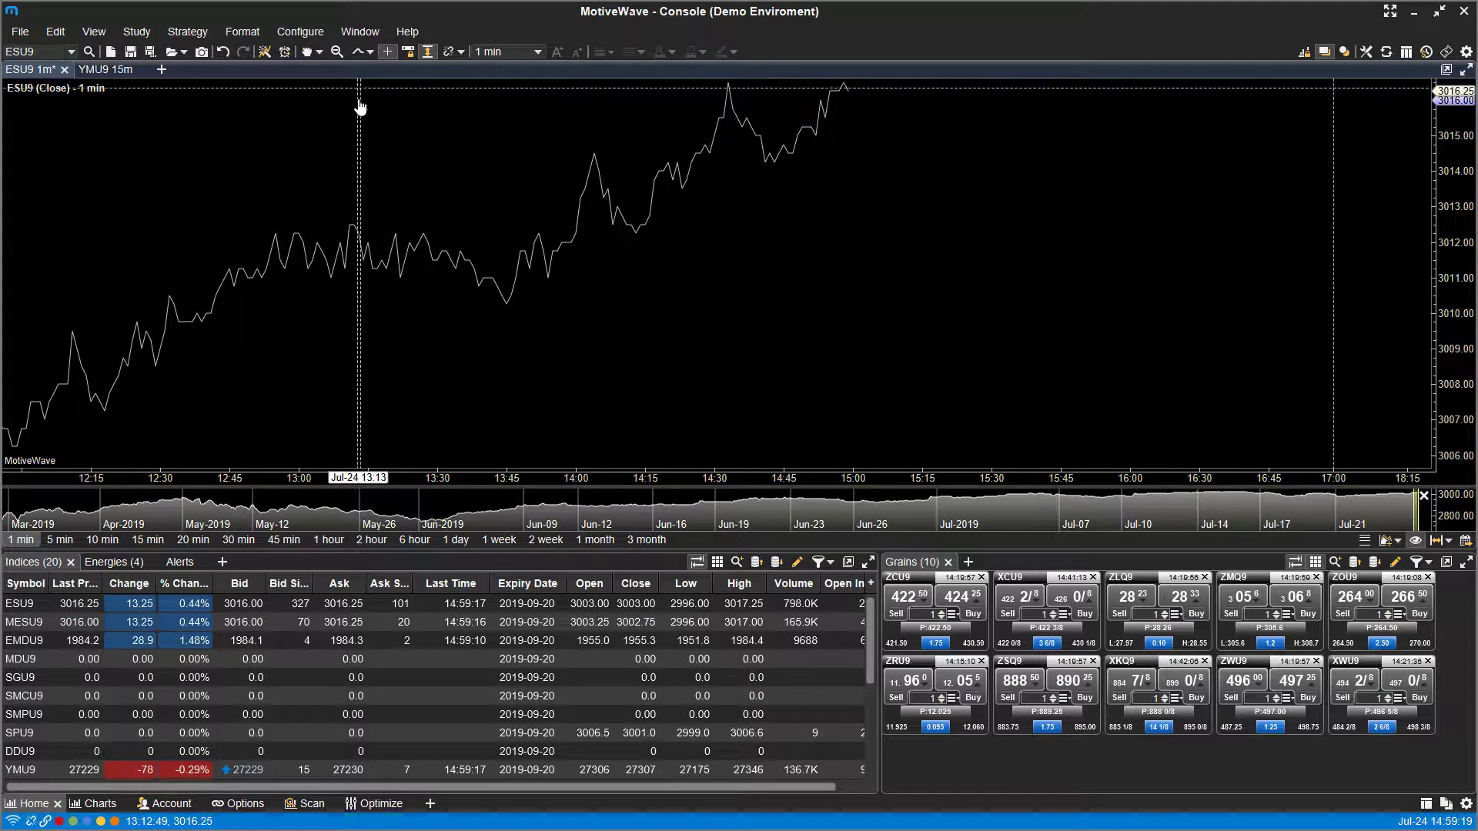
Switch the ESU9 chart style from a line to Candlesticks
{"action": "left_click", "coordinate": [356, 51]}
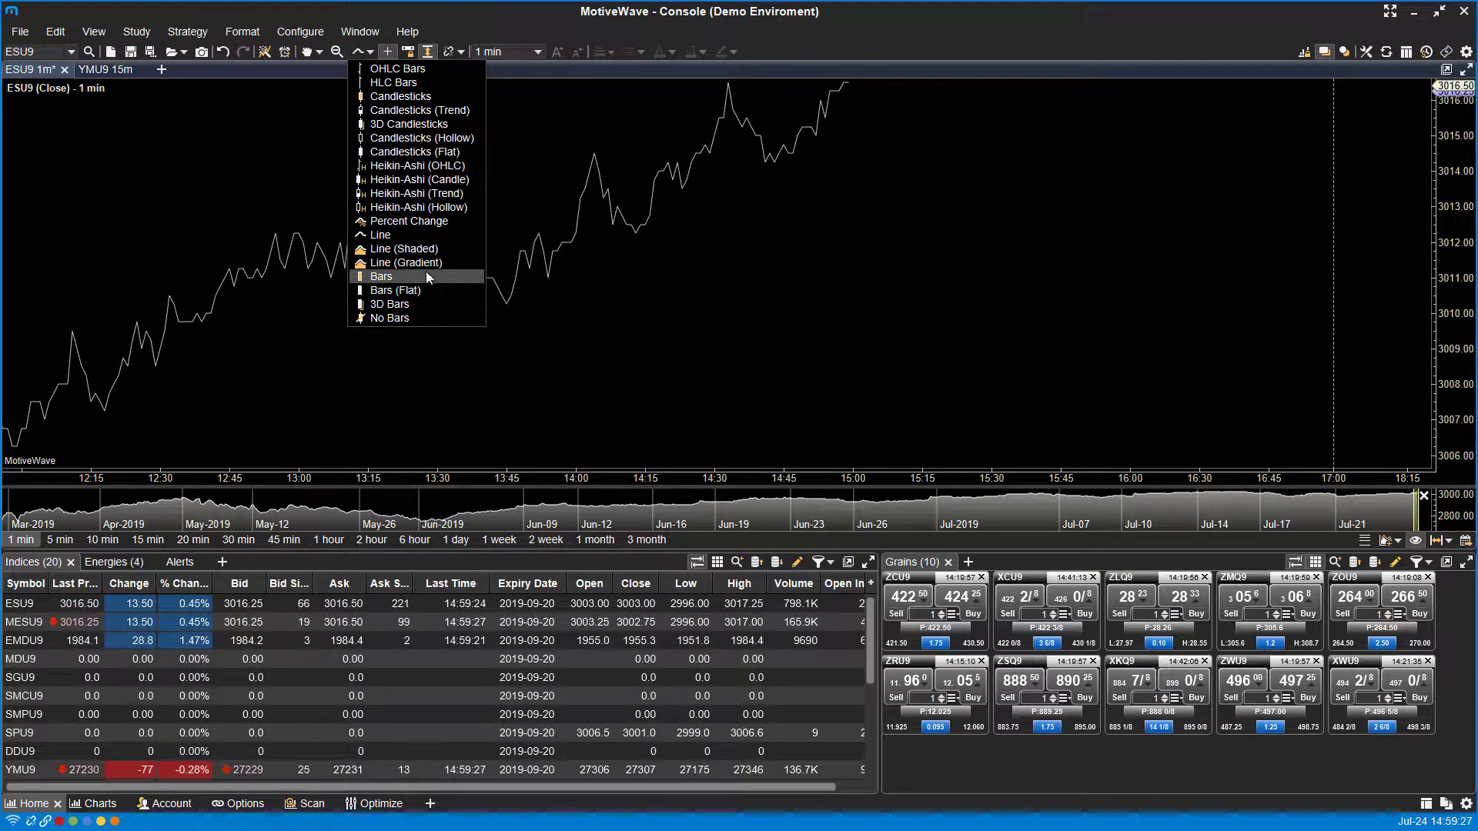
{"action": "mouse_move", "coordinate": [396, 234]}
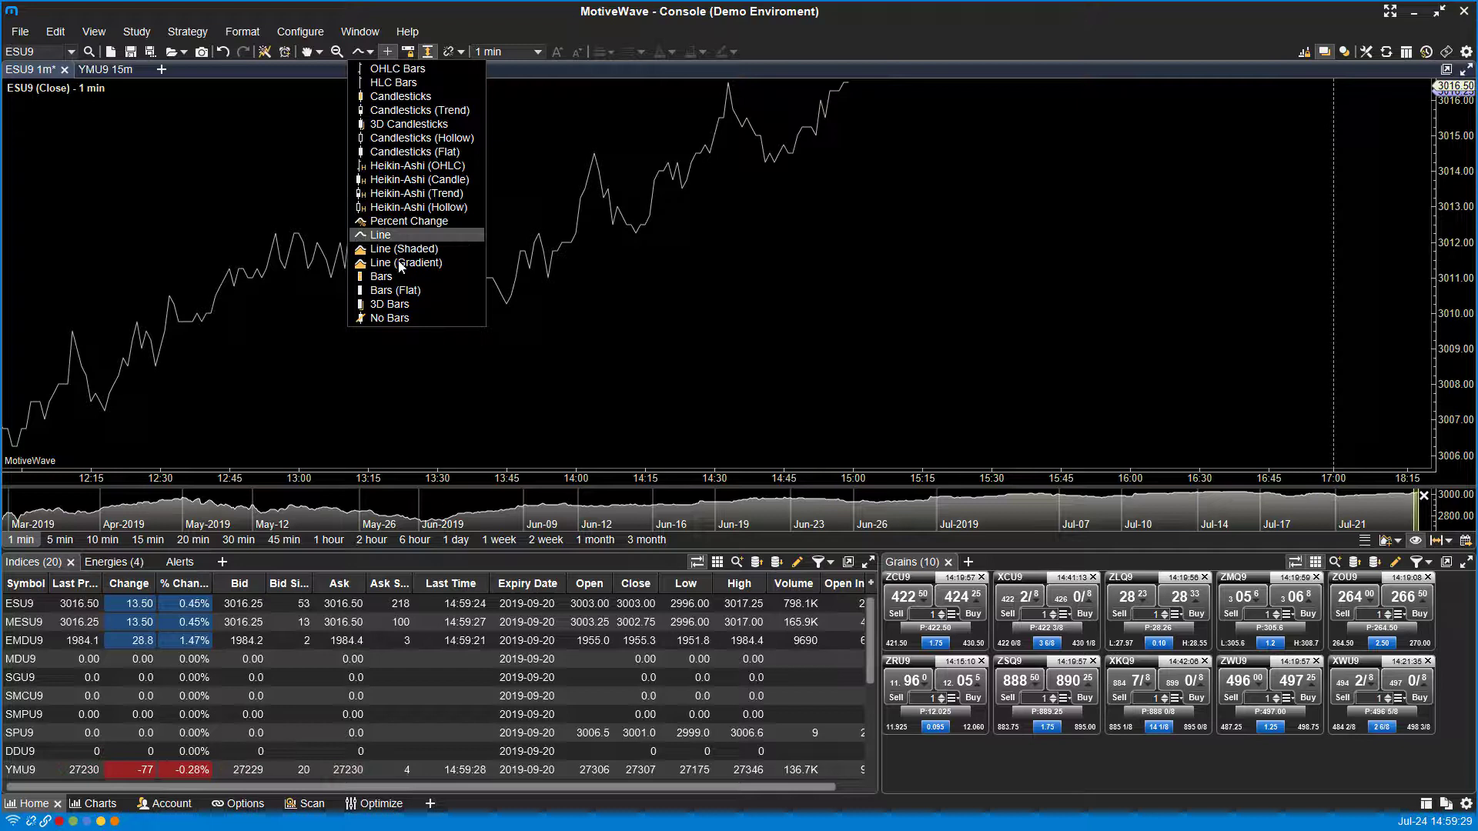
{"action": "mouse_move", "coordinate": [408, 123]}
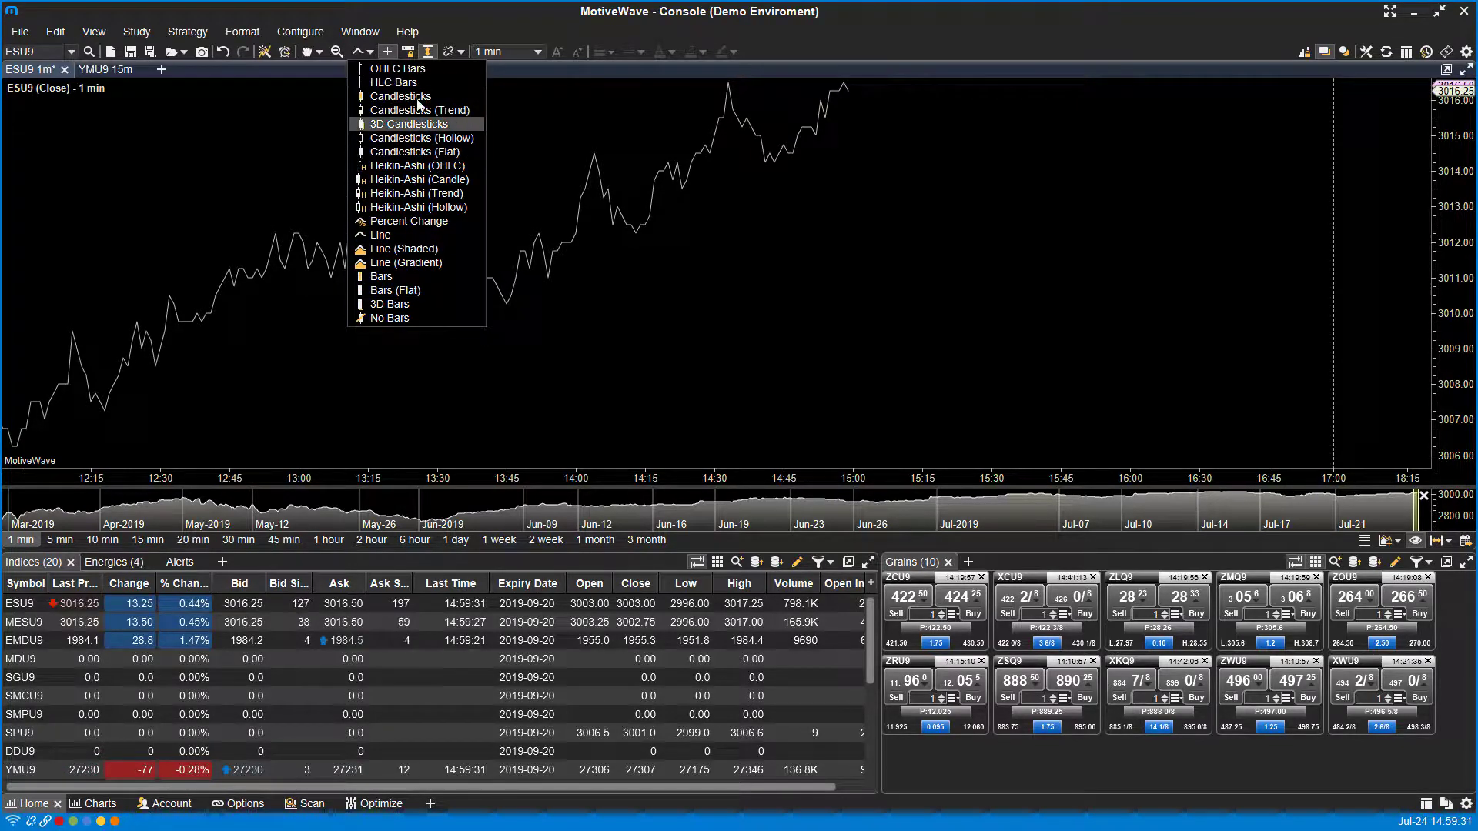
{"action": "mouse_move", "coordinate": [396, 68]}
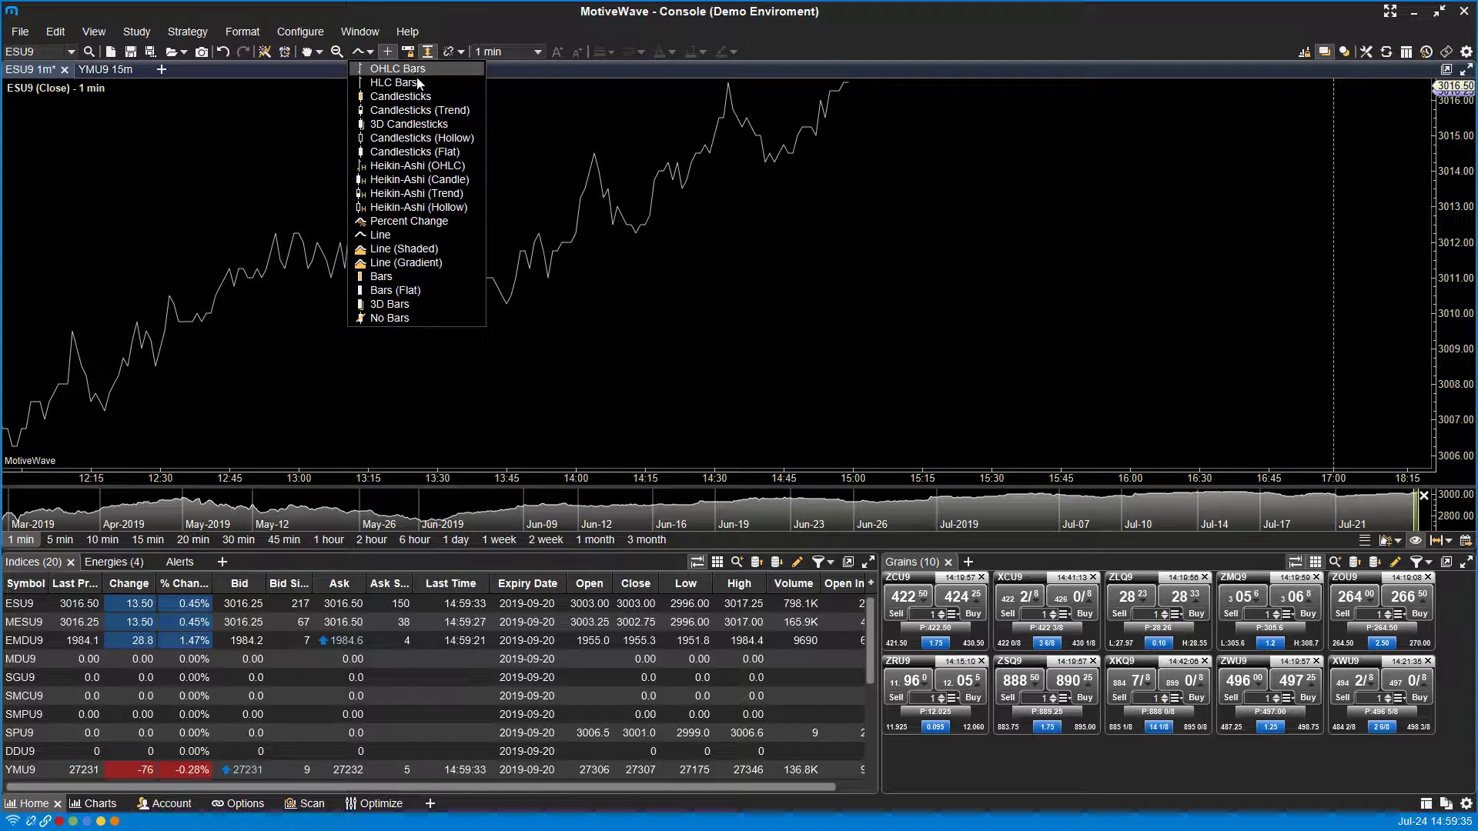
{"action": "mouse_move", "coordinate": [414, 137]}
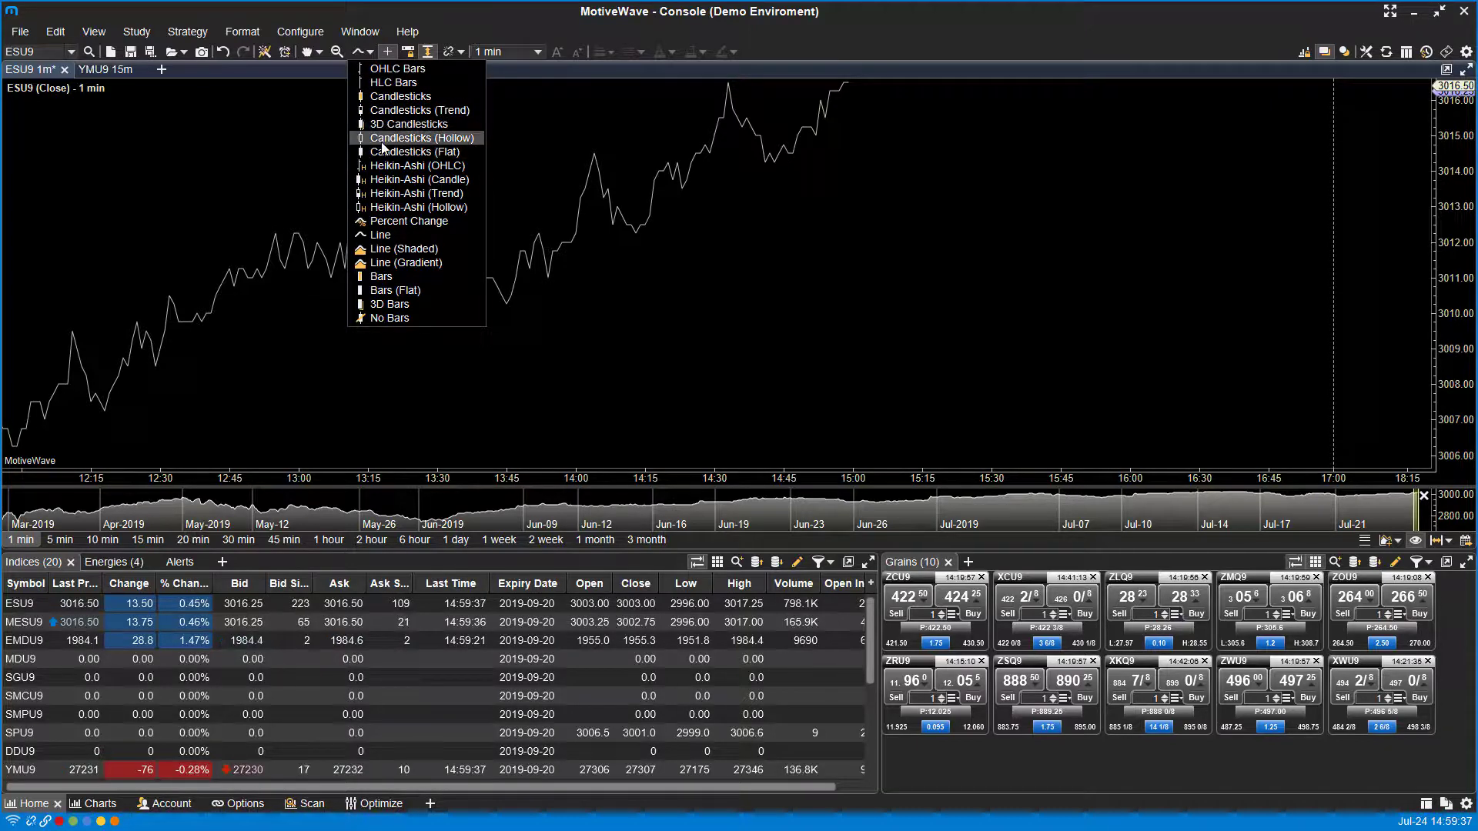
{"action": "mouse_move", "coordinate": [409, 152]}
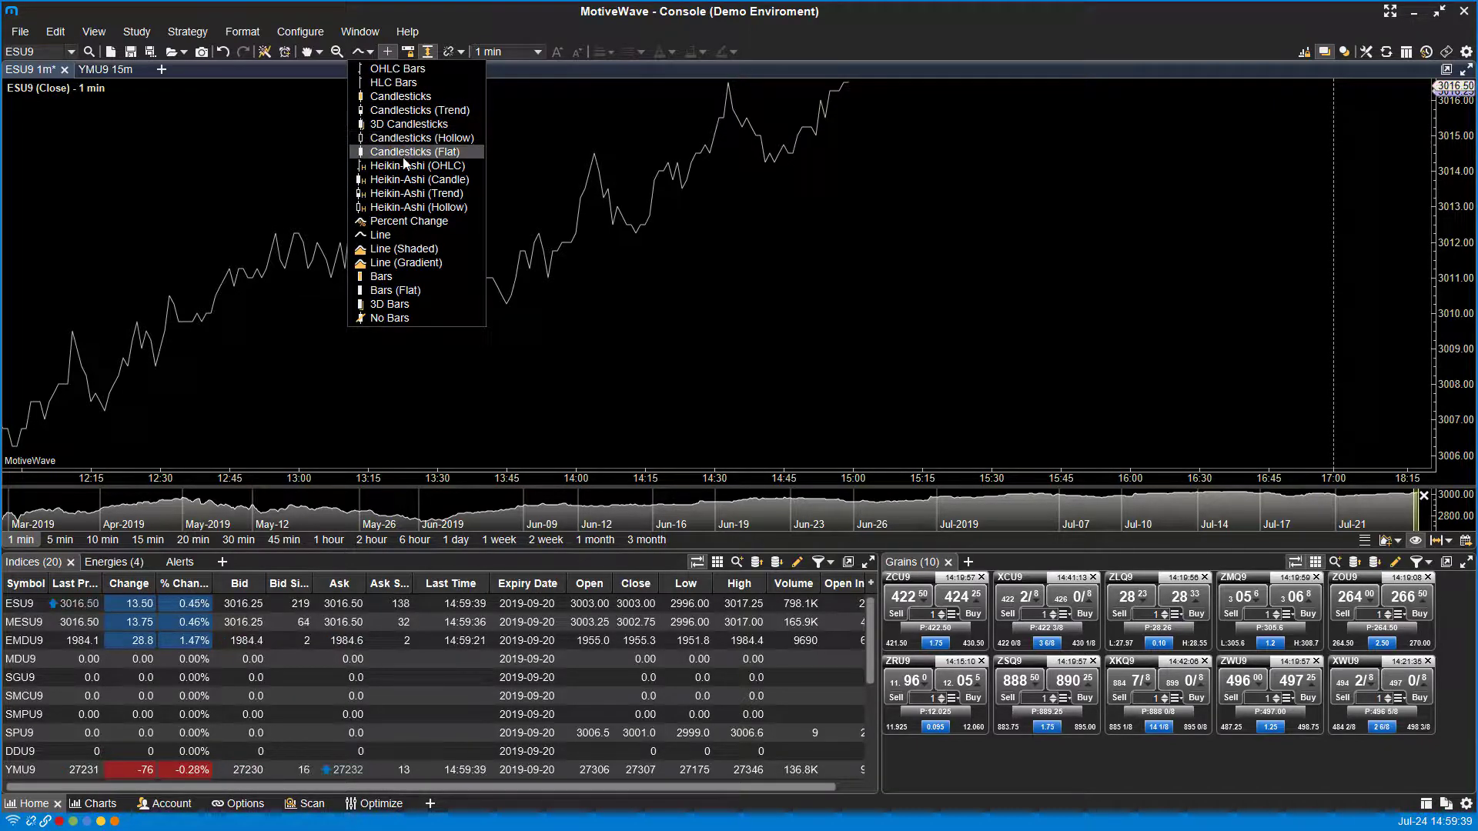
{"action": "mouse_move", "coordinate": [414, 234]}
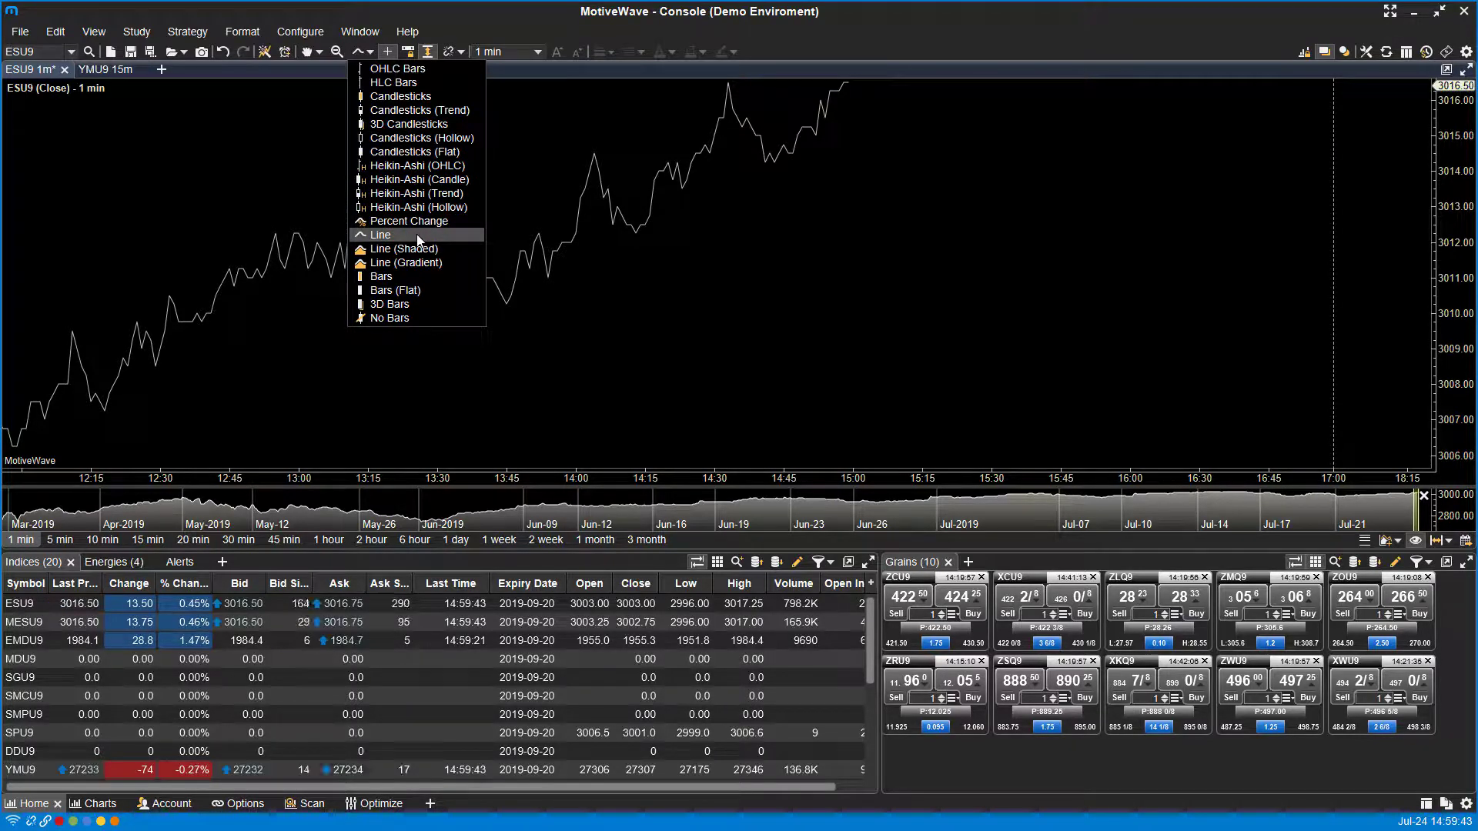
{"action": "mouse_move", "coordinate": [413, 303]}
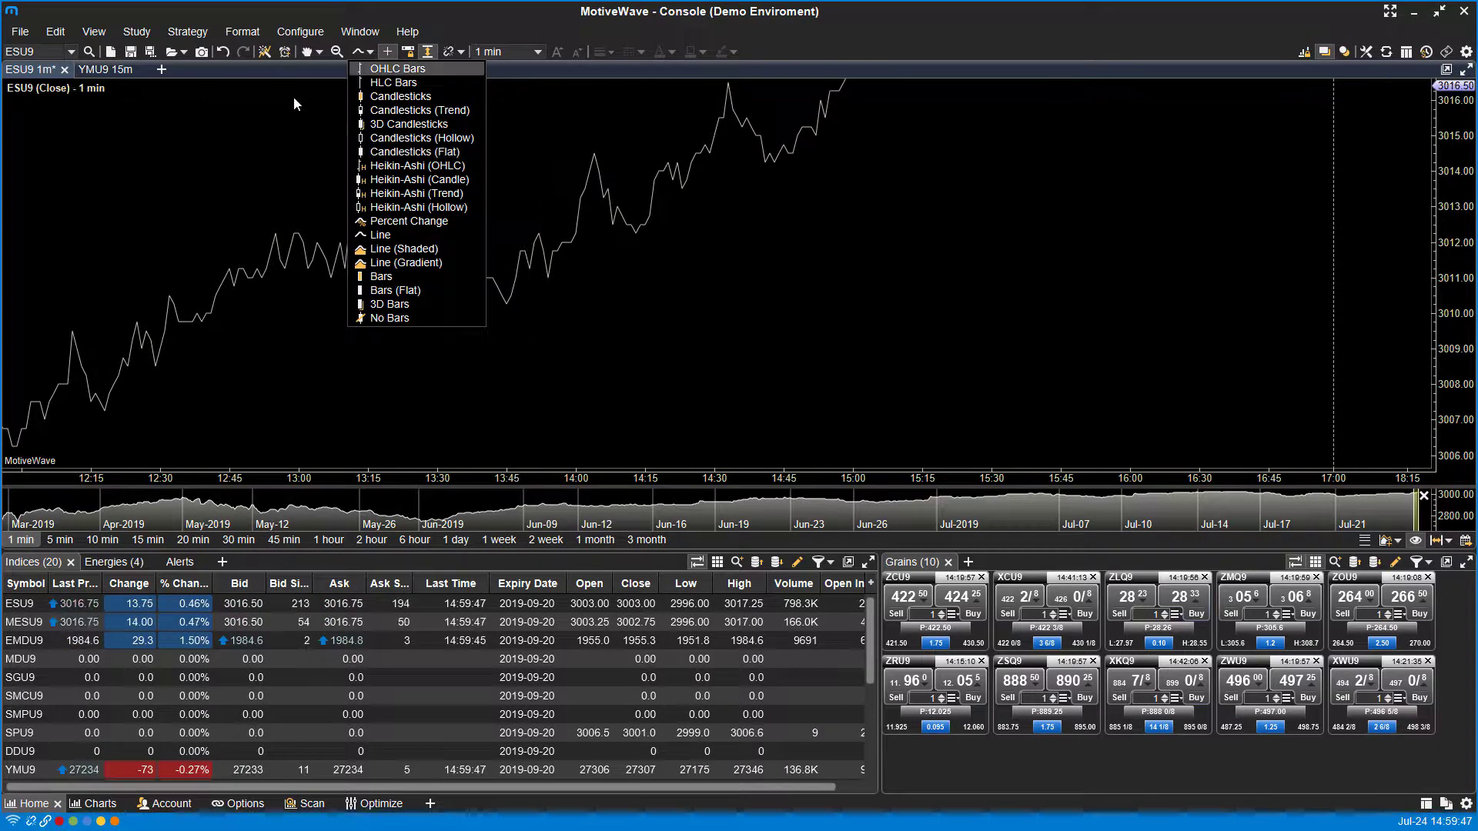
{"action": "mouse_move", "coordinate": [395, 68]}
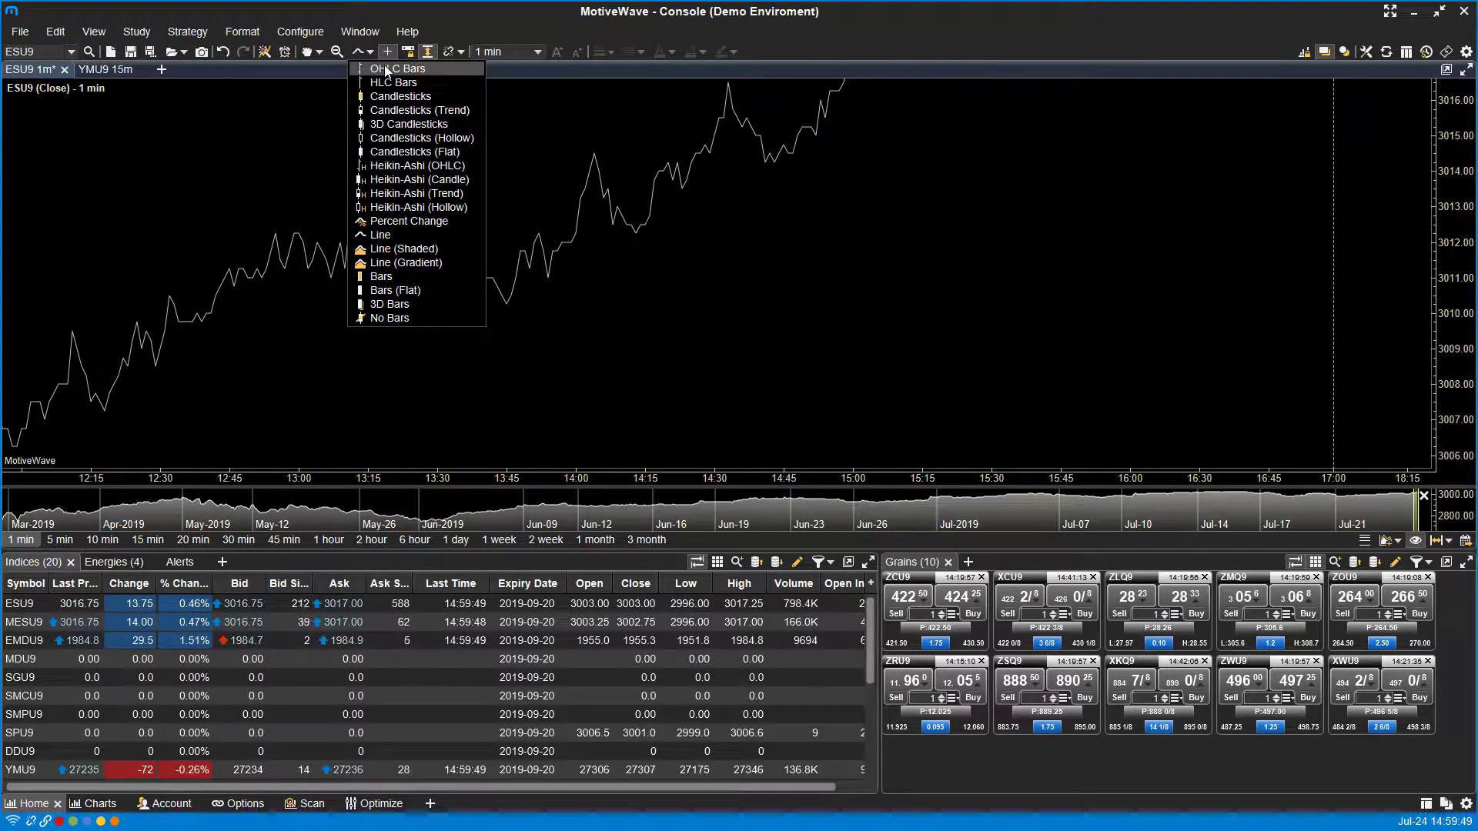
{"action": "mouse_move", "coordinate": [405, 123]}
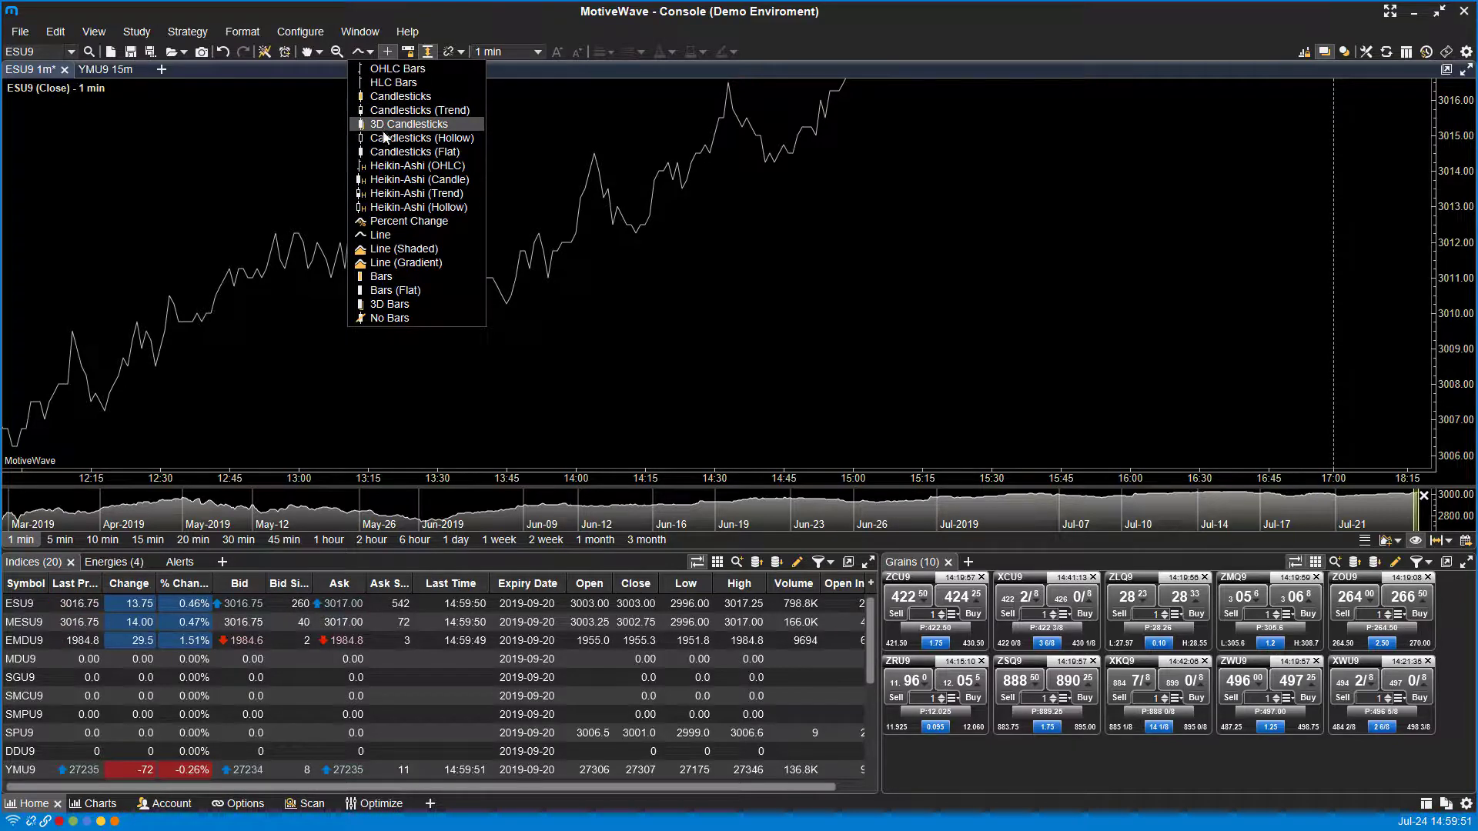
{"action": "left_click", "coordinate": [400, 96]}
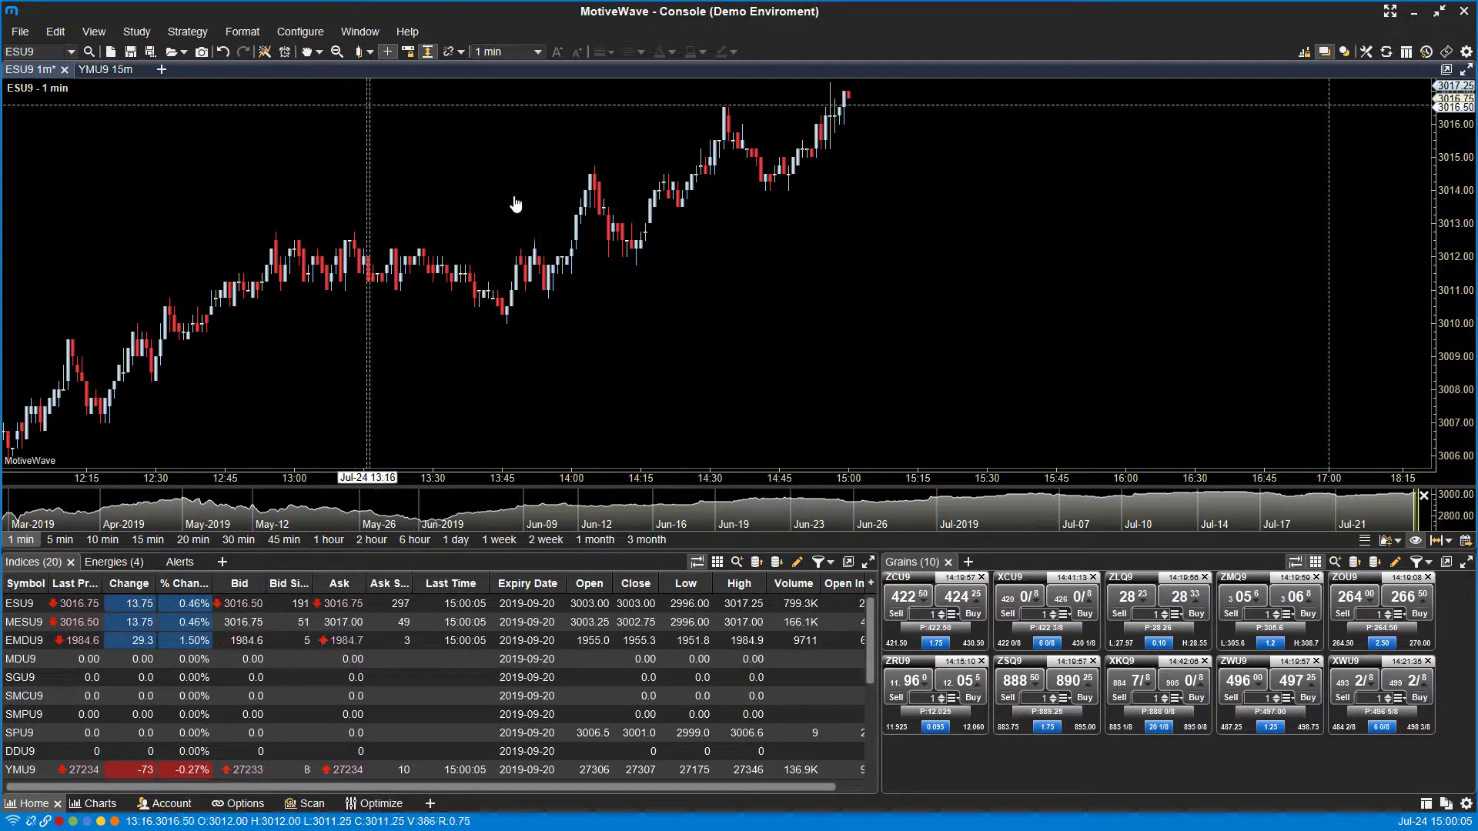
{"action": "mouse_move", "coordinate": [519, 346]}
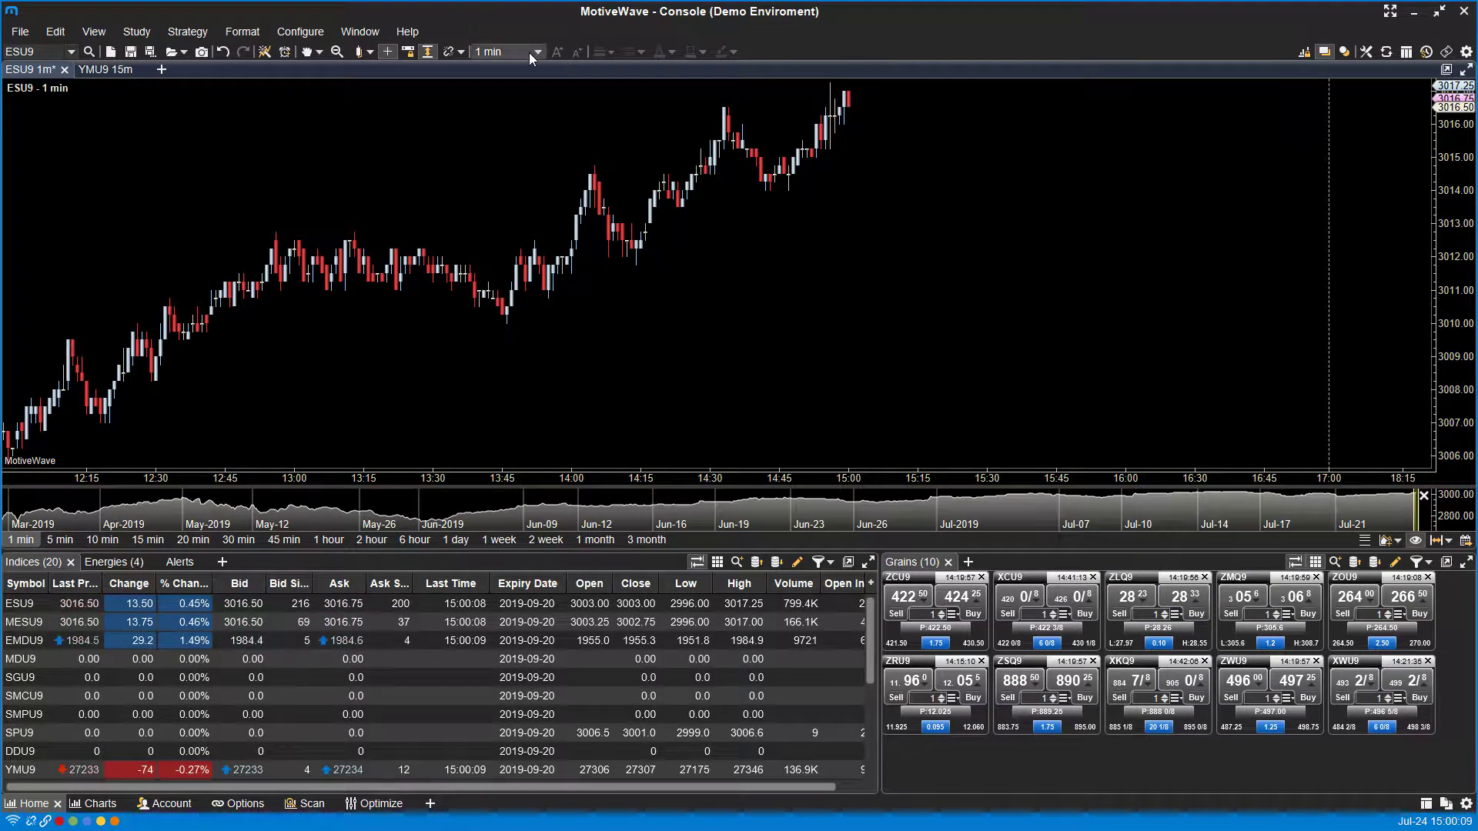
Show the bar-size interval list, with 1 min still current
{"action": "left_click", "coordinate": [502, 51]}
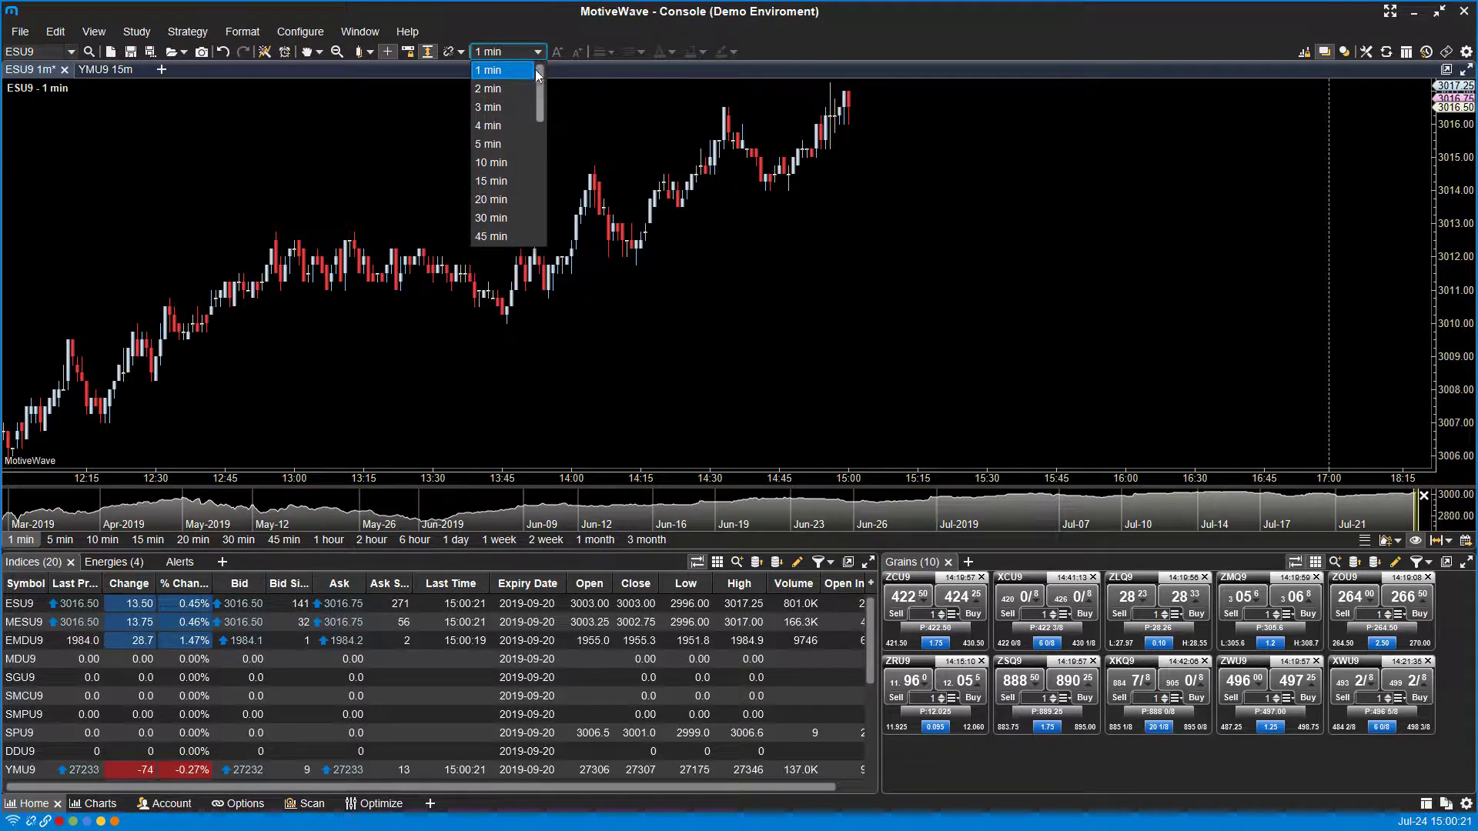
{"action": "mouse_move", "coordinate": [510, 124]}
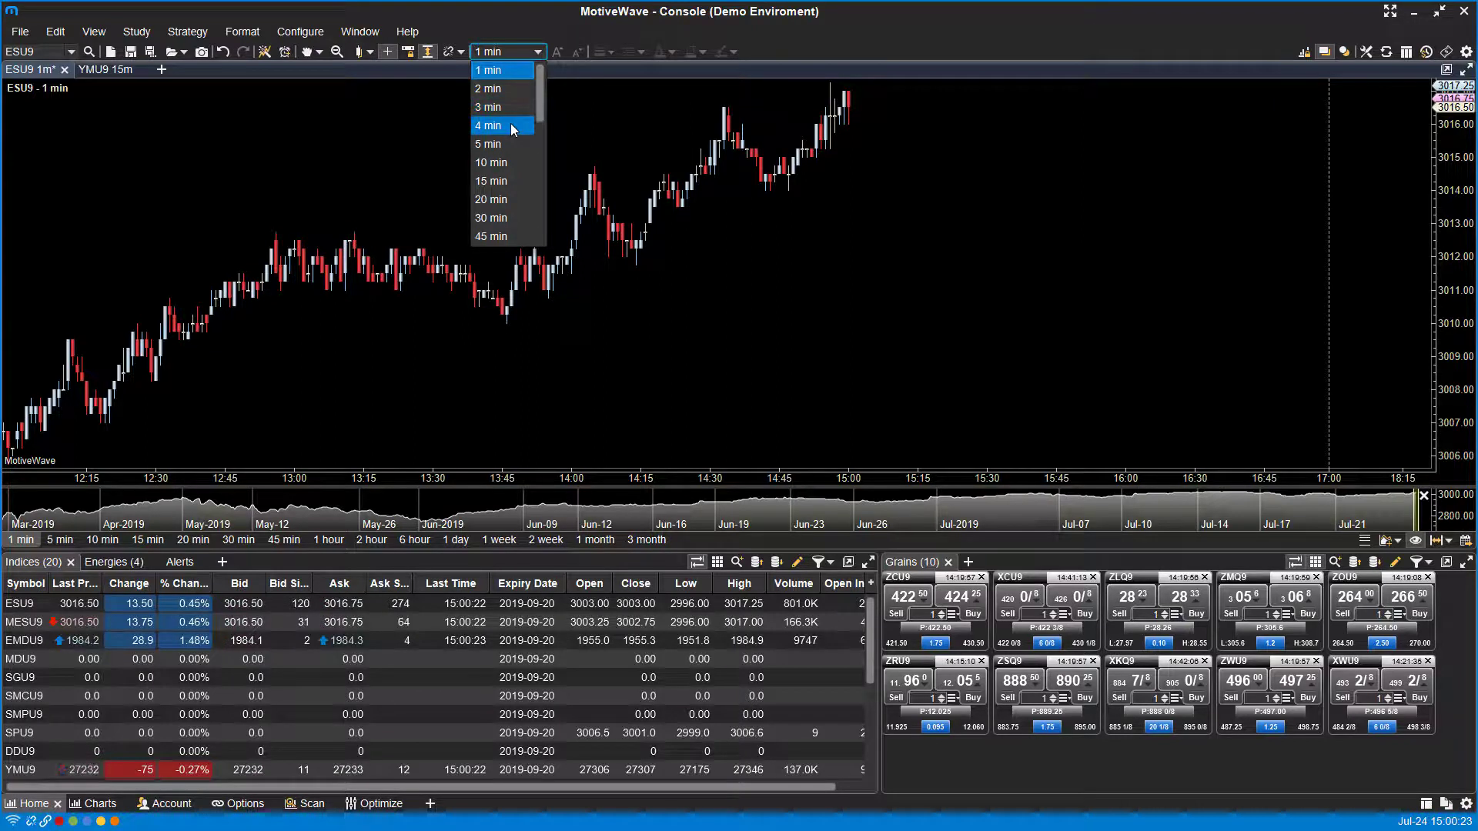
{"action": "mouse_move", "coordinate": [505, 161]}
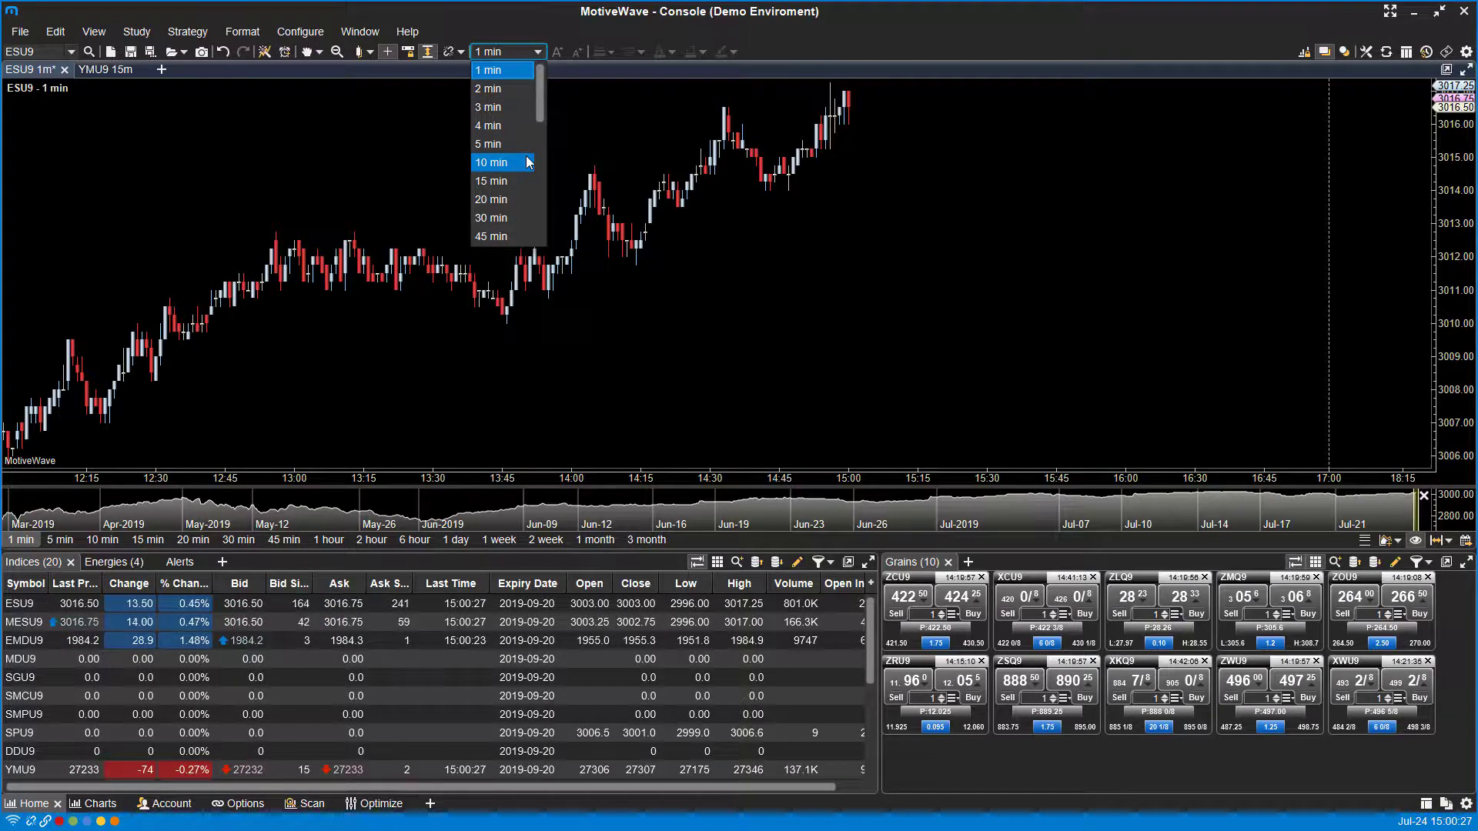
Switch the ESU9 chart to 1 month bars, then to 5 min bars
{"action": "scroll", "scroll_direction": "down", "scroll_amount": 3}
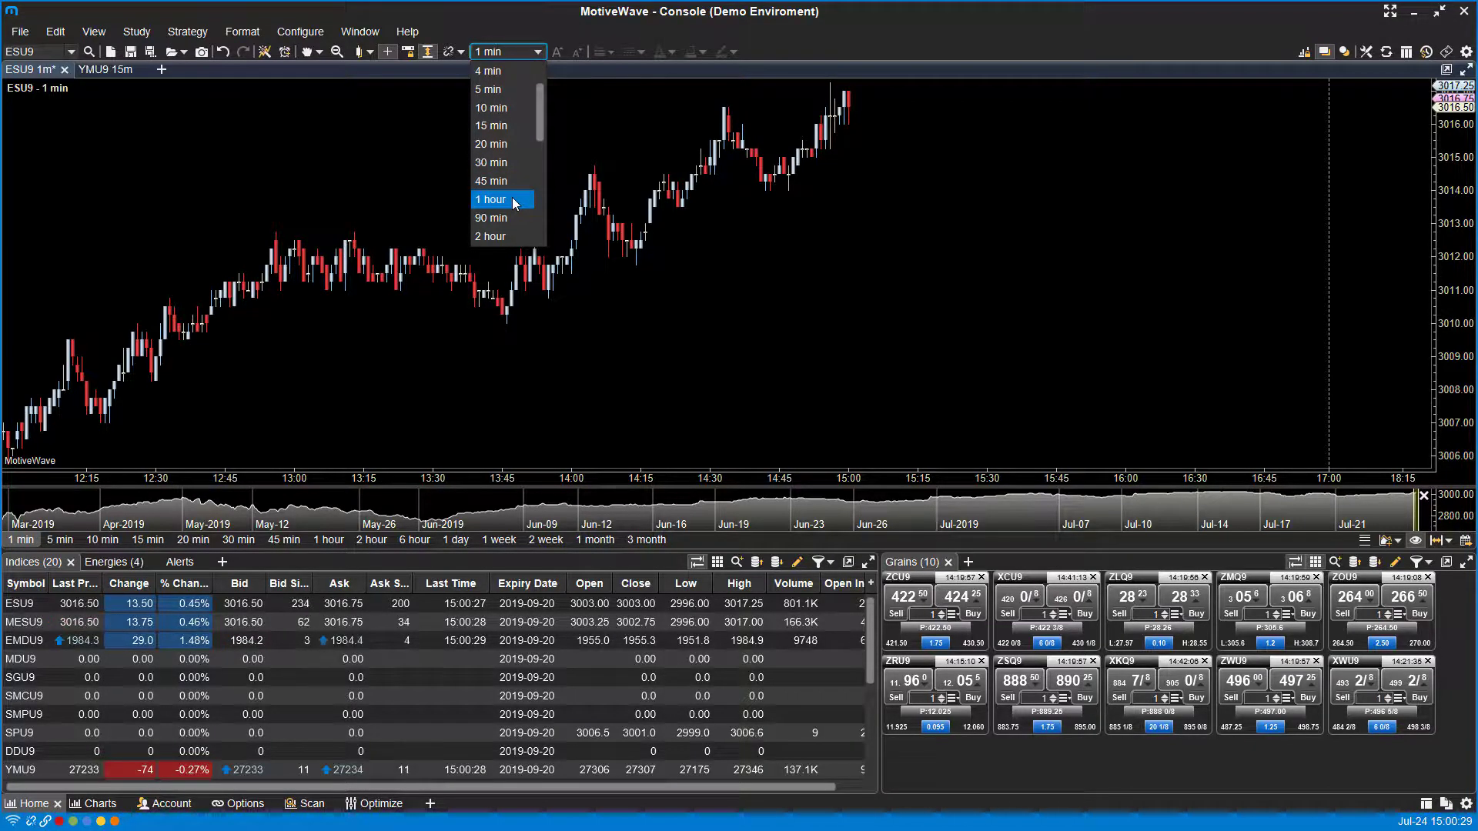
{"action": "scroll", "scroll_direction": "down", "scroll_amount": 3}
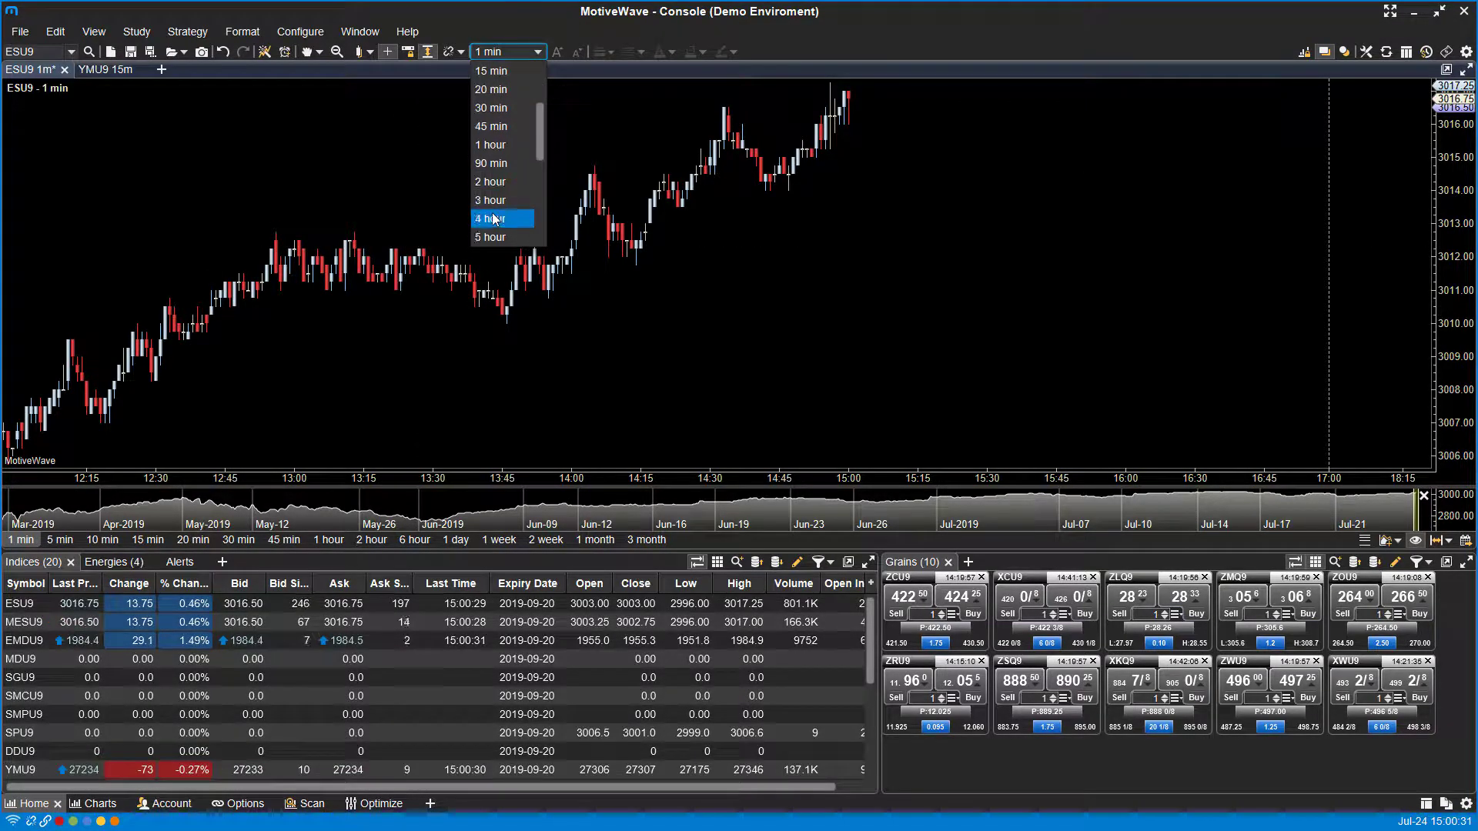
{"action": "mouse_move", "coordinate": [515, 181]}
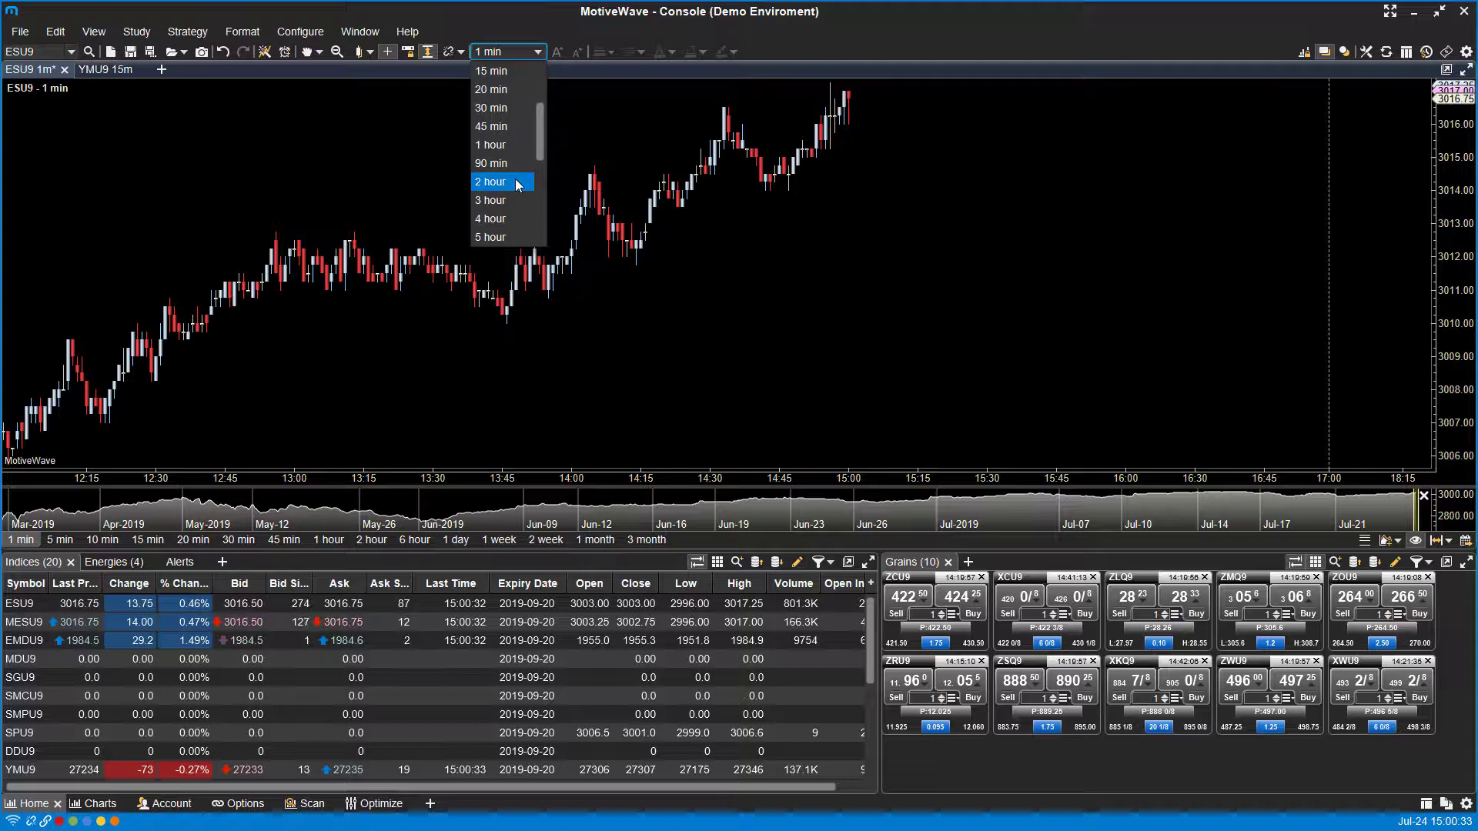
{"action": "scroll", "scroll_direction": "down", "scroll_amount": 3}
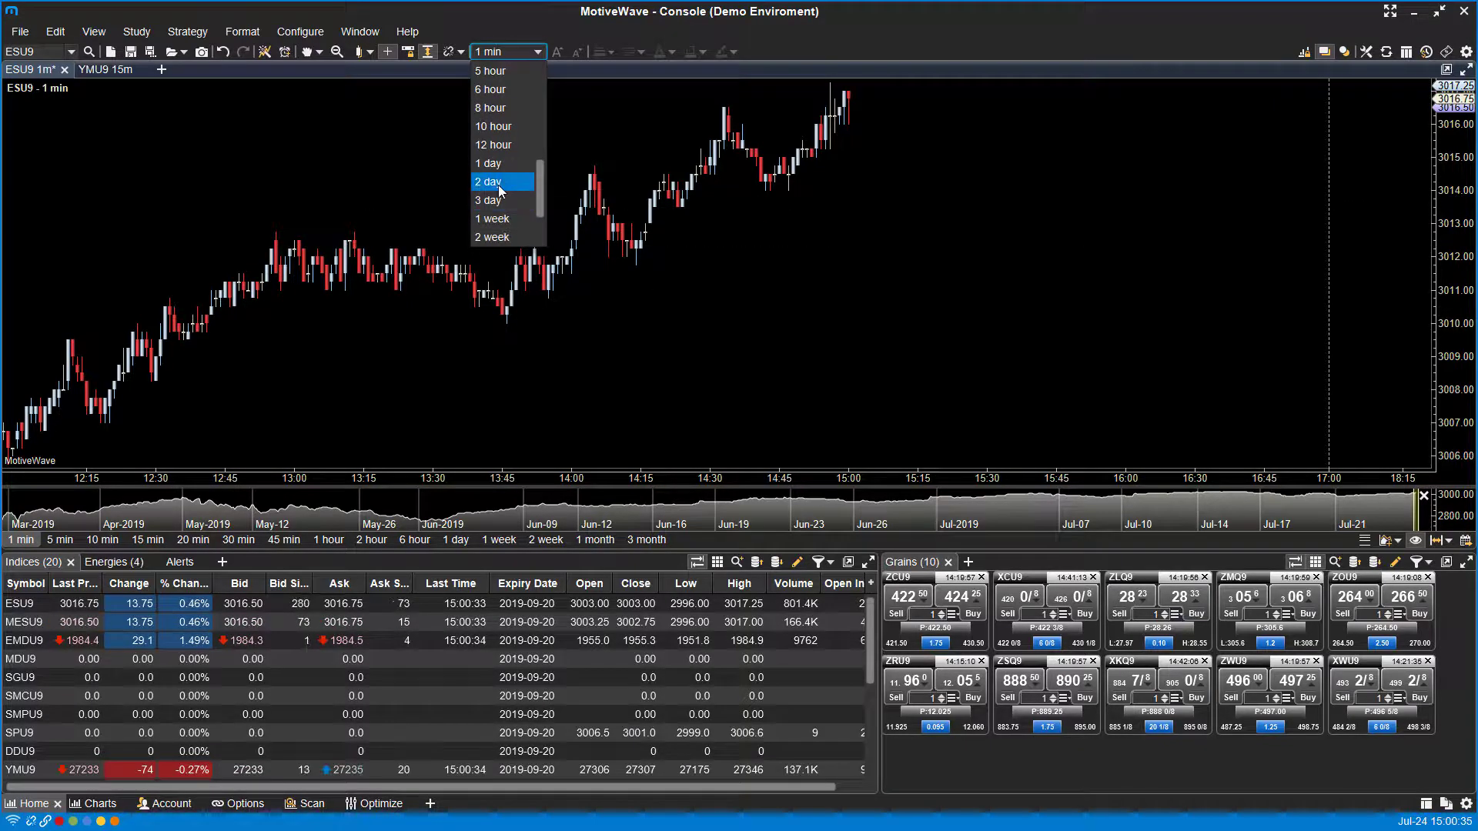
{"action": "scroll", "scroll_direction": "down", "scroll_amount": 3}
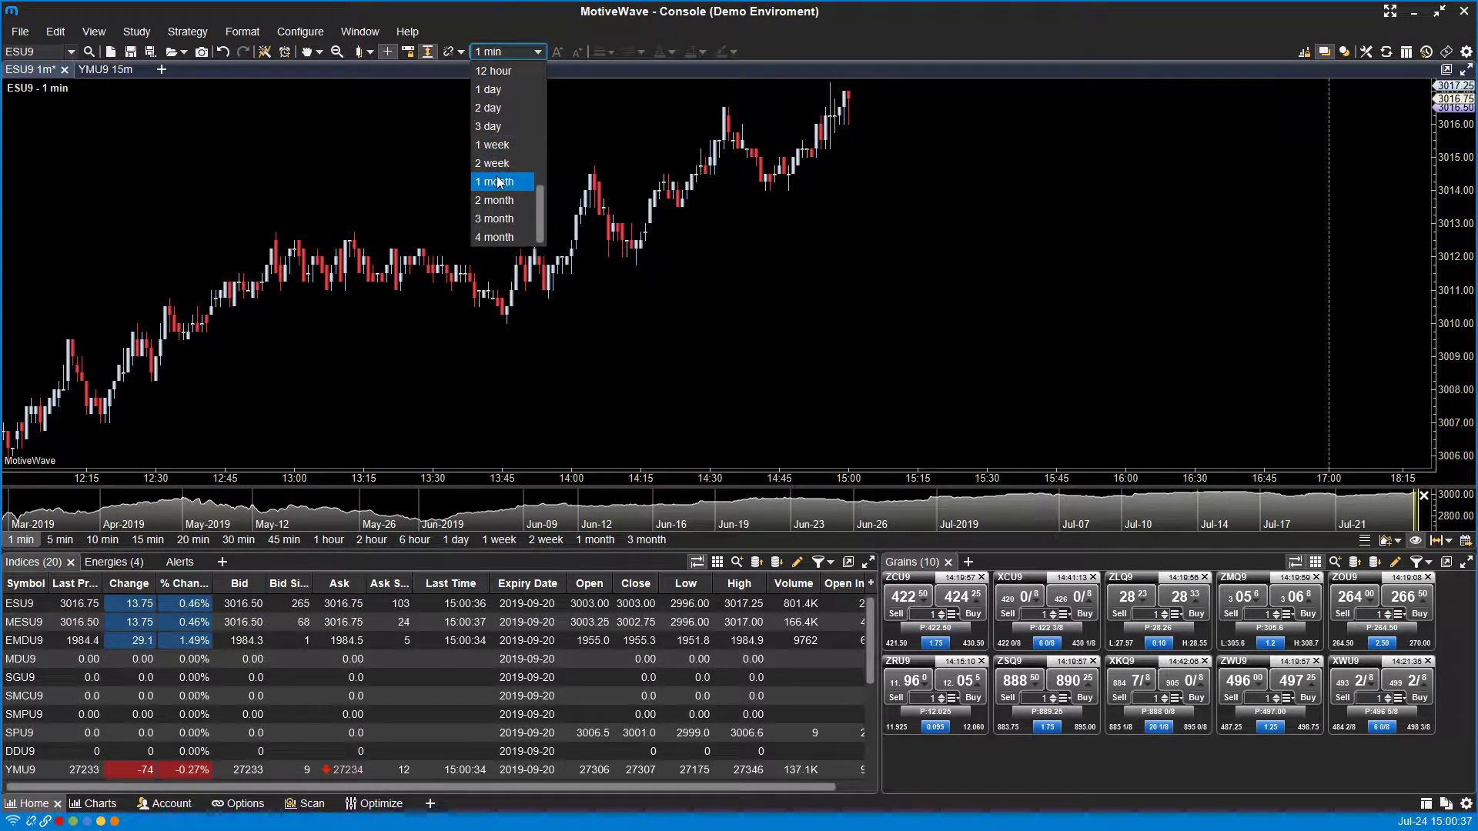
{"action": "mouse_move", "coordinate": [488, 223]}
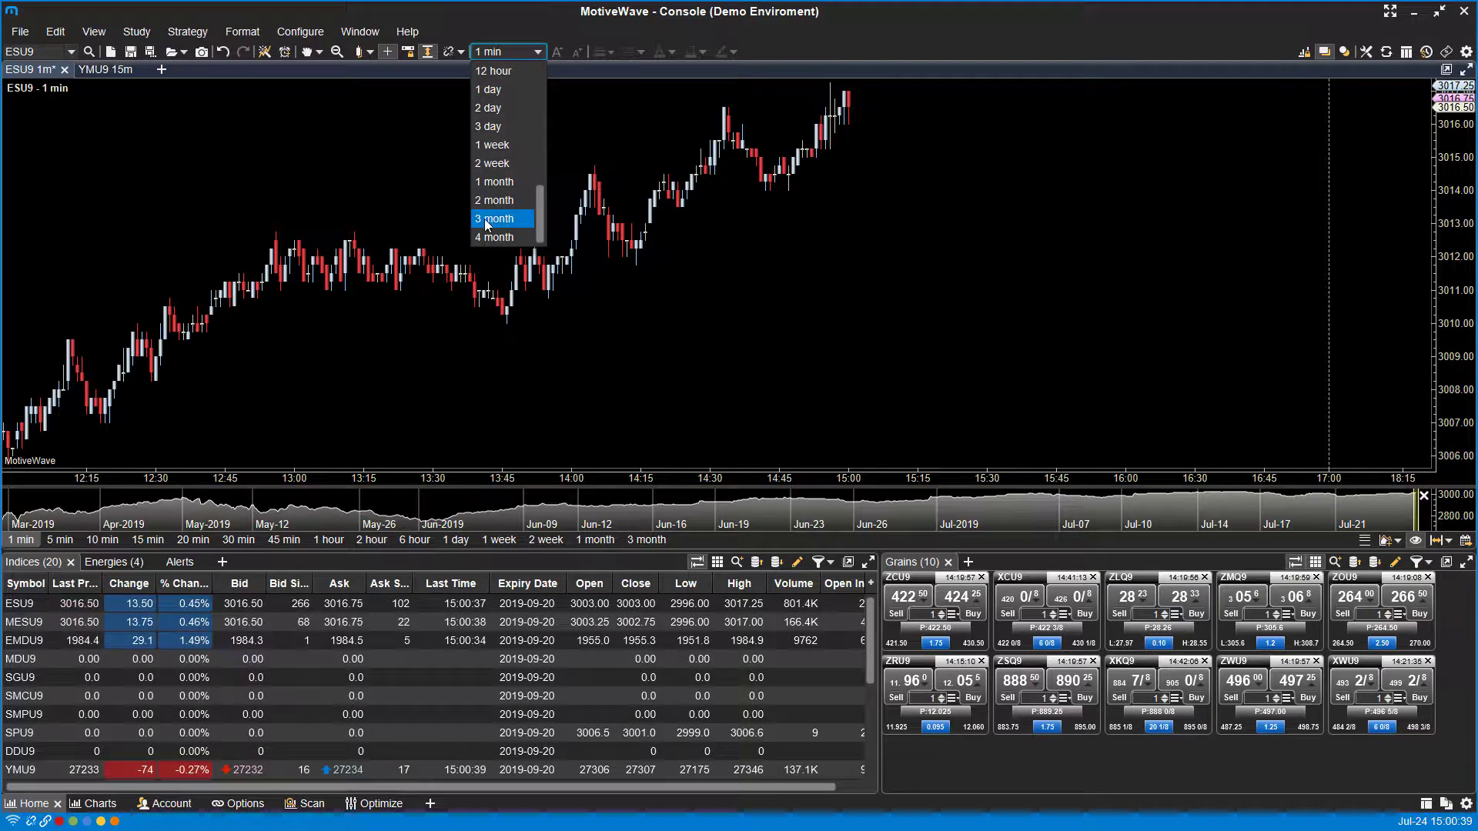
{"action": "mouse_move", "coordinate": [501, 182]}
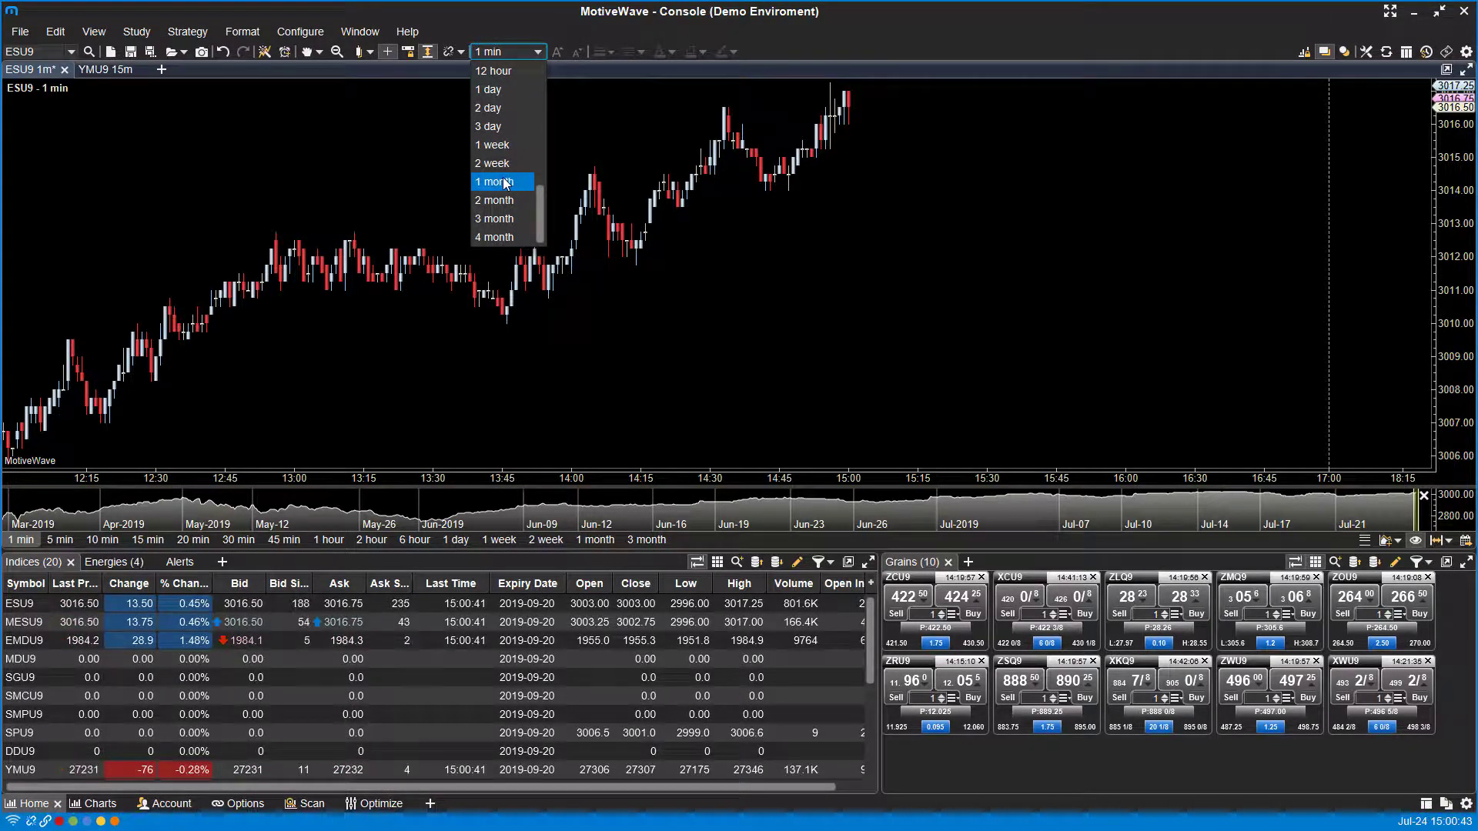
{"action": "left_click", "coordinate": [494, 182]}
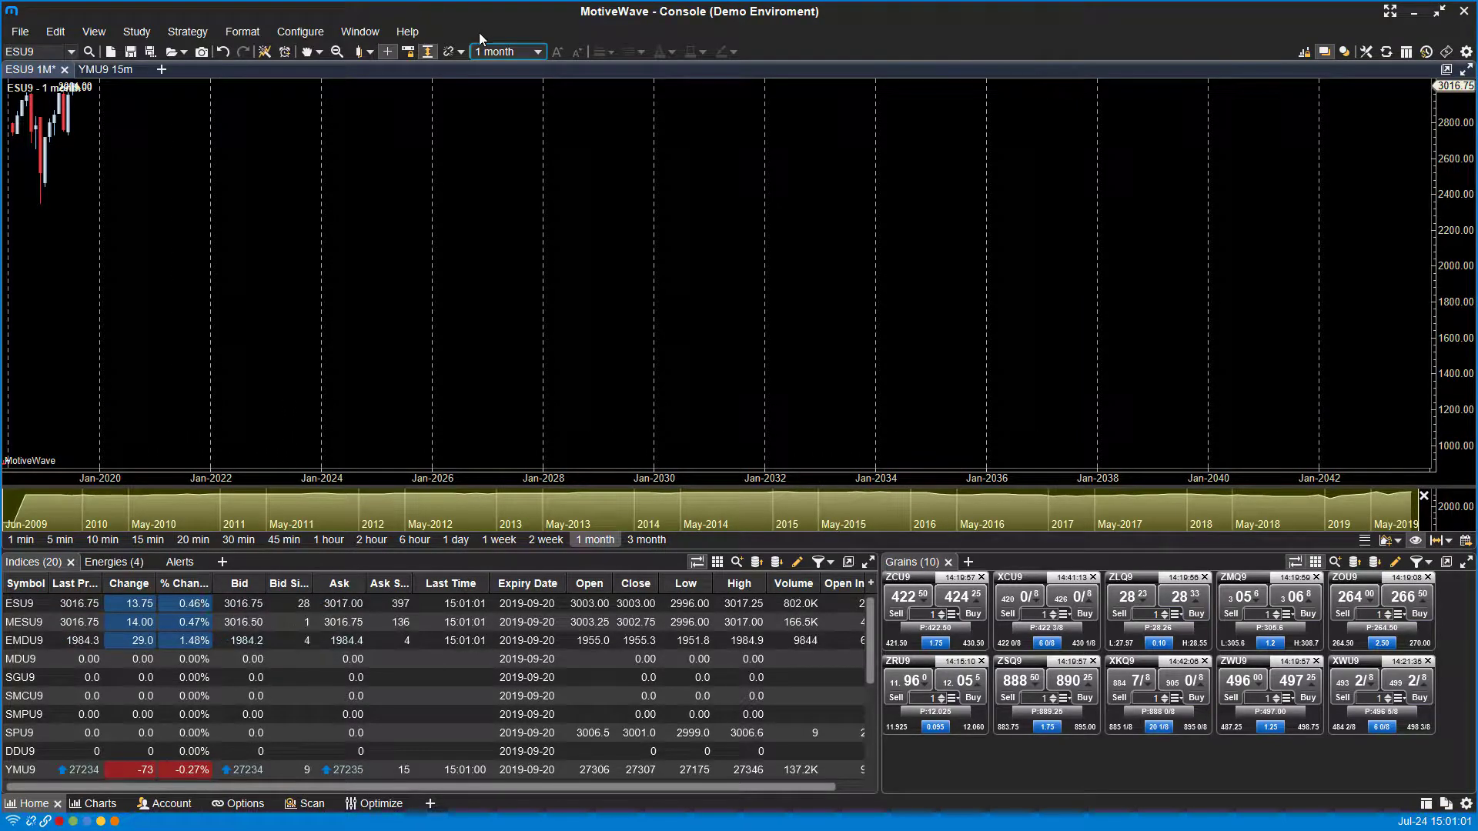
{"action": "left_click", "coordinate": [540, 50]}
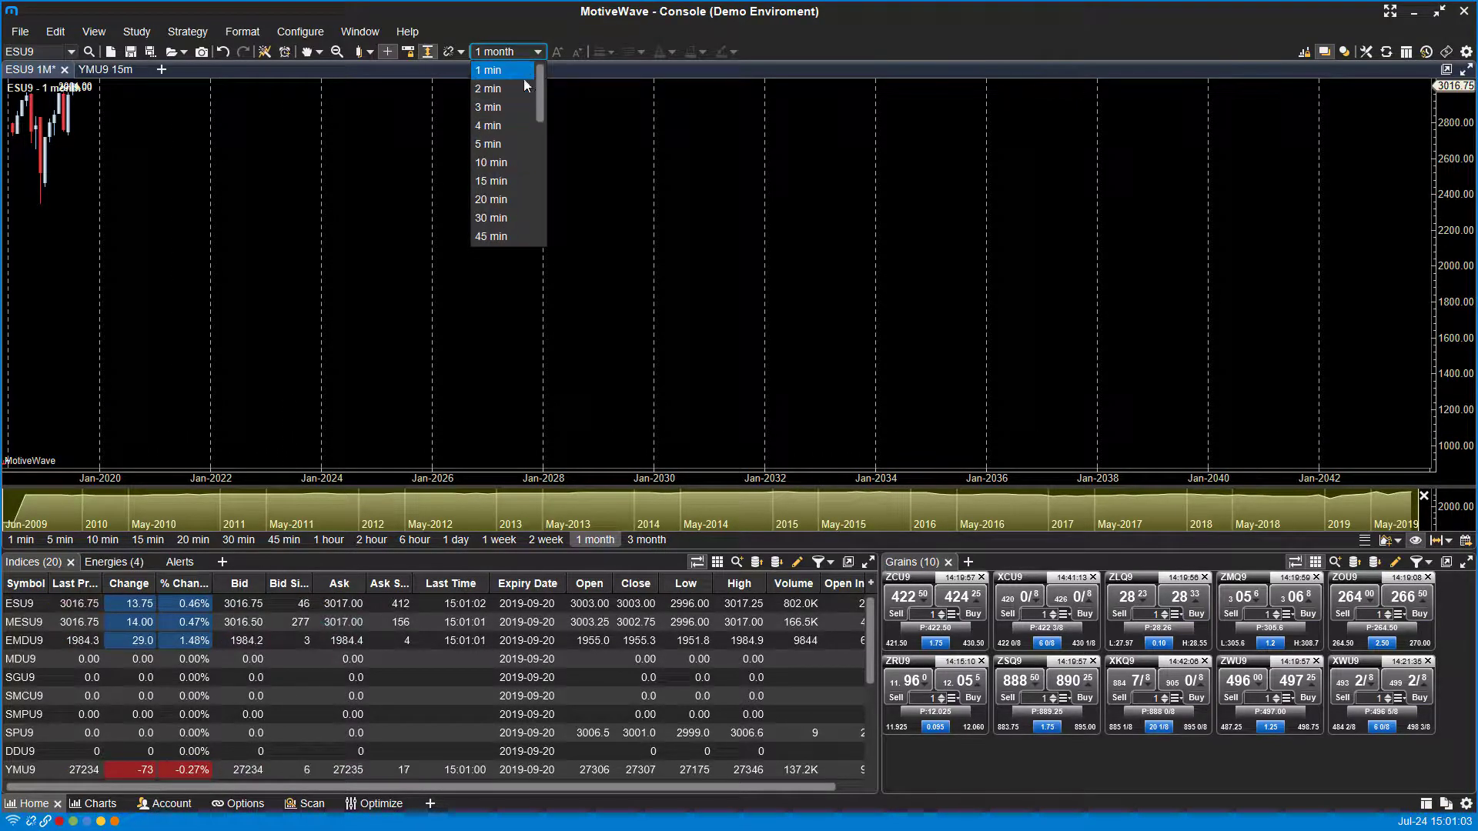
{"action": "mouse_move", "coordinate": [493, 143]}
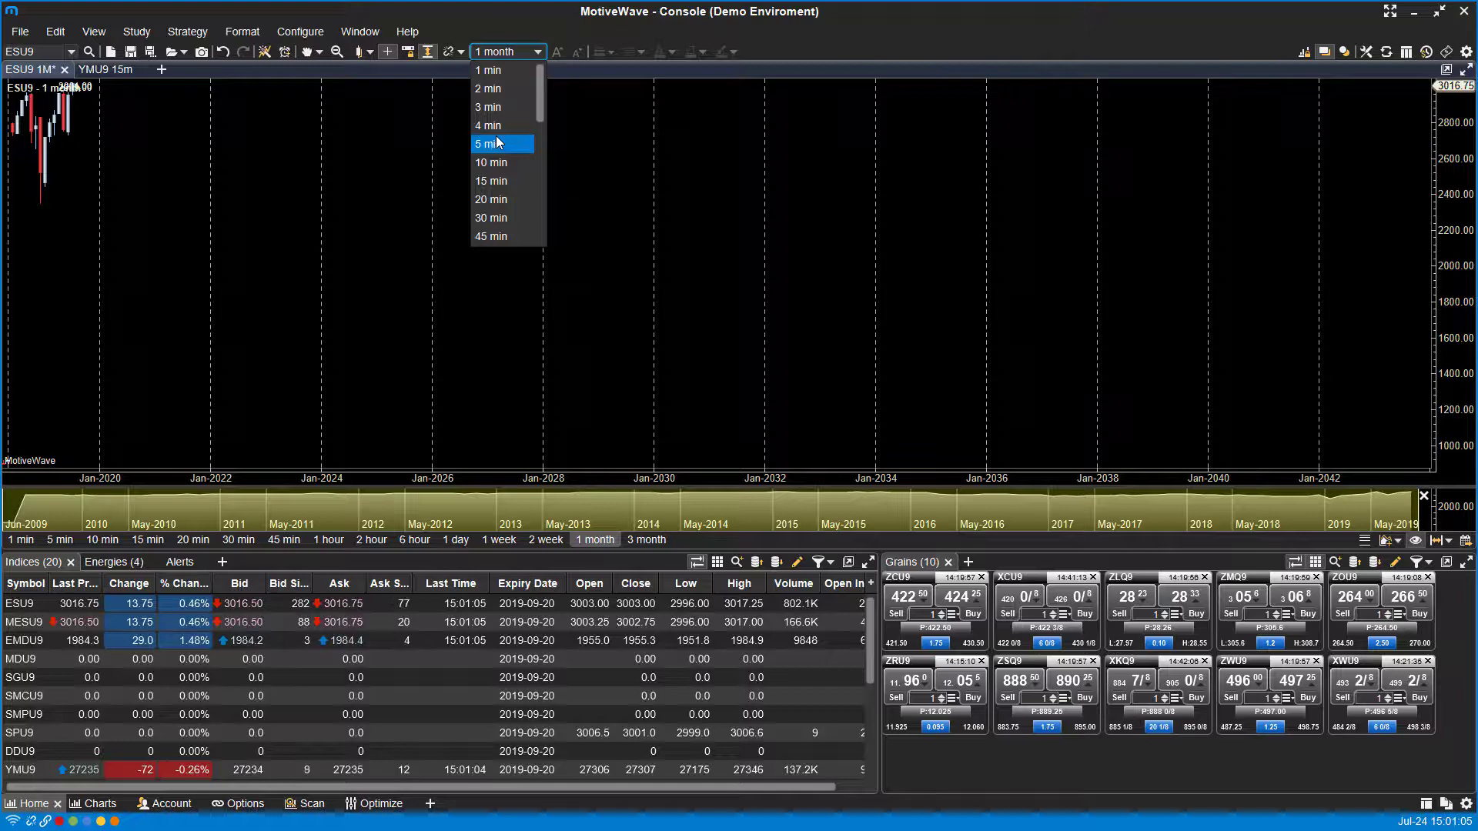
{"action": "left_click", "coordinate": [490, 143]}
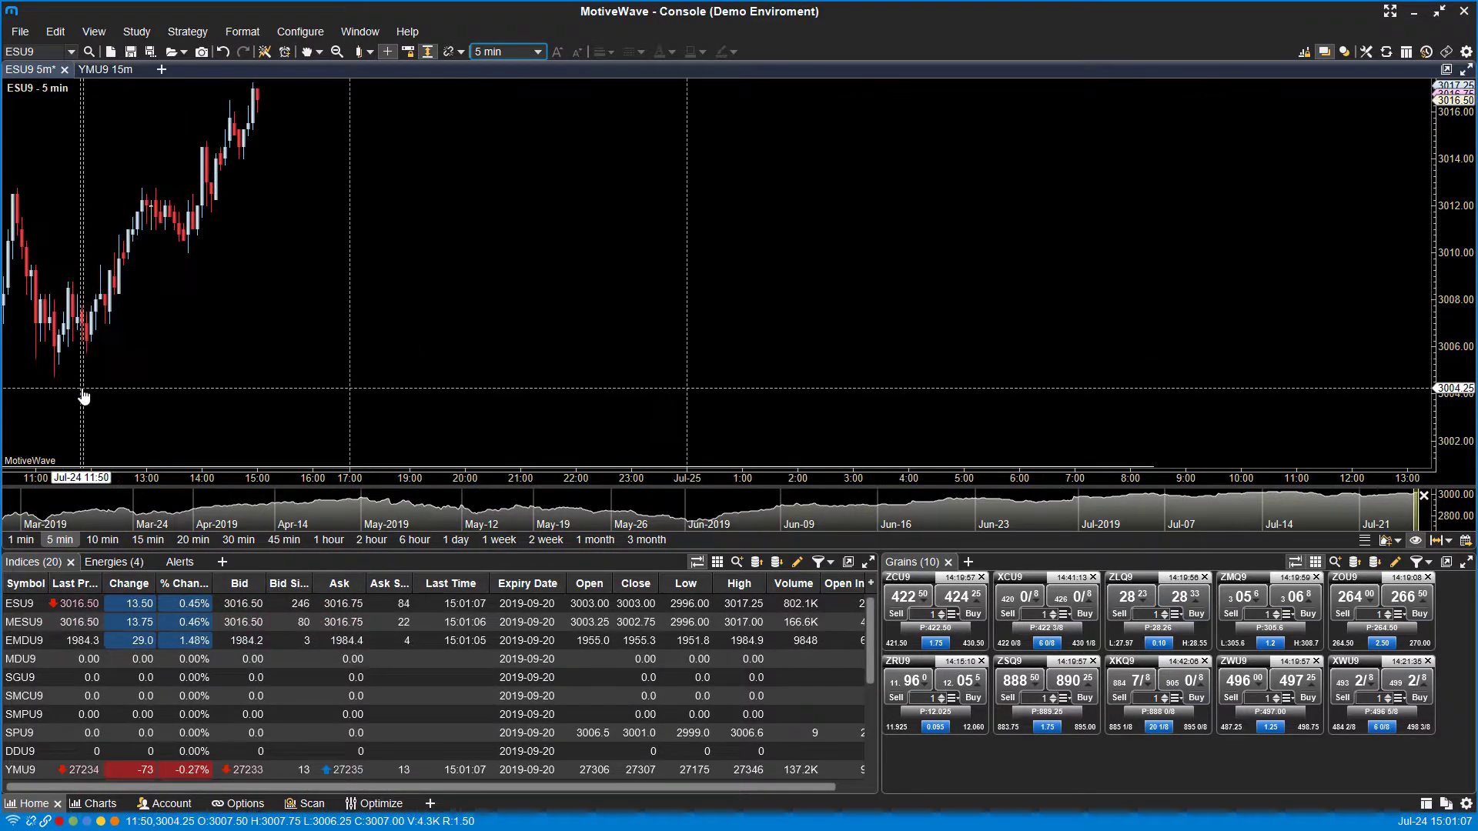
Cycle ESU9 through 3 month, 1 hour and 10 min bars using the quick bar-size strip
{"action": "left_click_drag", "start_coordinate": [83, 387], "coordinate": [115, 382]}
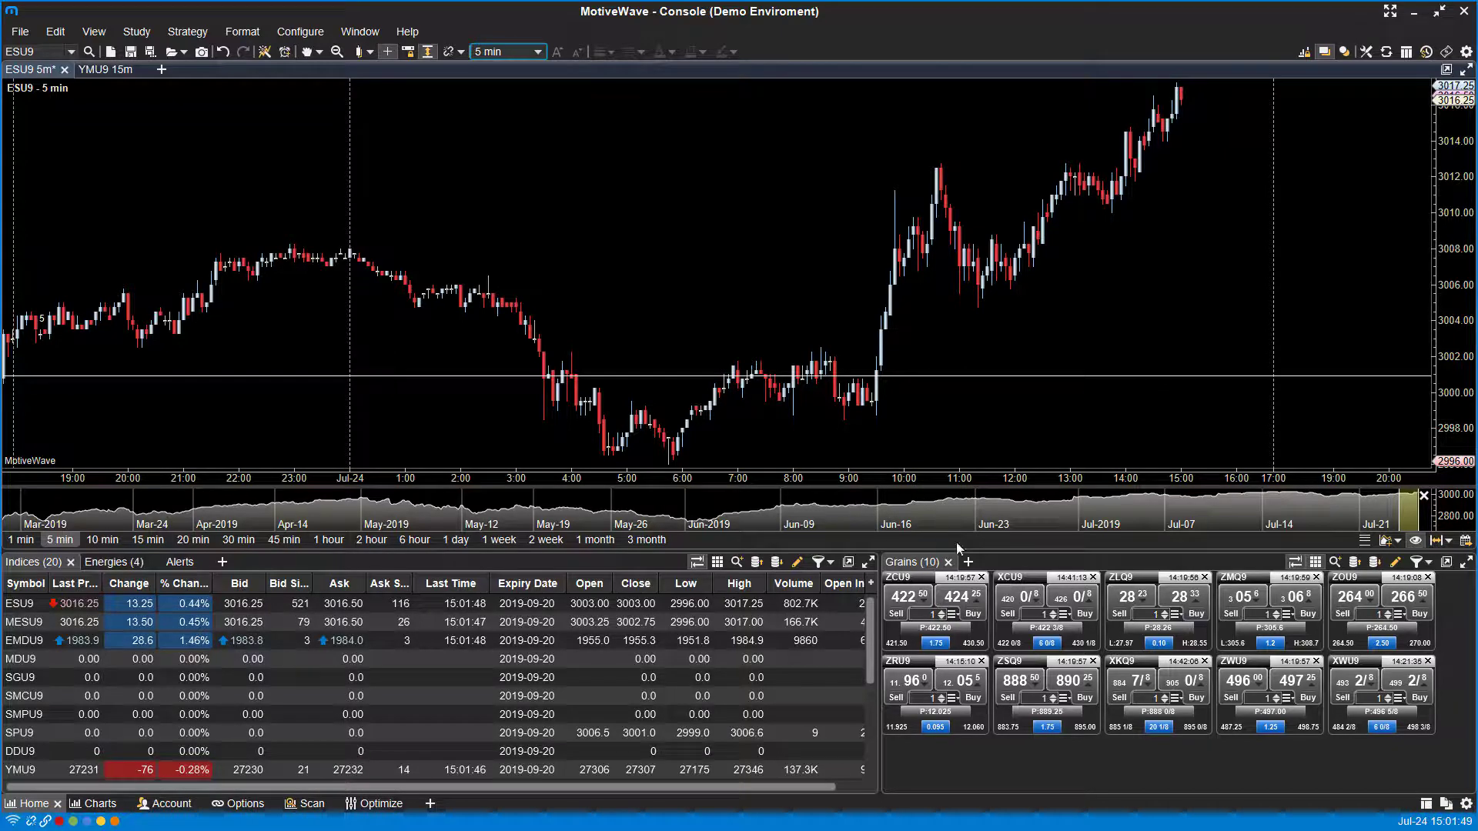
{"action": "mouse_move", "coordinate": [1070, 375]}
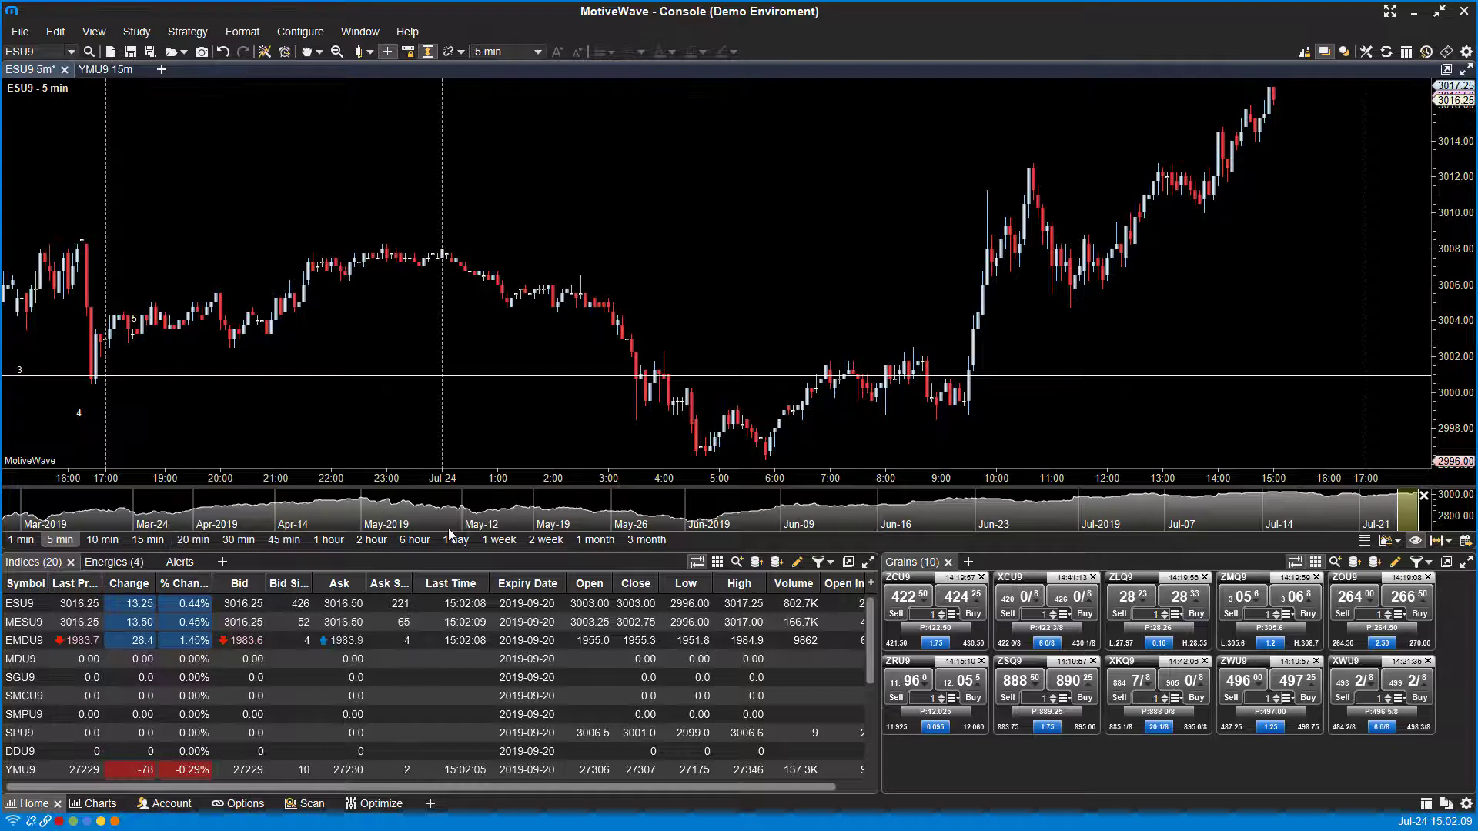
{"action": "left_click", "coordinate": [540, 51]}
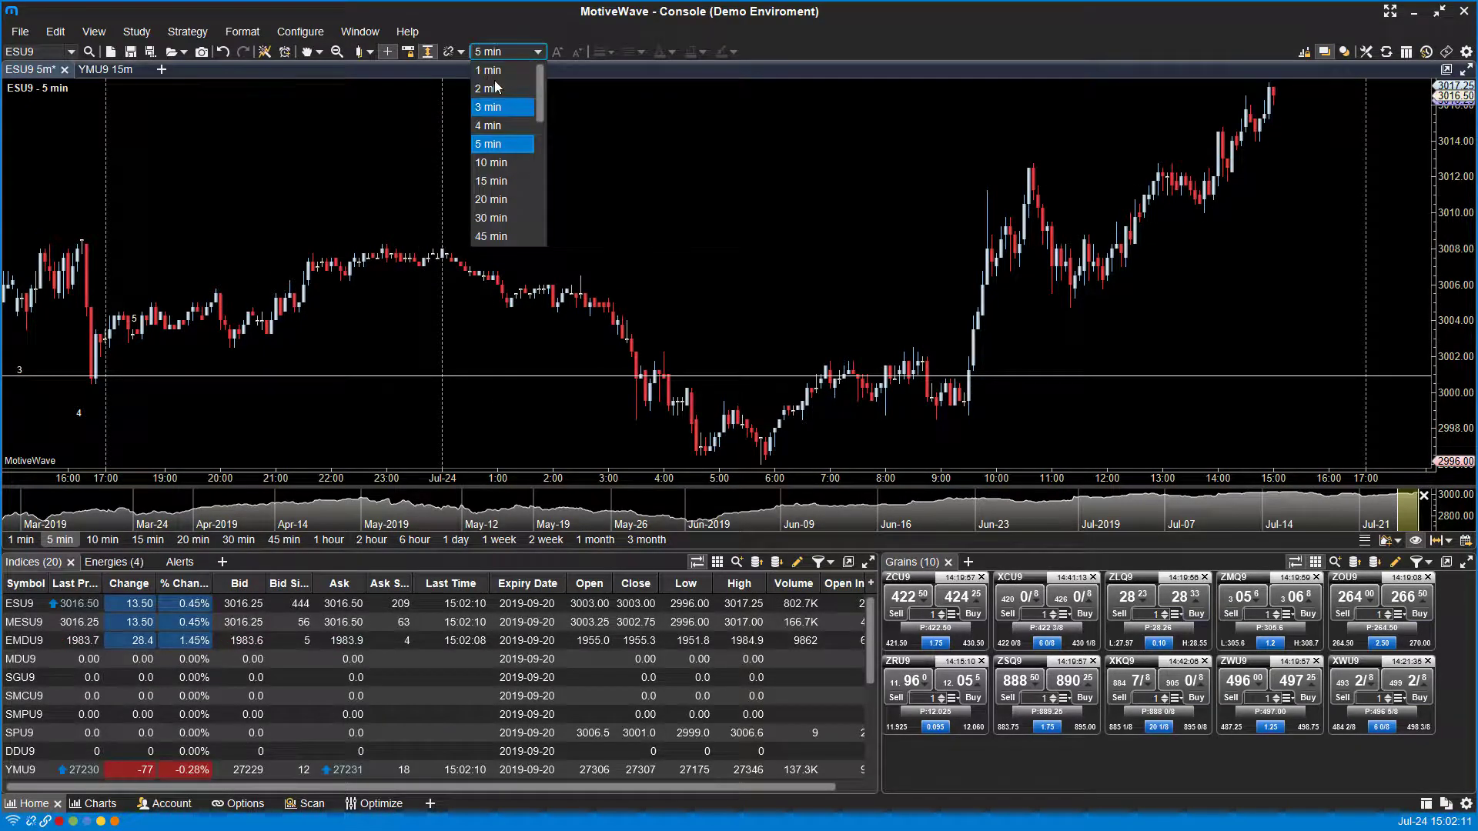
{"action": "scroll", "scroll_direction": "down", "scroll_amount": 3}
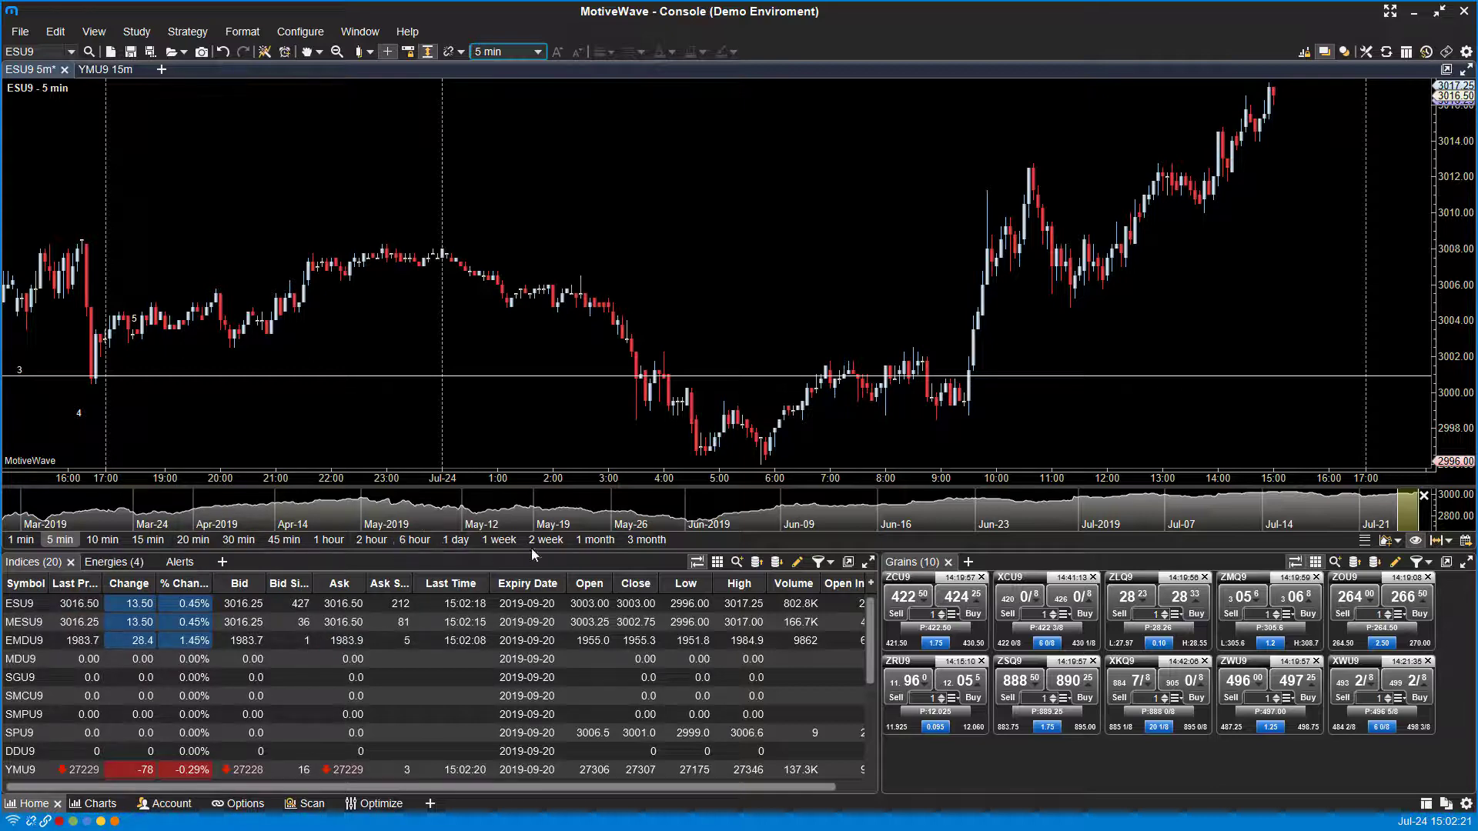
{"action": "left_click", "coordinate": [192, 539]}
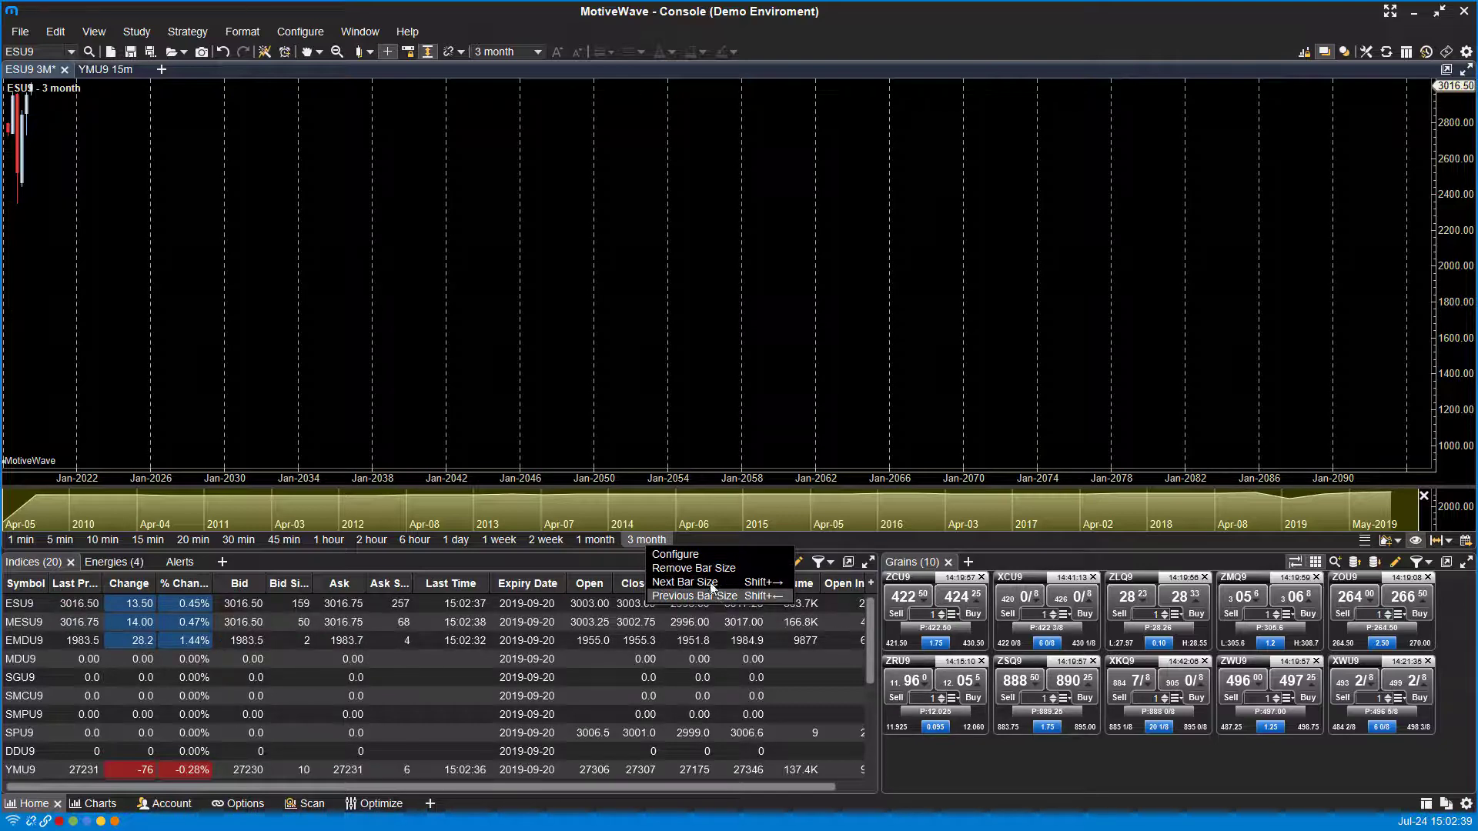
{"action": "left_click", "coordinate": [326, 539]}
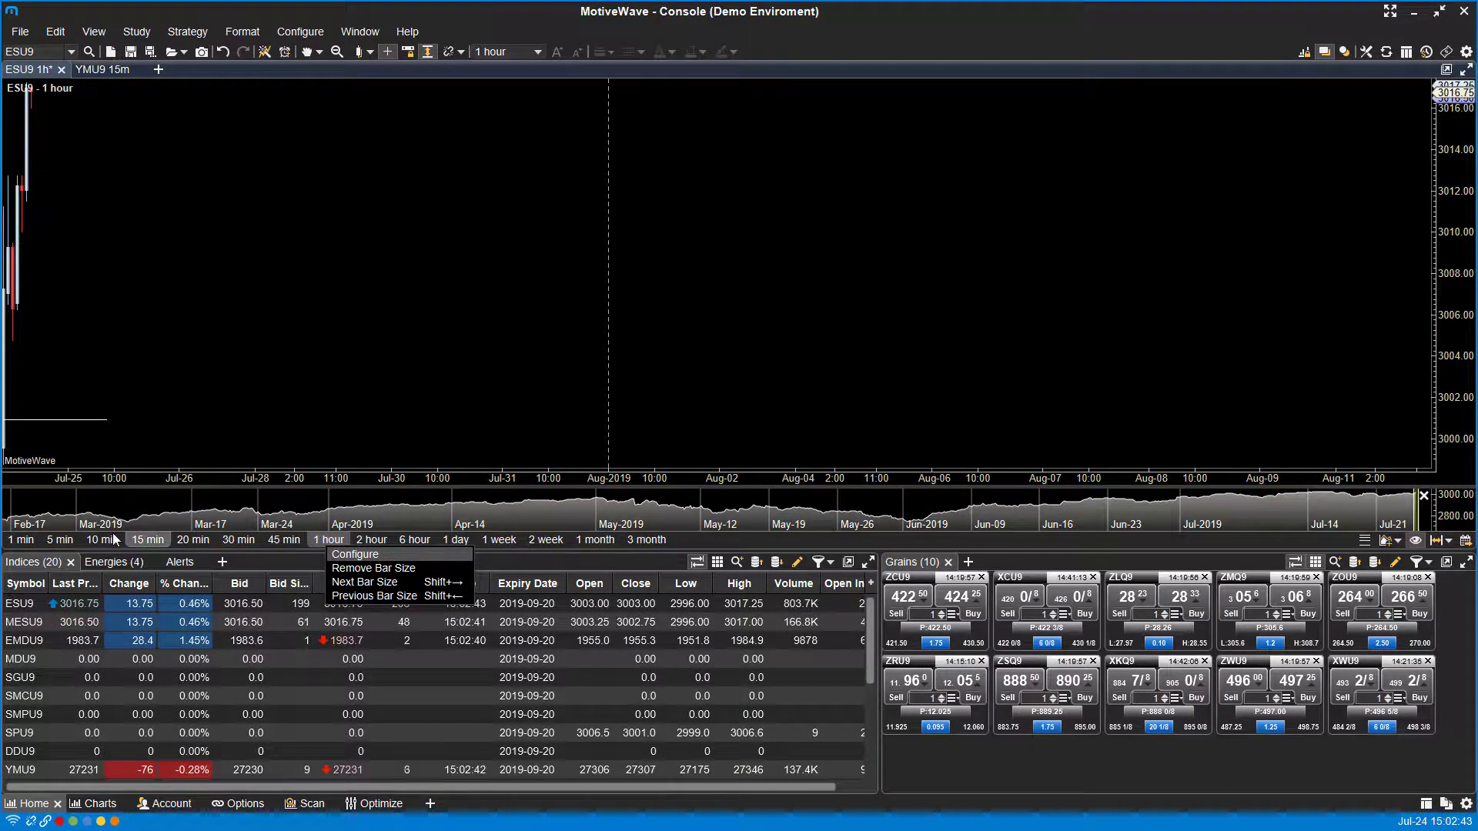
{"action": "left_click", "coordinate": [101, 539]}
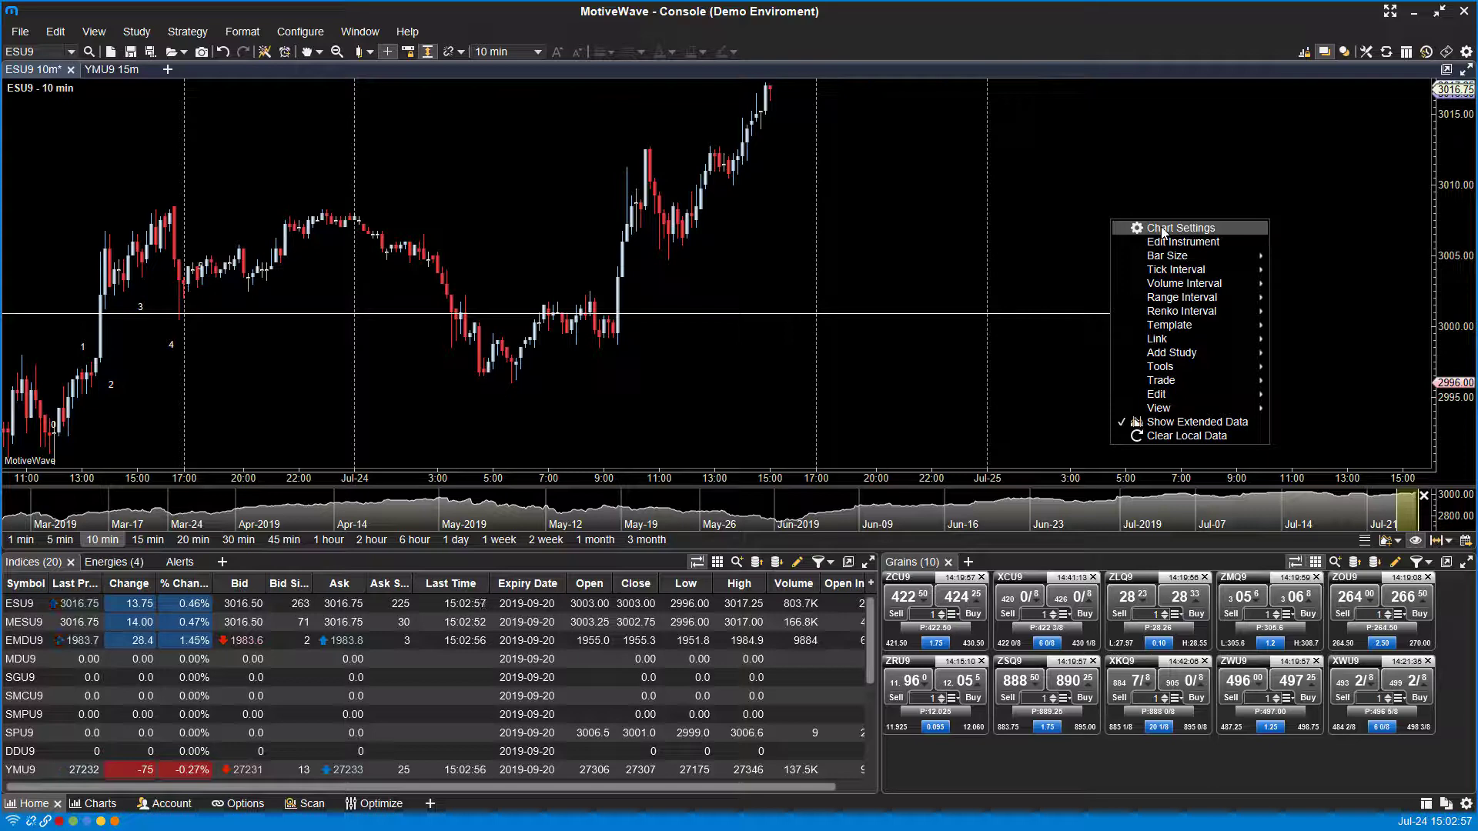
{"action": "mouse_move", "coordinate": [1182, 241]}
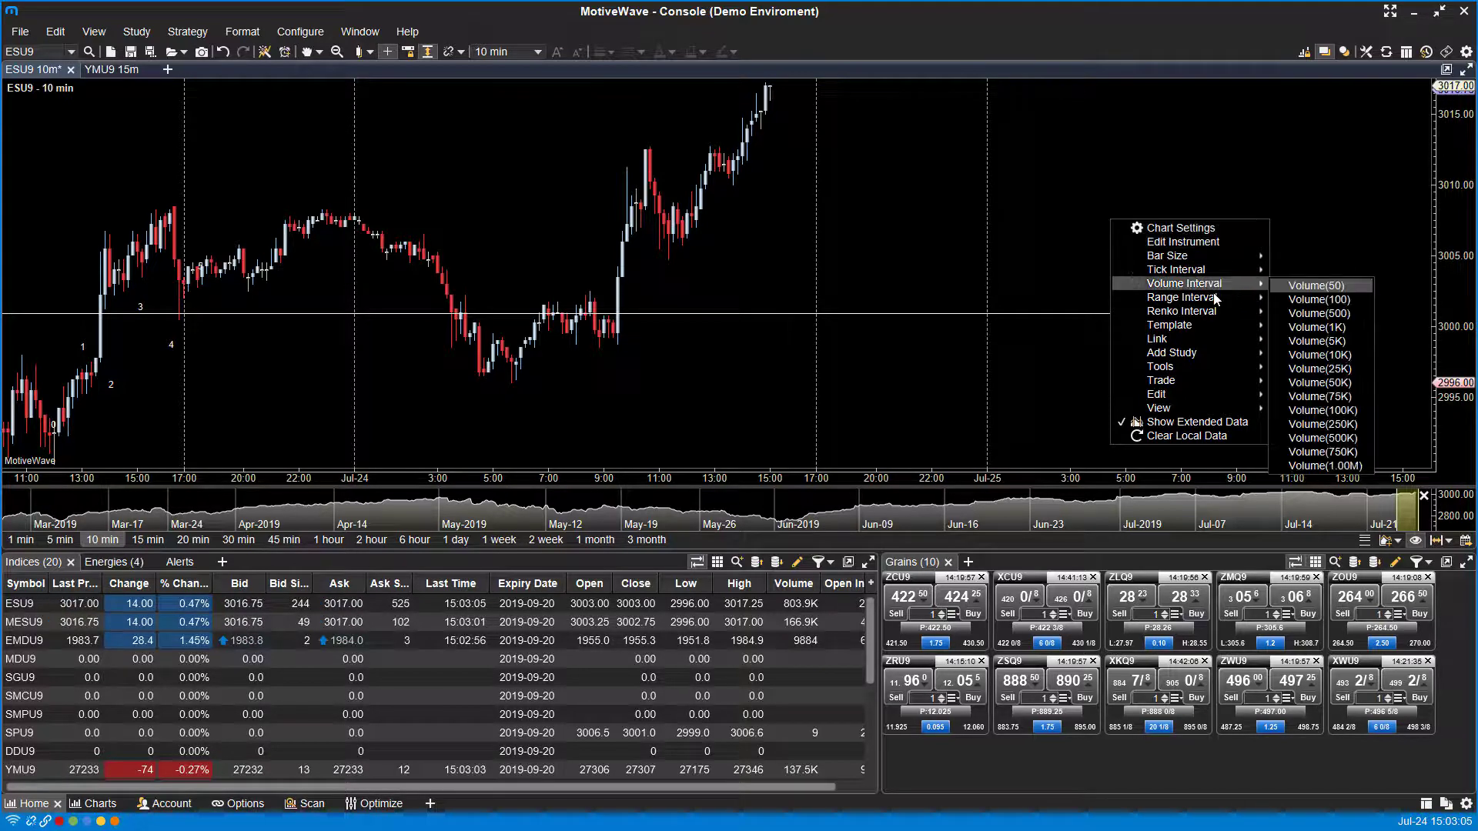
{"action": "mouse_move", "coordinate": [1167, 256]}
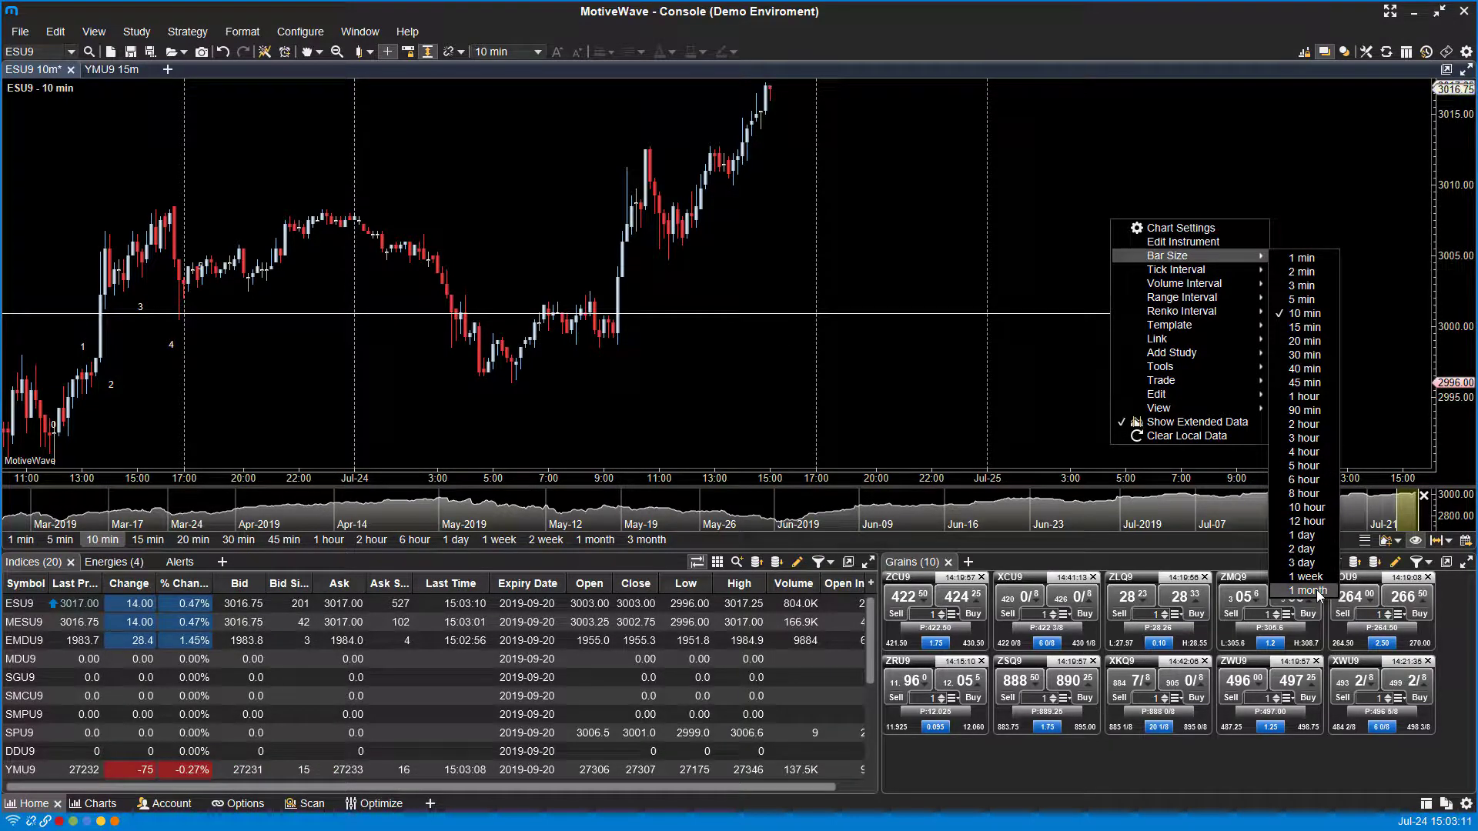
{"action": "mouse_move", "coordinate": [1175, 268]}
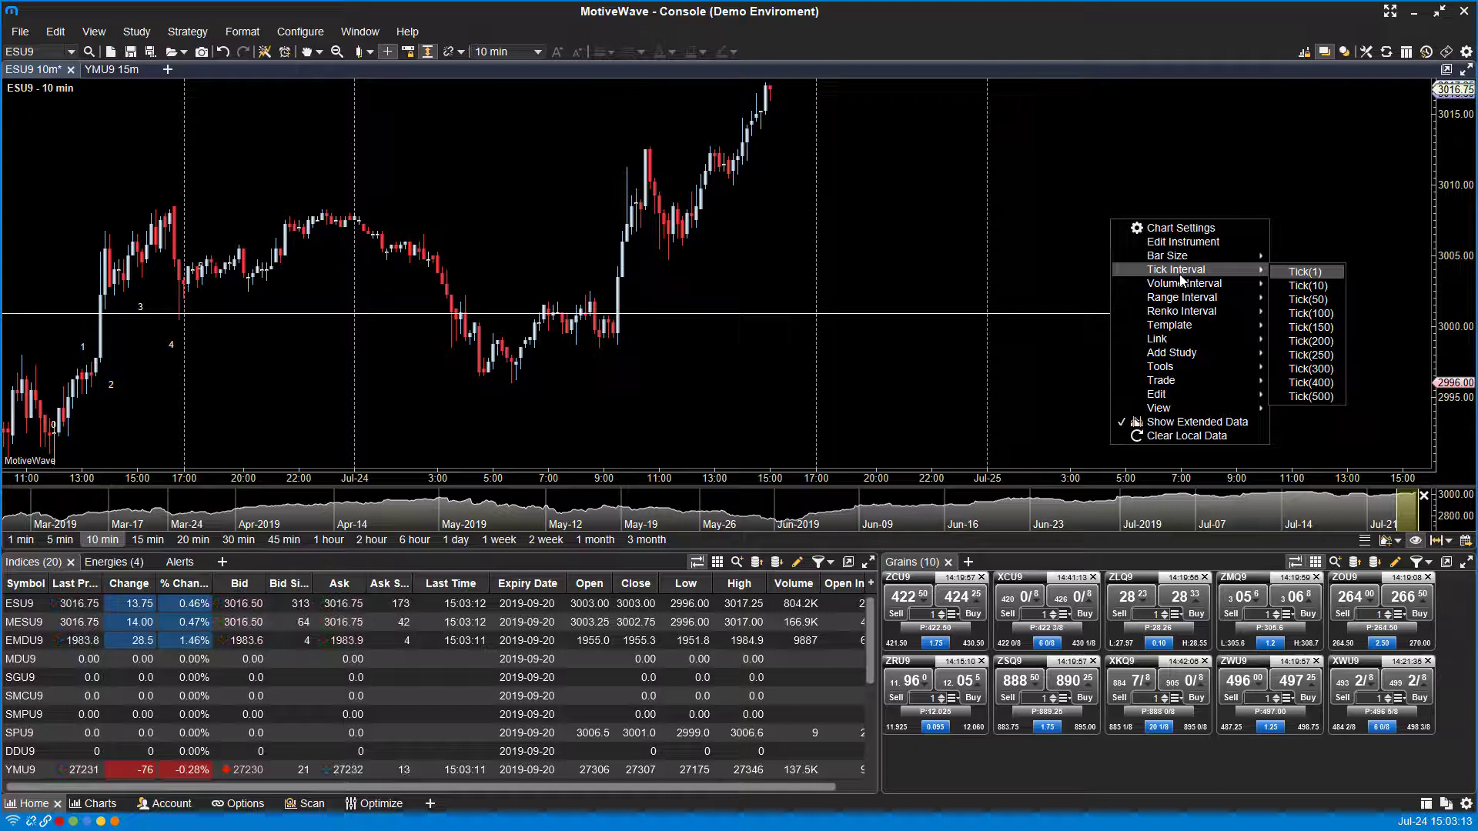
Switch the ESU9 chart to a Tick(1) interval
{"action": "left_click", "coordinate": [1304, 271]}
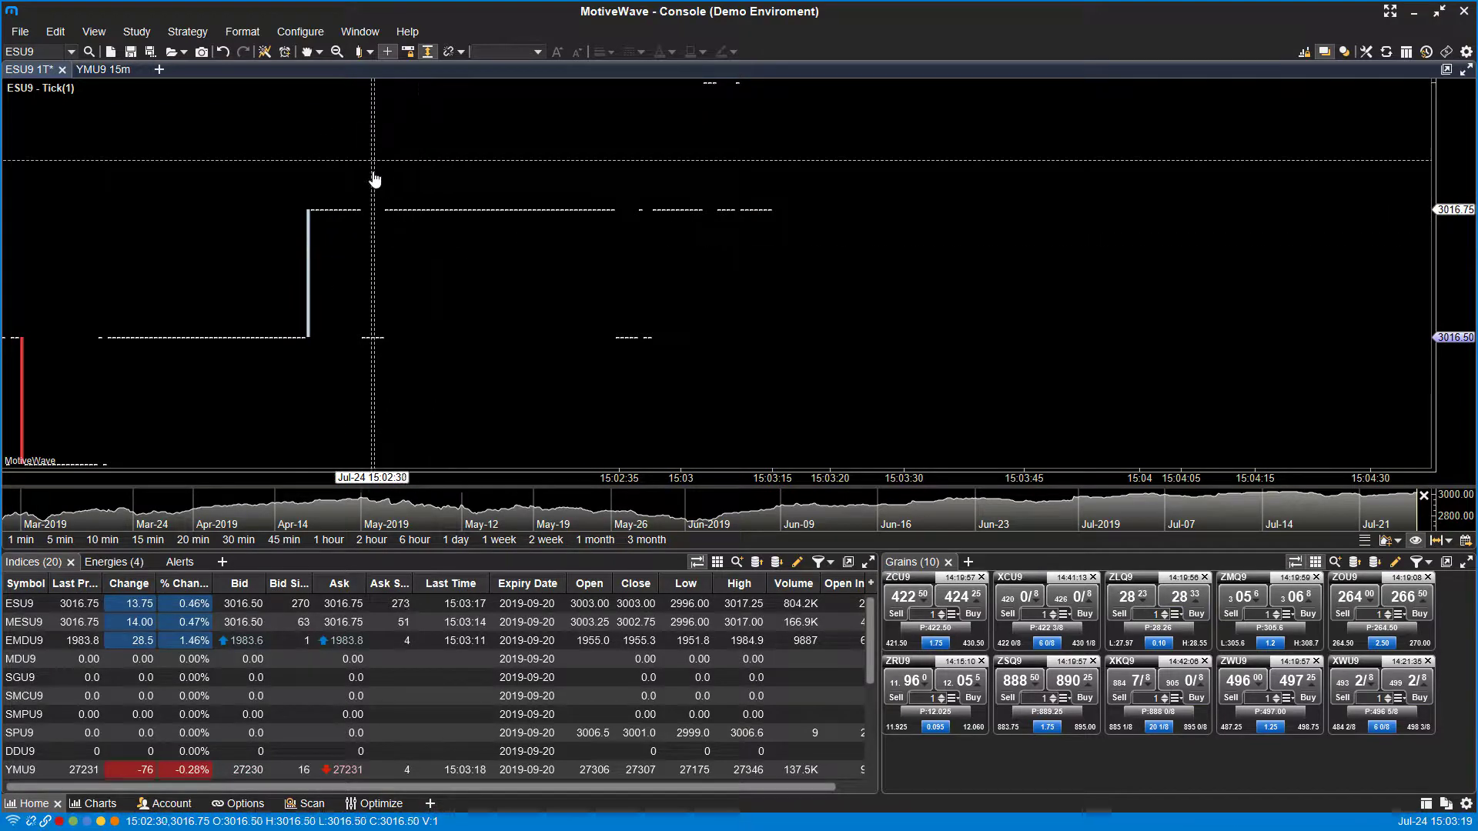
Switch the ESU9 chart to a Volume(1K) interval from the chart's context menu
{"action": "left_click", "coordinate": [376, 52]}
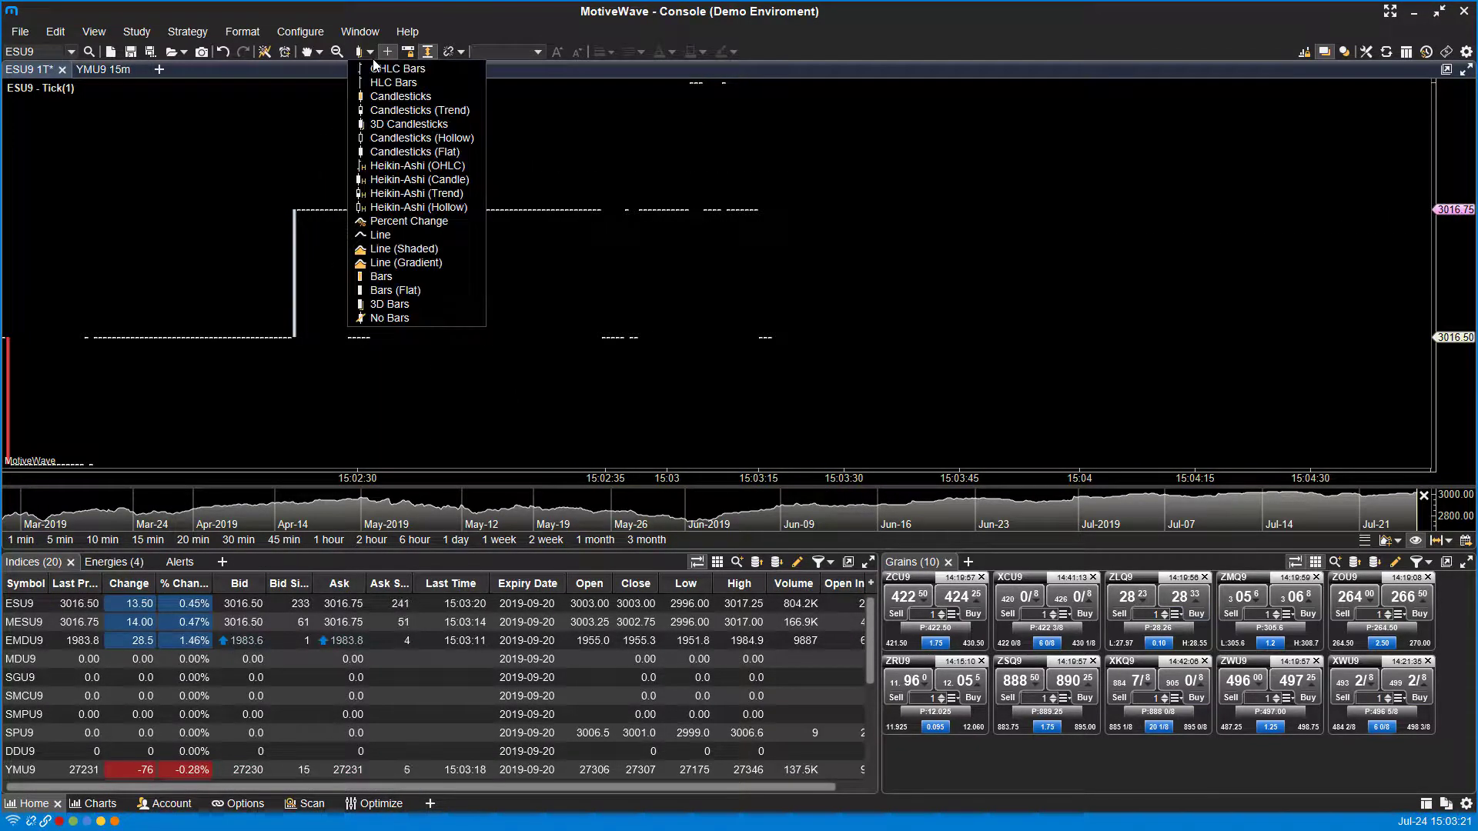
{"action": "mouse_move", "coordinate": [392, 82]}
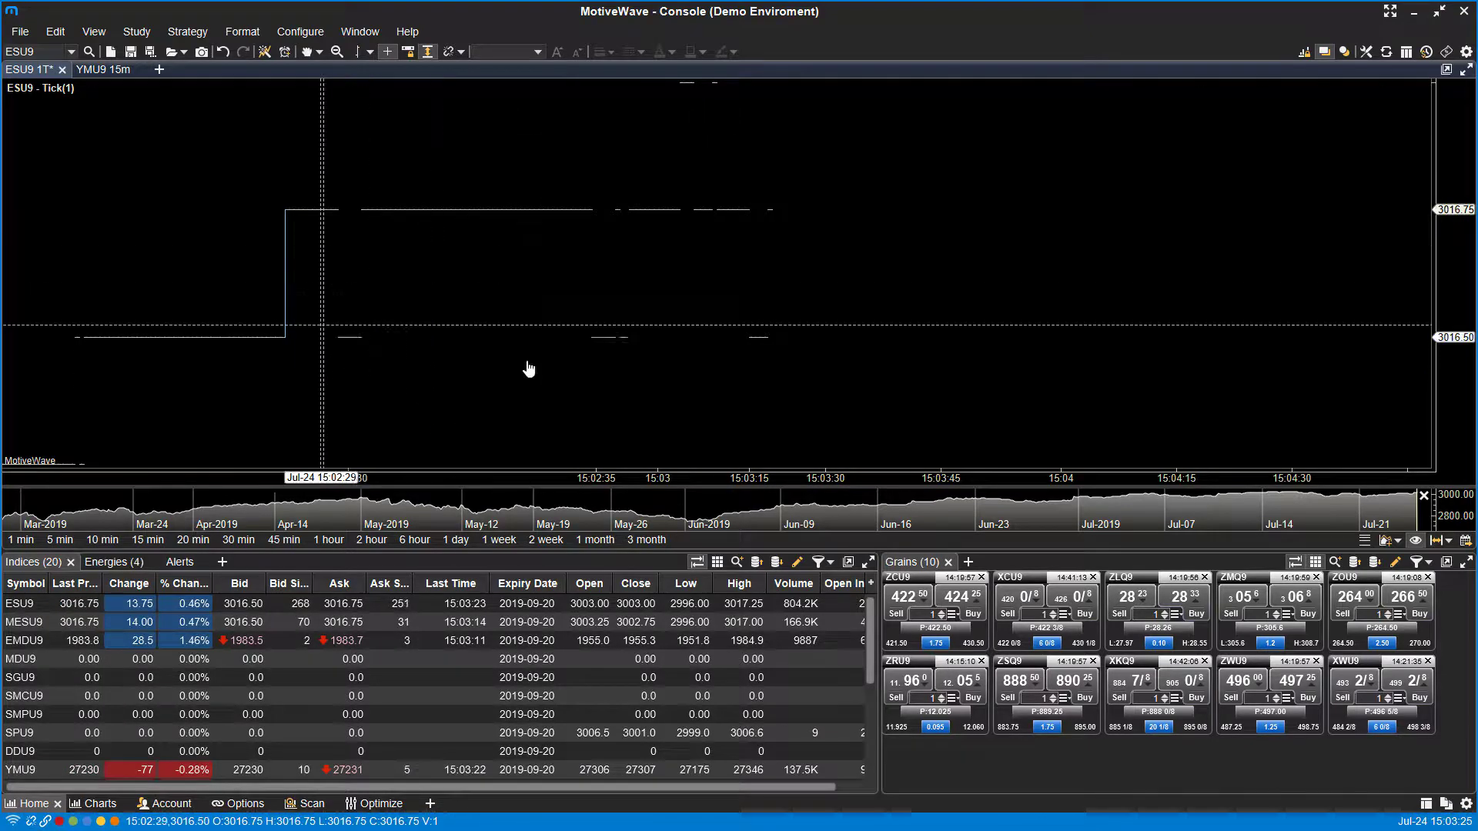
{"action": "right_click", "coordinate": [528, 368]}
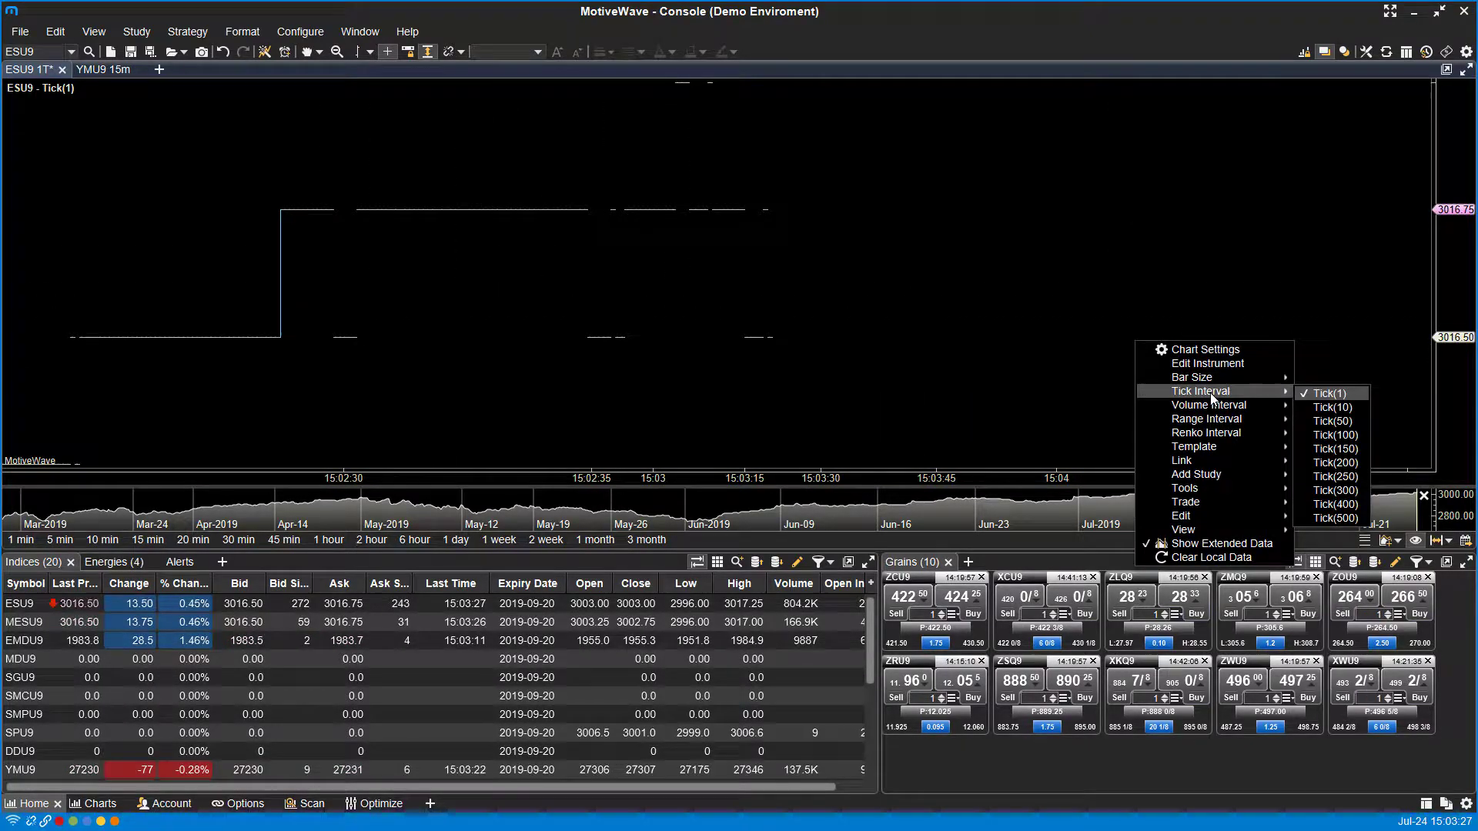
{"action": "mouse_move", "coordinate": [1207, 405]}
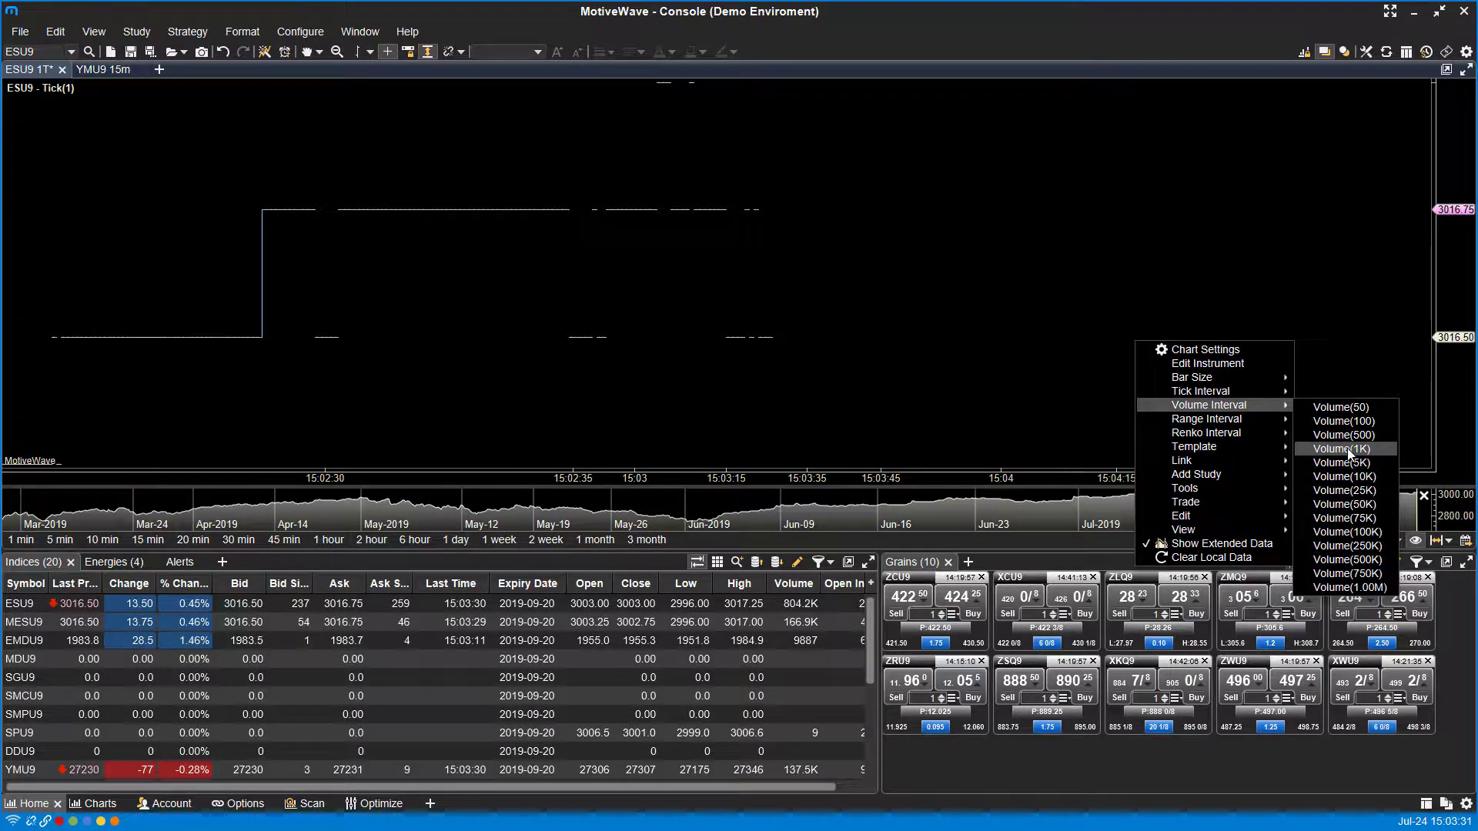
{"action": "left_click", "coordinate": [1343, 448]}
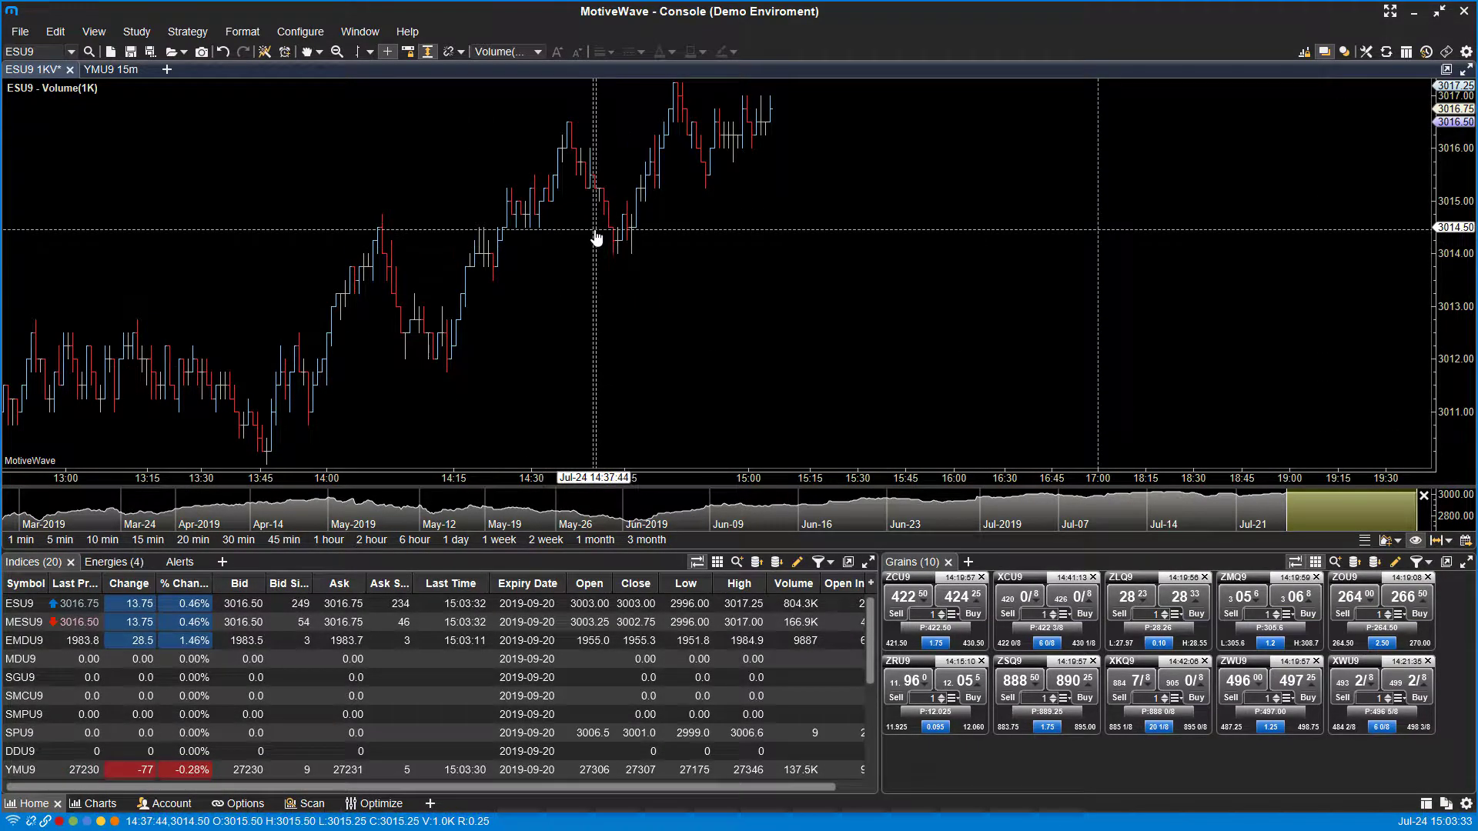
Switch the chart to Range(9) bars, then to Renko(2) bricks
{"action": "right_click", "coordinate": [594, 235]}
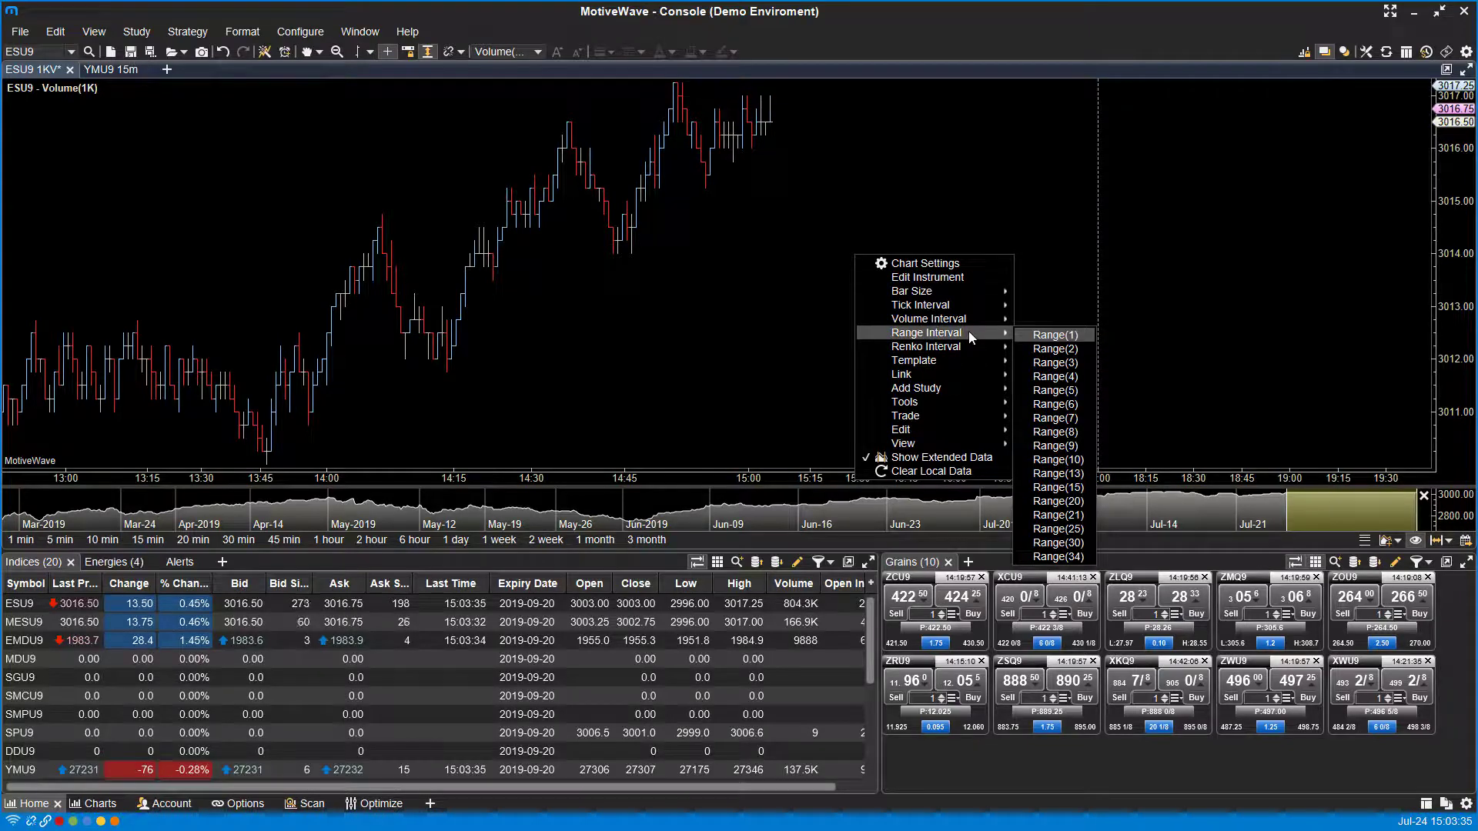
{"action": "left_click", "coordinate": [1052, 445]}
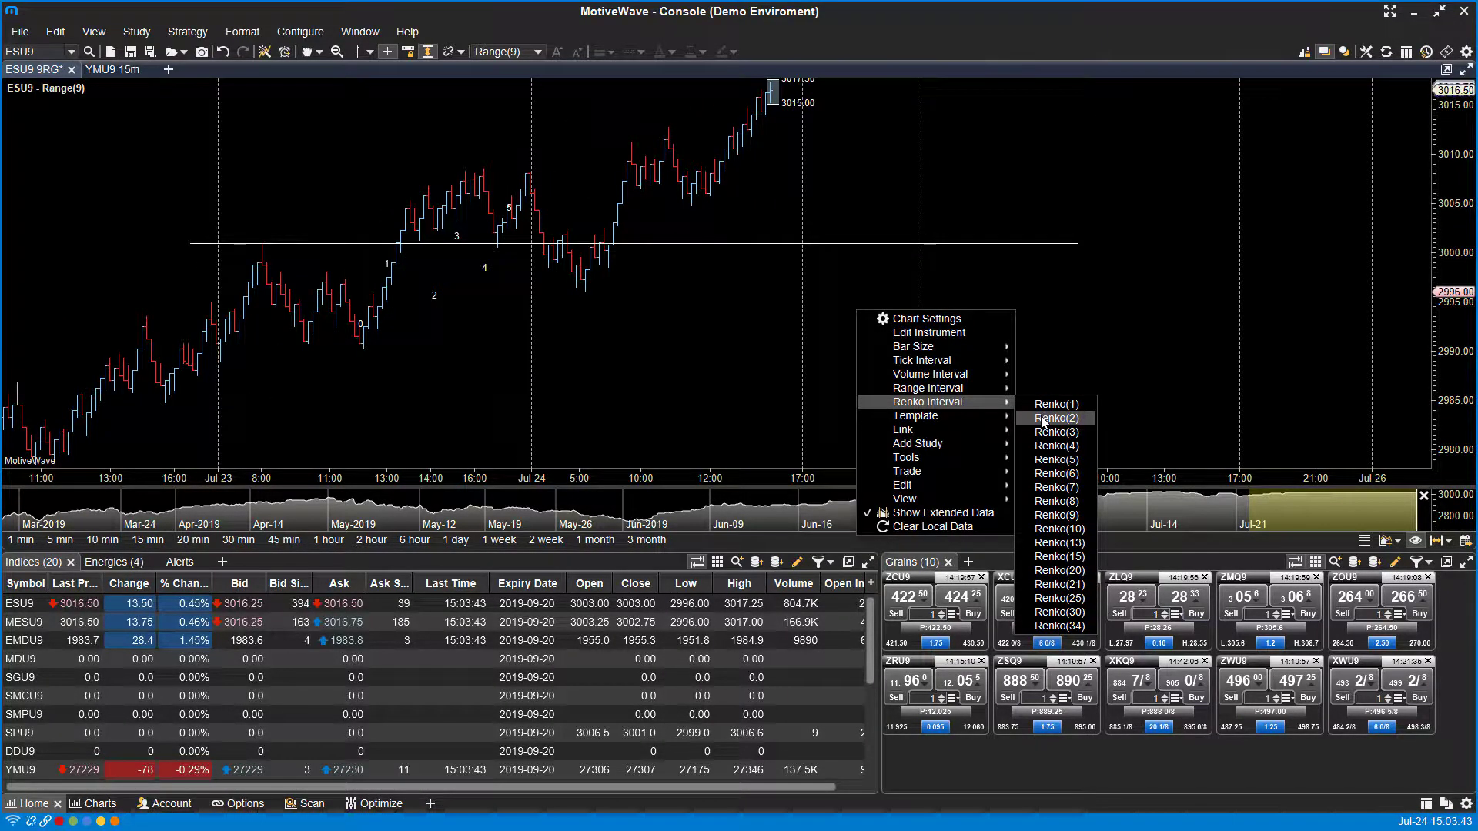
{"action": "left_click", "coordinate": [1056, 417]}
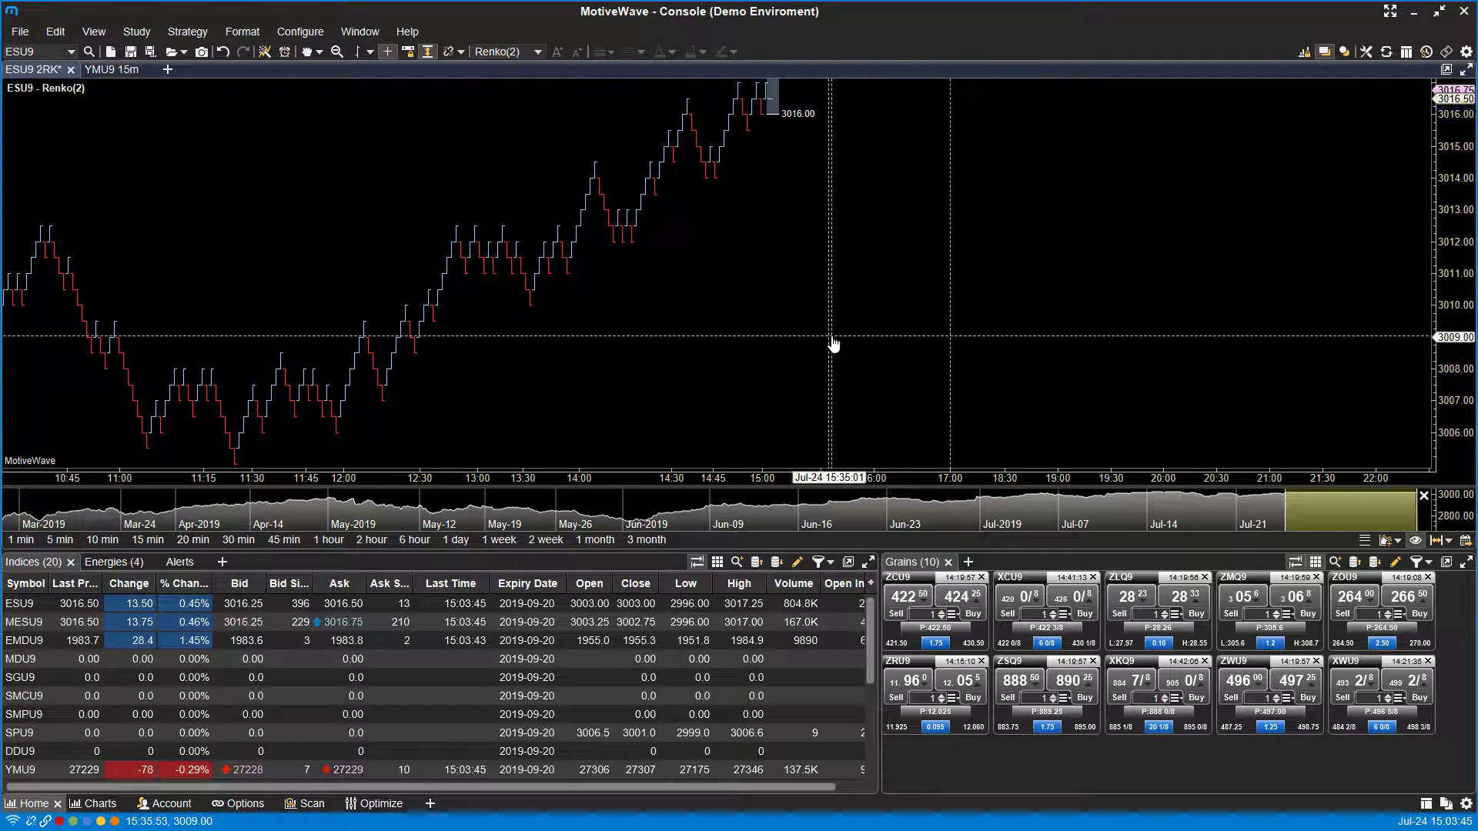
{"action": "right_click", "coordinate": [833, 341]}
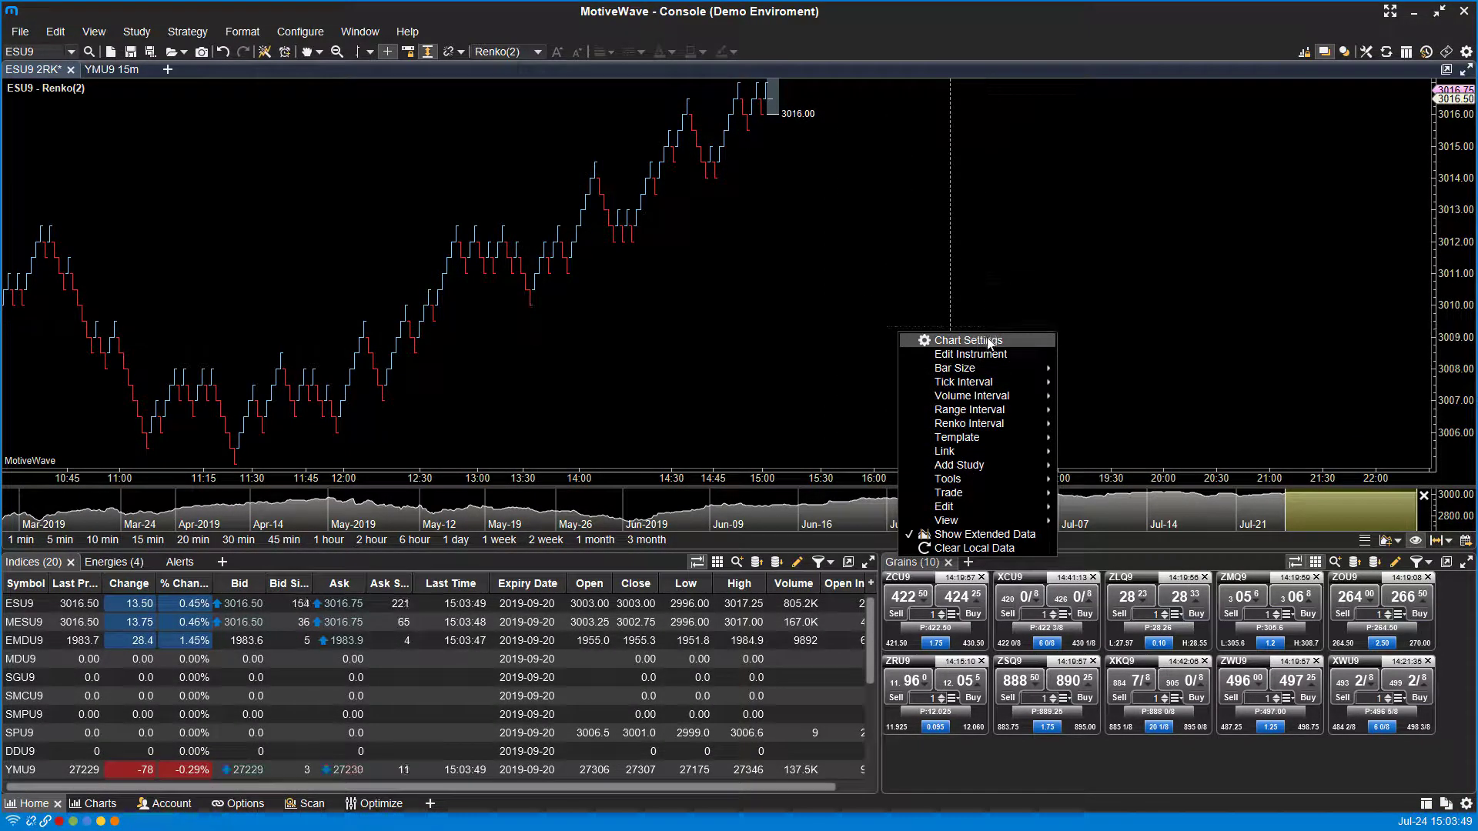
Review the Bar Type choices in Chart Settings > Bar Settings, leaving them unchanged
{"action": "left_click", "coordinate": [967, 340]}
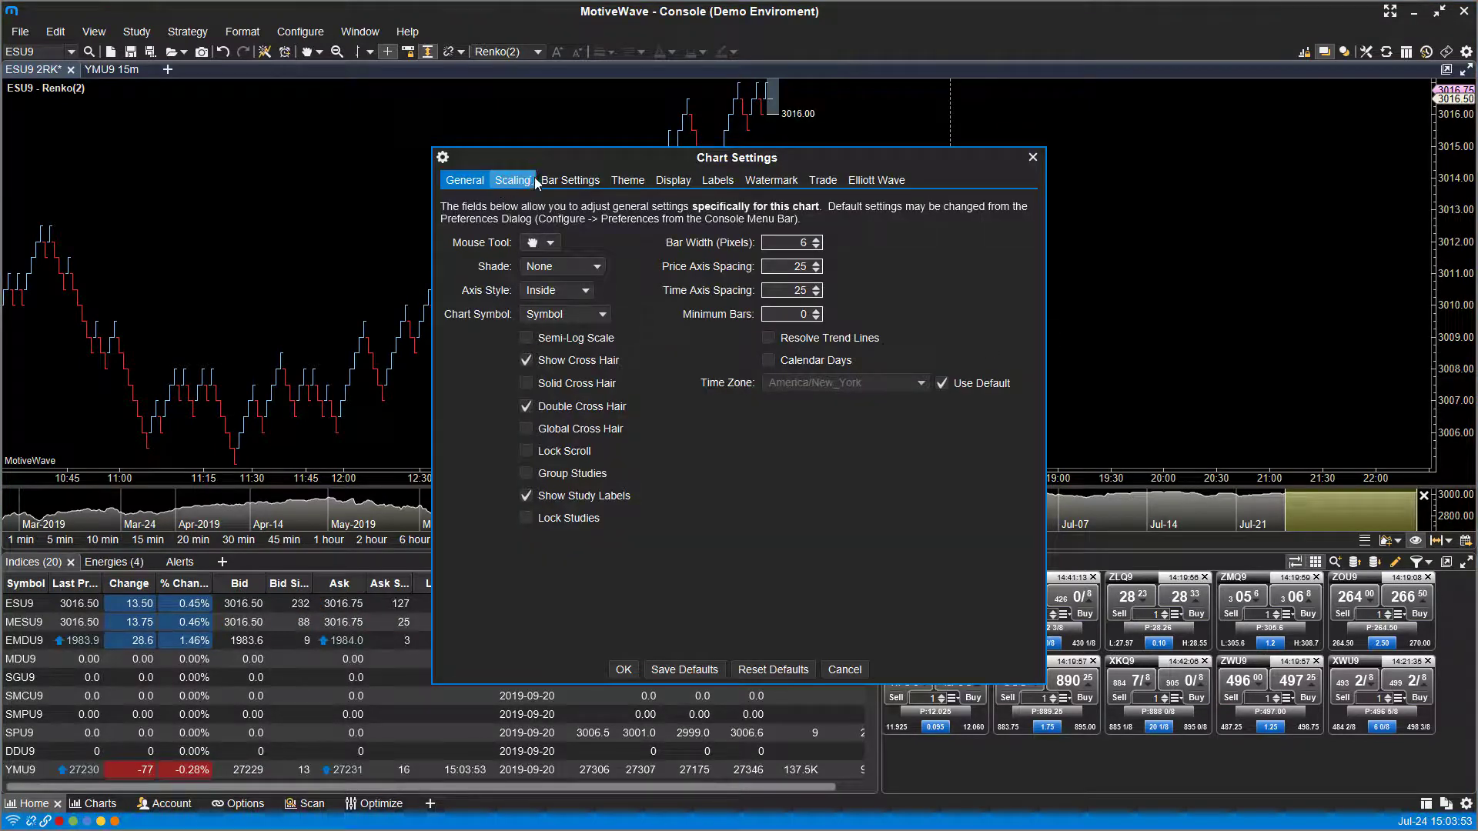
{"action": "left_click", "coordinate": [570, 180]}
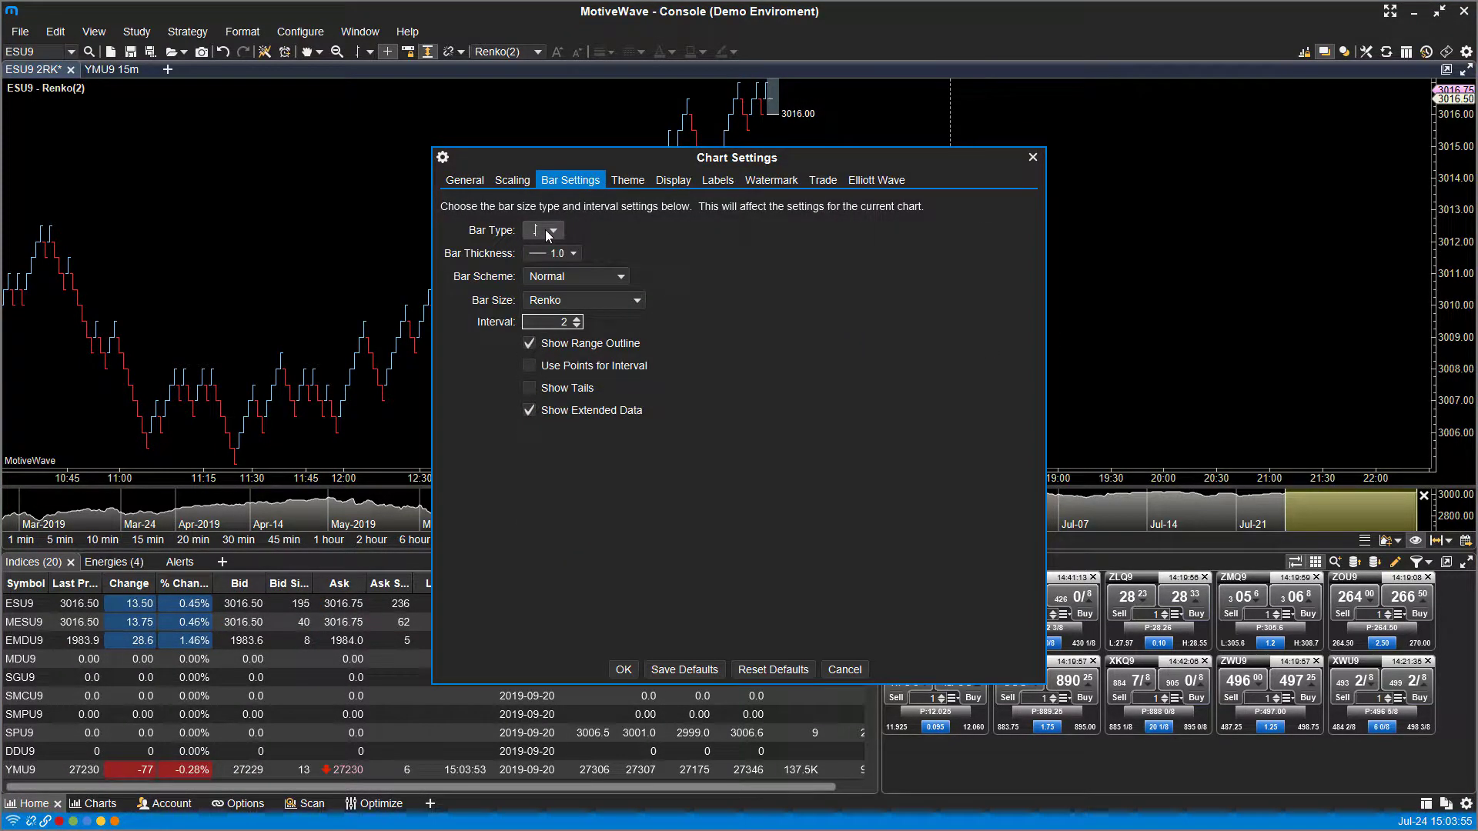
{"action": "left_click", "coordinate": [551, 230]}
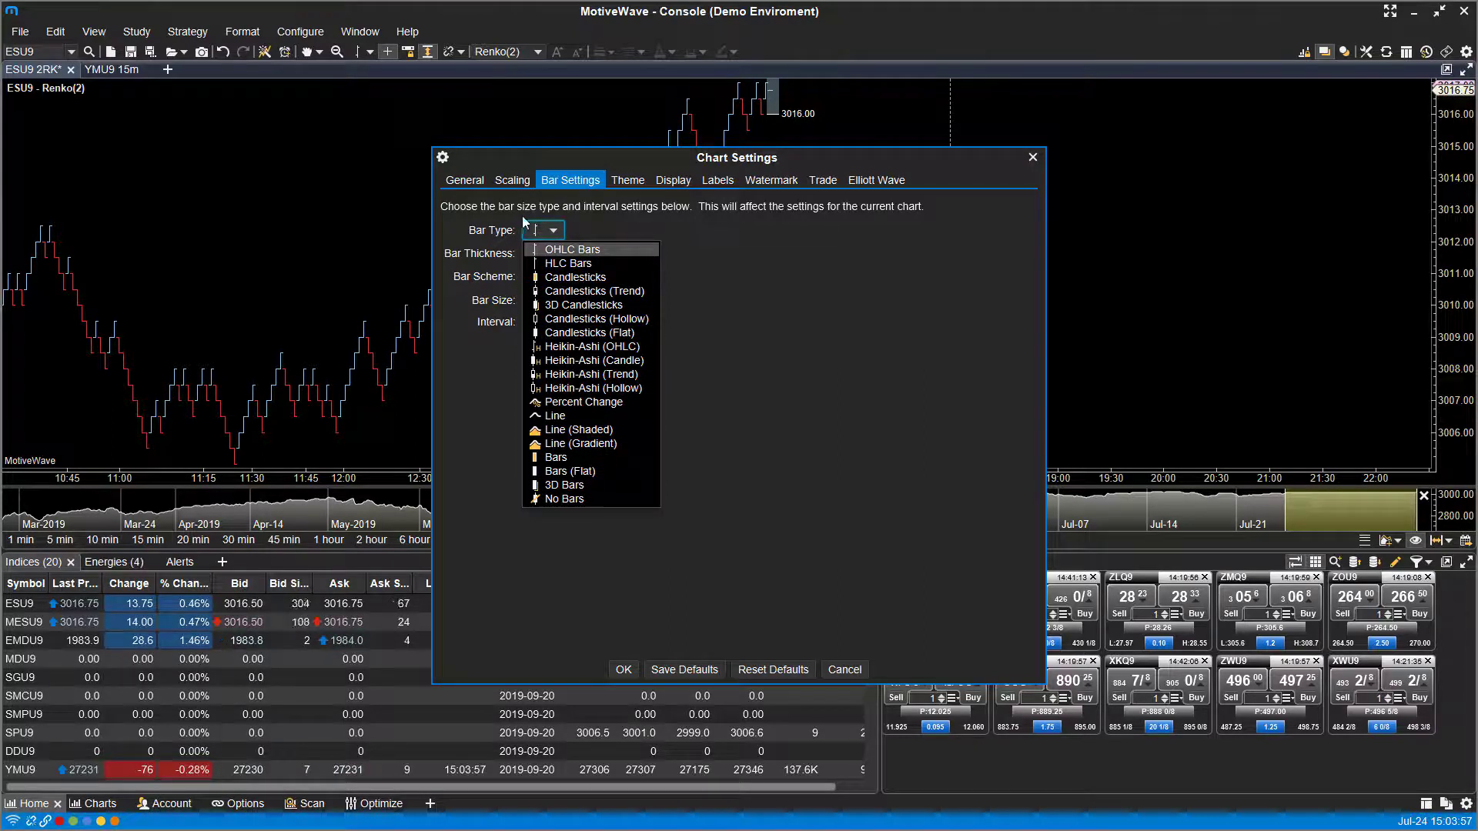
{"action": "left_click", "coordinate": [554, 229]}
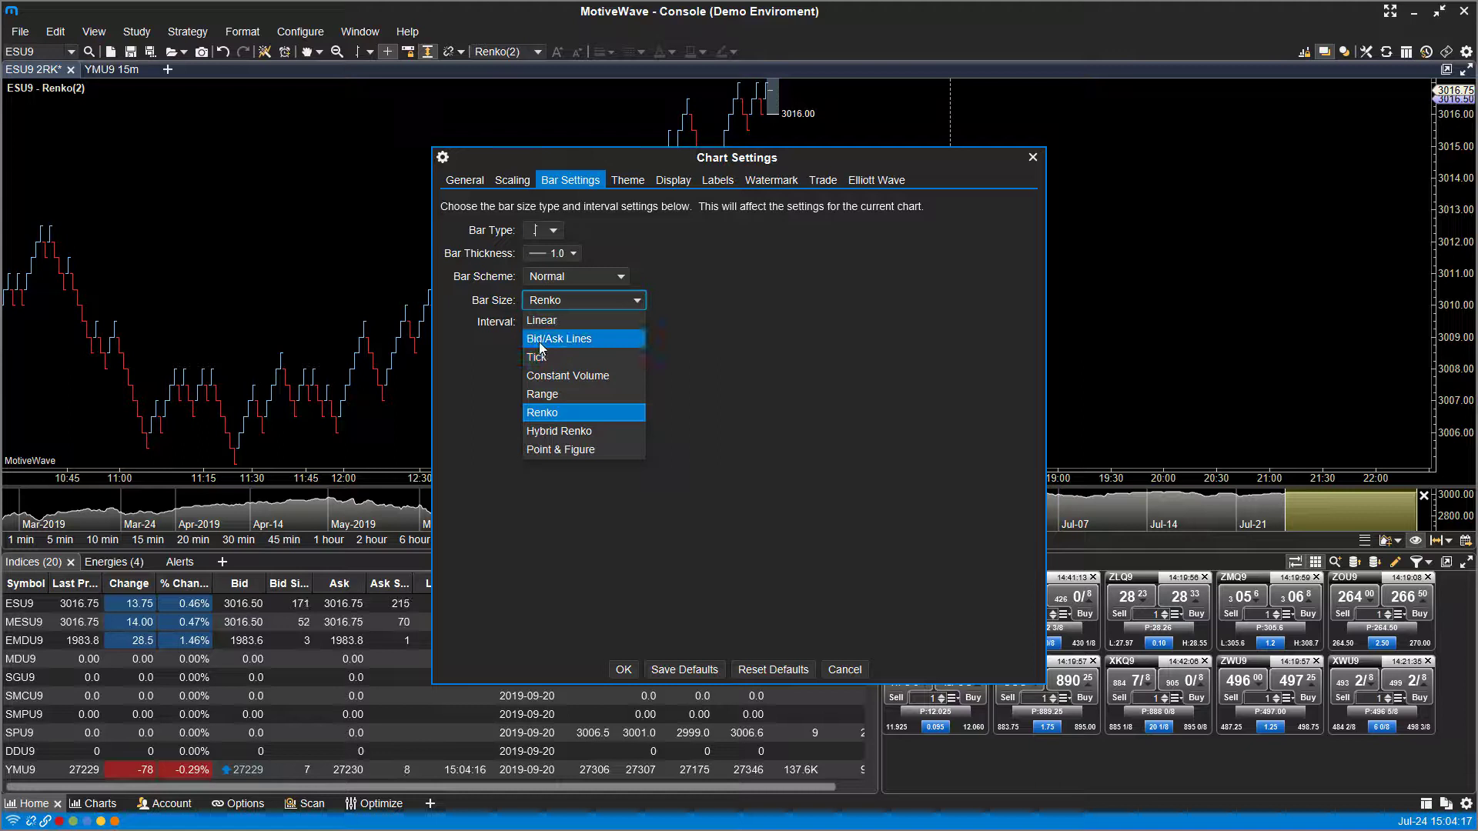
{"action": "mouse_move", "coordinate": [573, 412]}
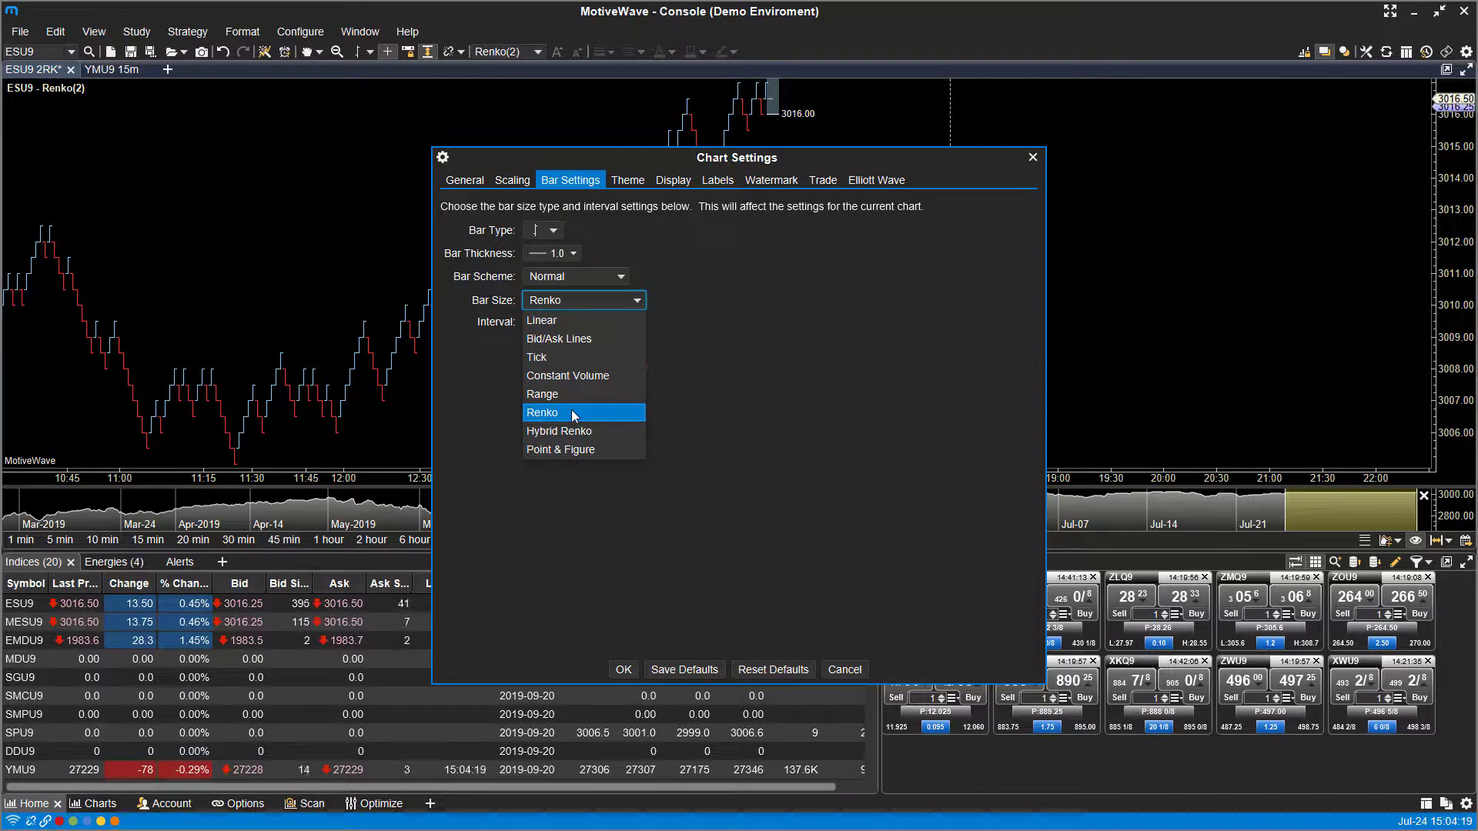
{"action": "mouse_move", "coordinate": [565, 355]}
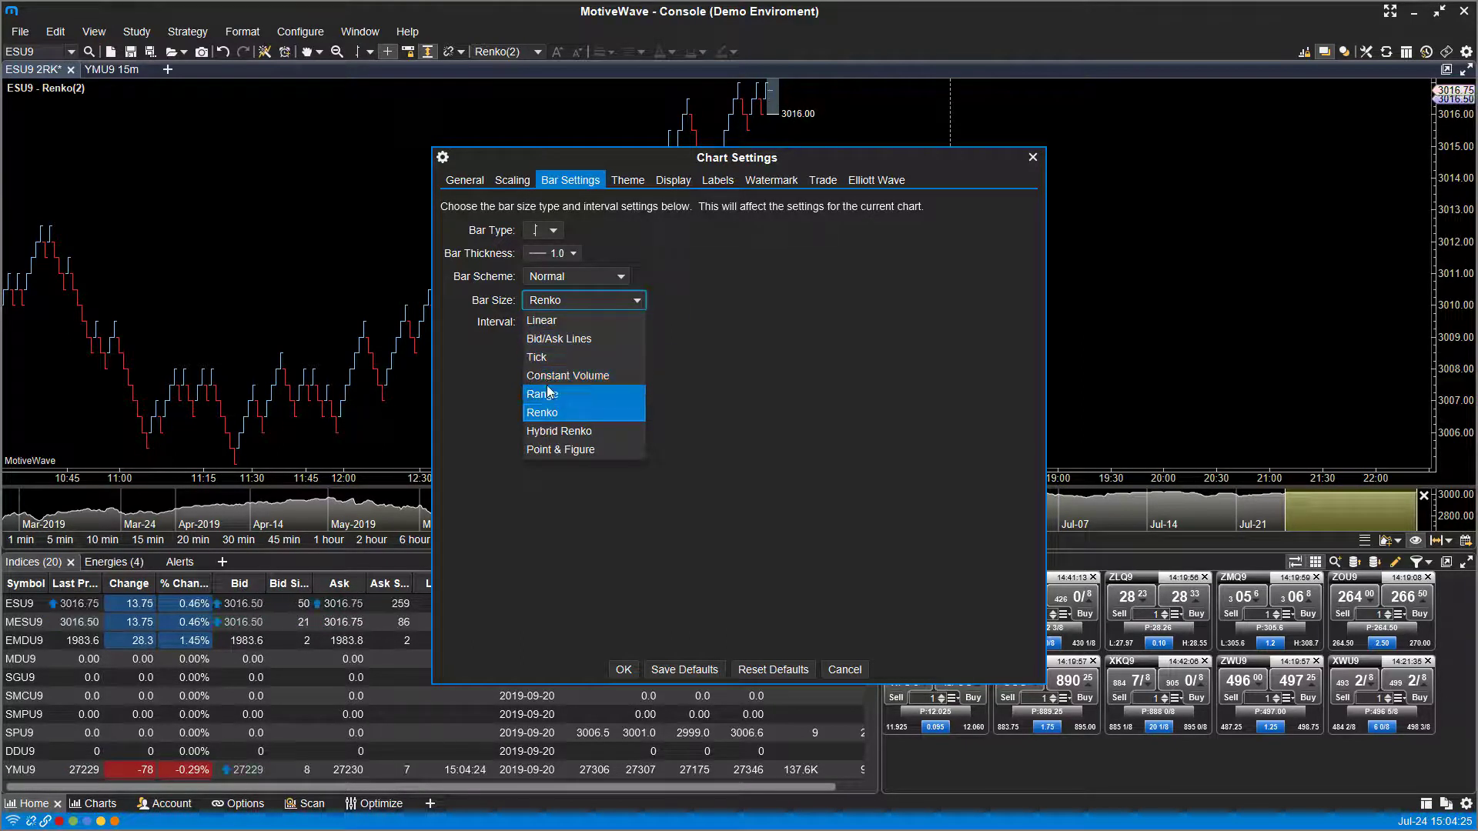
Keep Renko as the bar size with interval 2, then move to the Theme page
{"action": "left_click", "coordinate": [542, 413]}
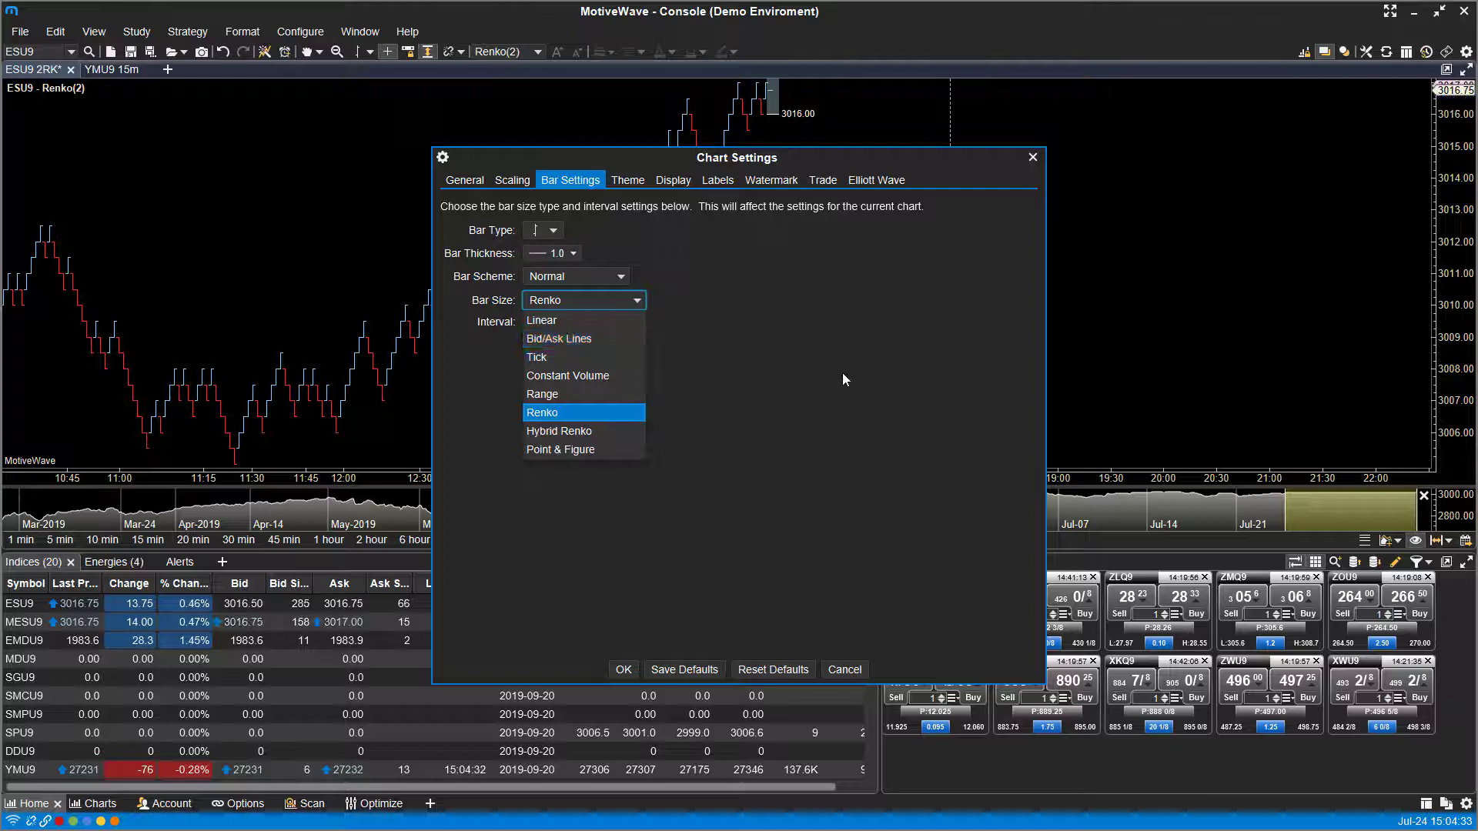
{"action": "left_click", "coordinate": [542, 413]}
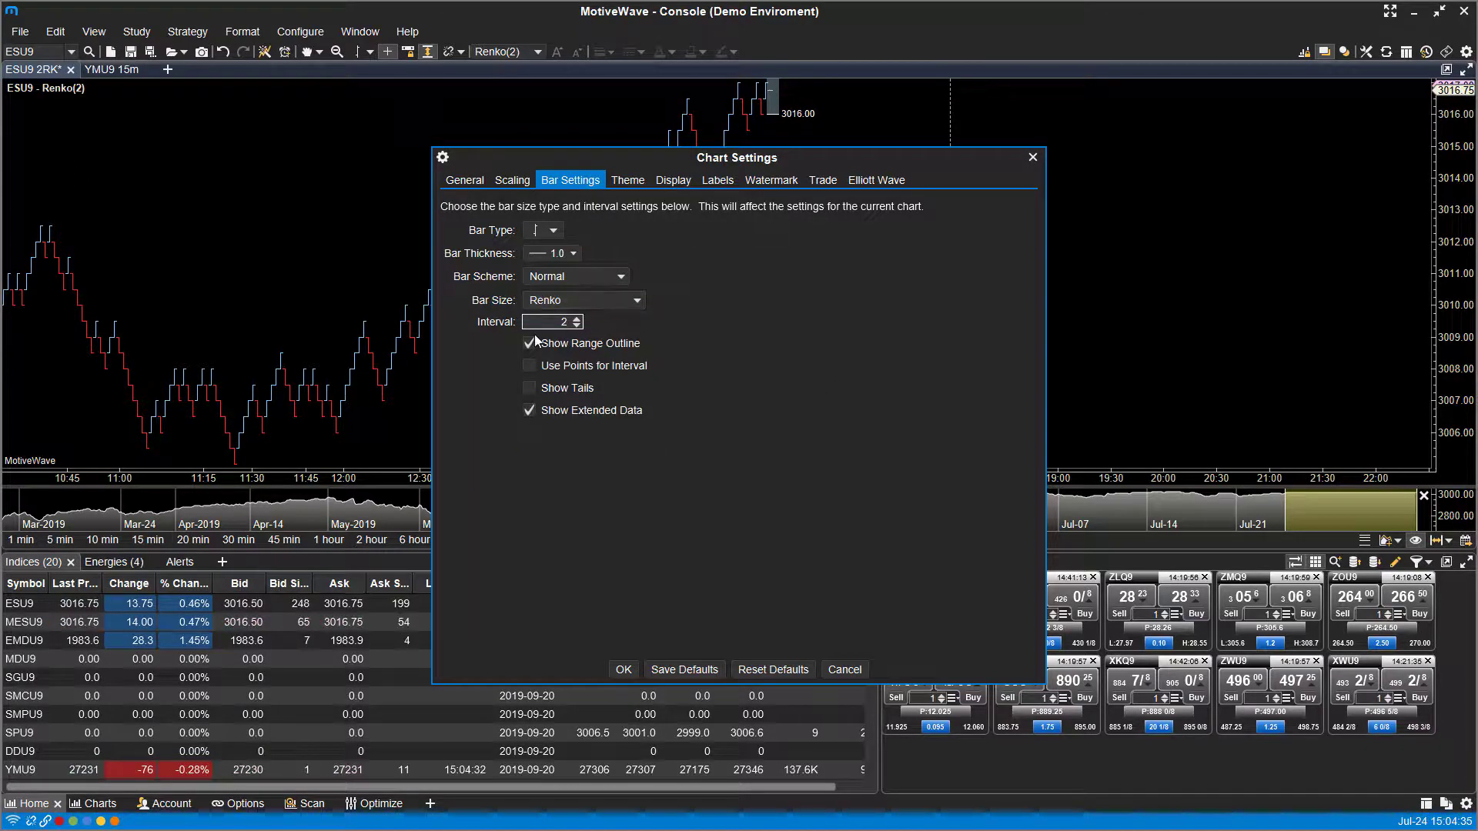
{"action": "left_click", "coordinate": [551, 322]}
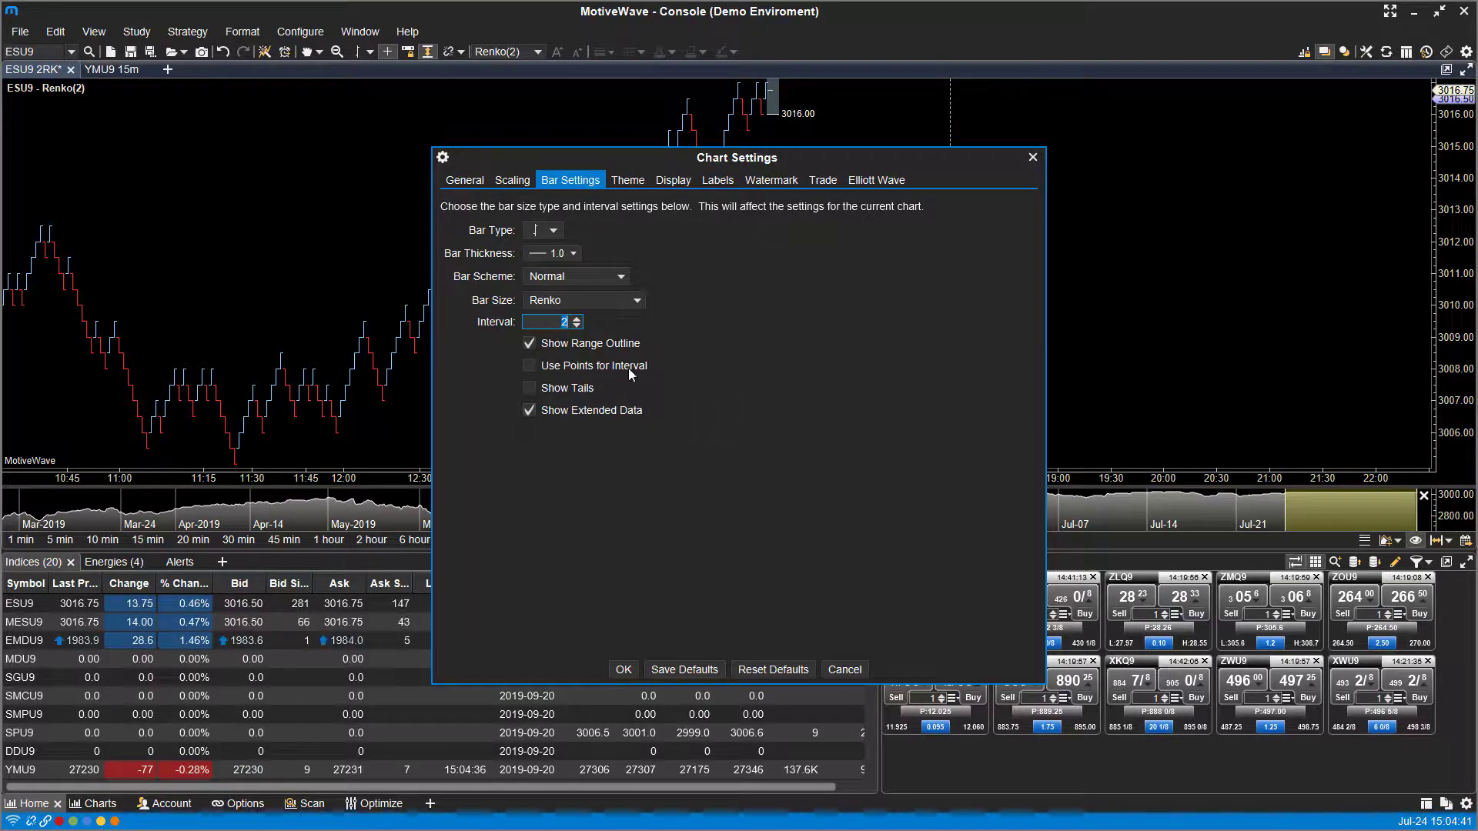
{"action": "left_click", "coordinate": [626, 180]}
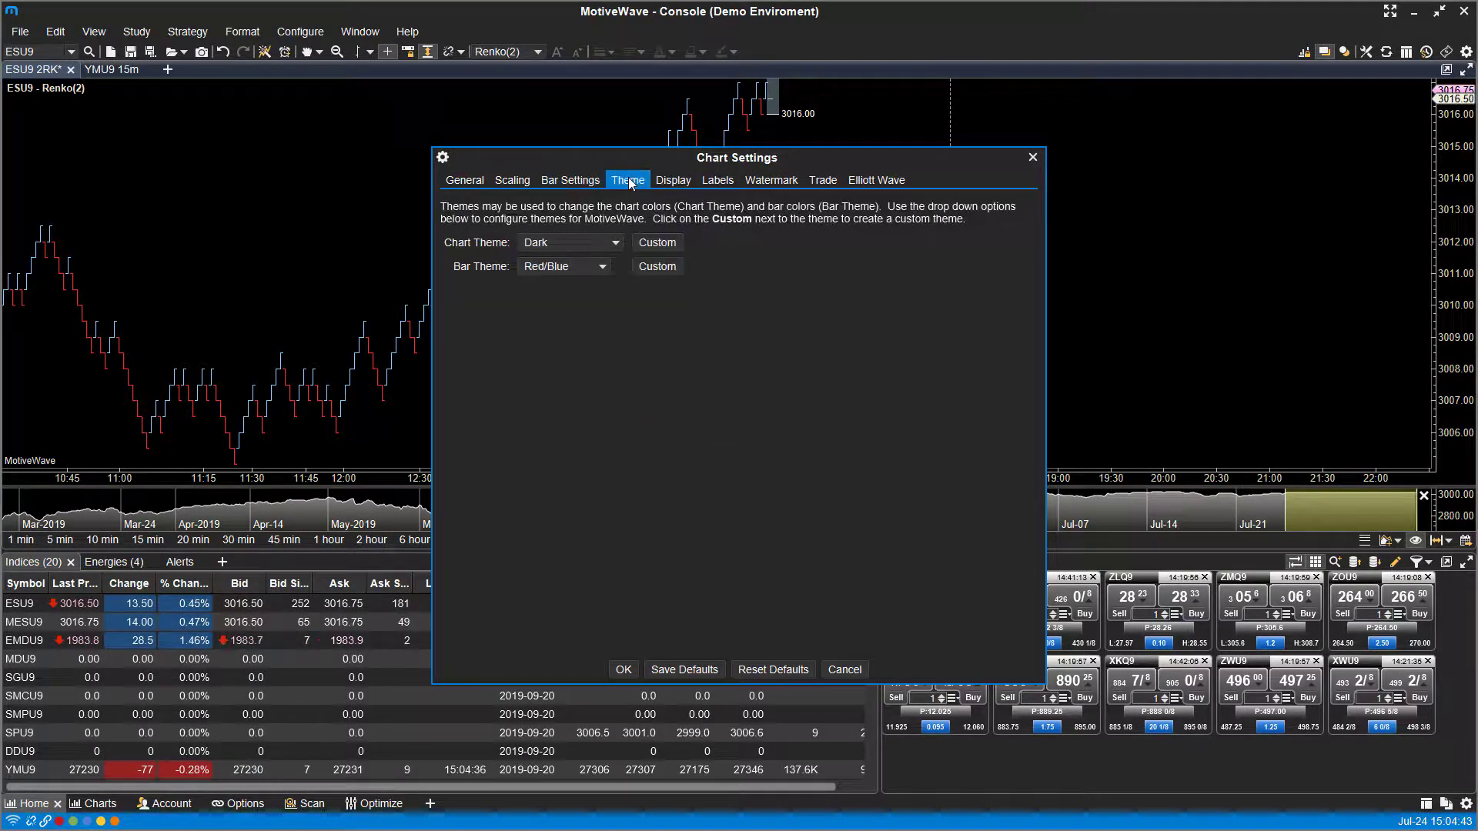
Close Chart Settings, leaving ESU9 as a Renko(2) chart
{"action": "left_click", "coordinate": [569, 180]}
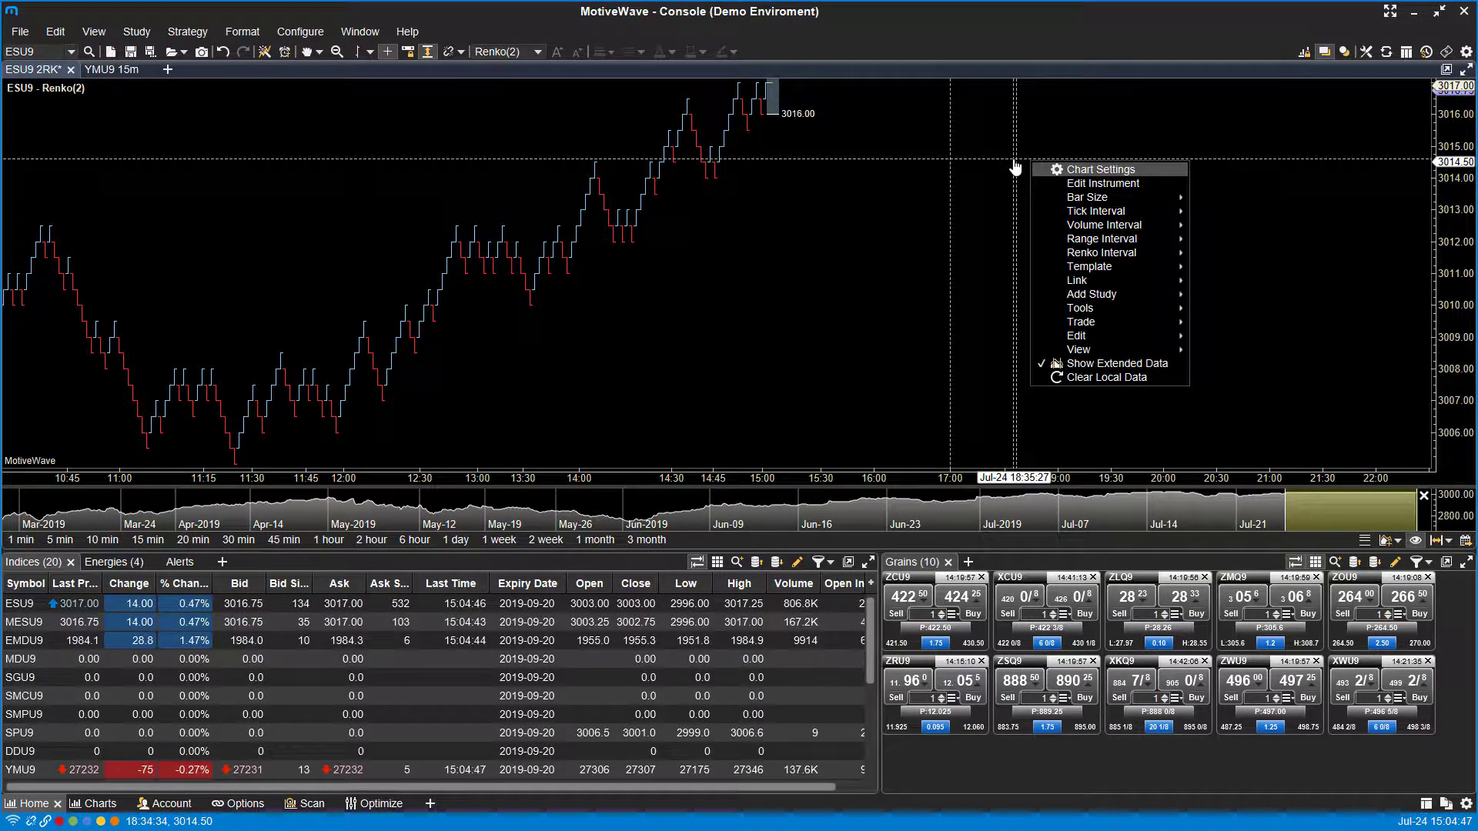
{"action": "mouse_move", "coordinate": [1100, 253]}
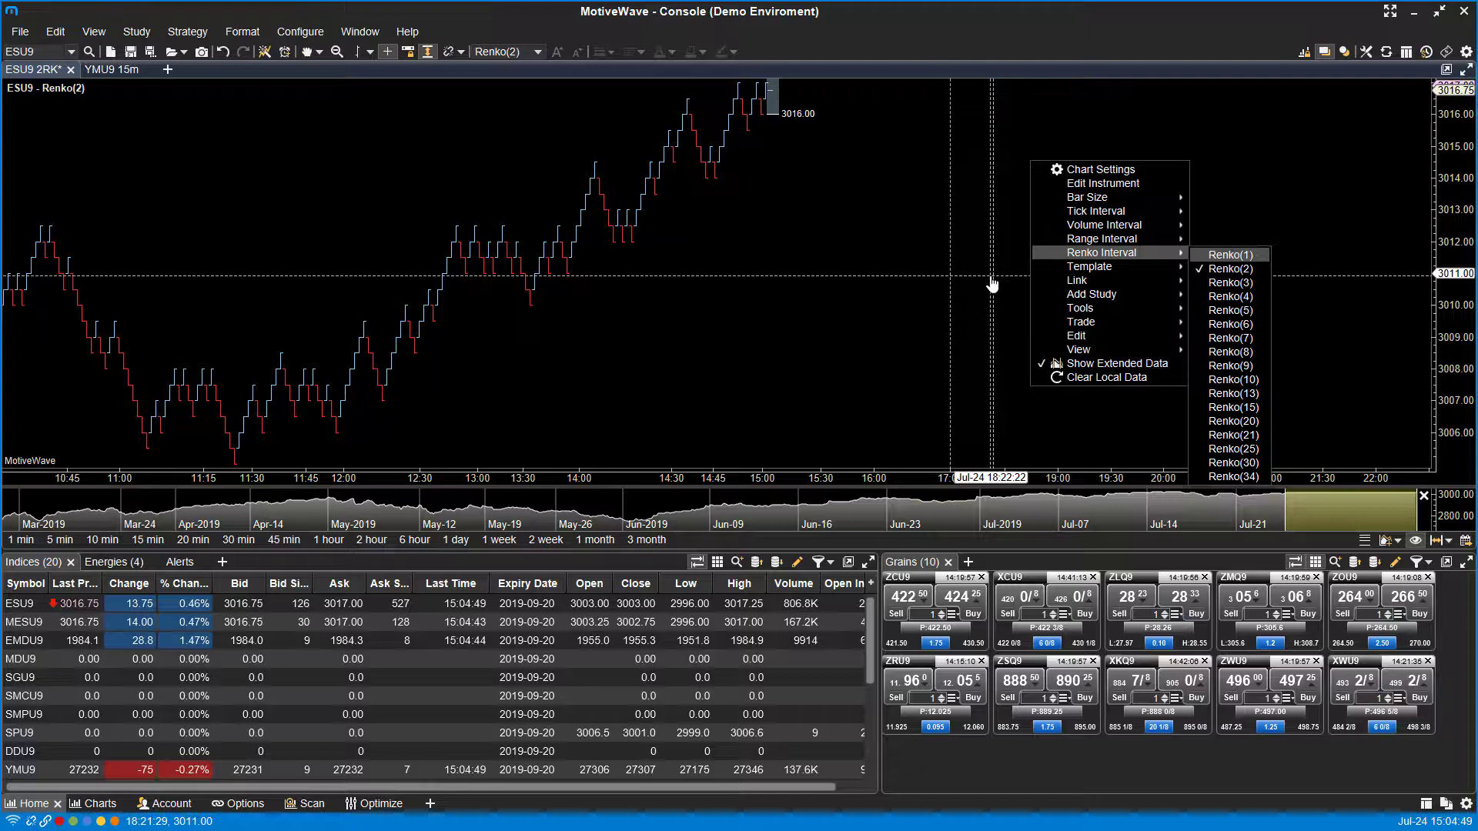